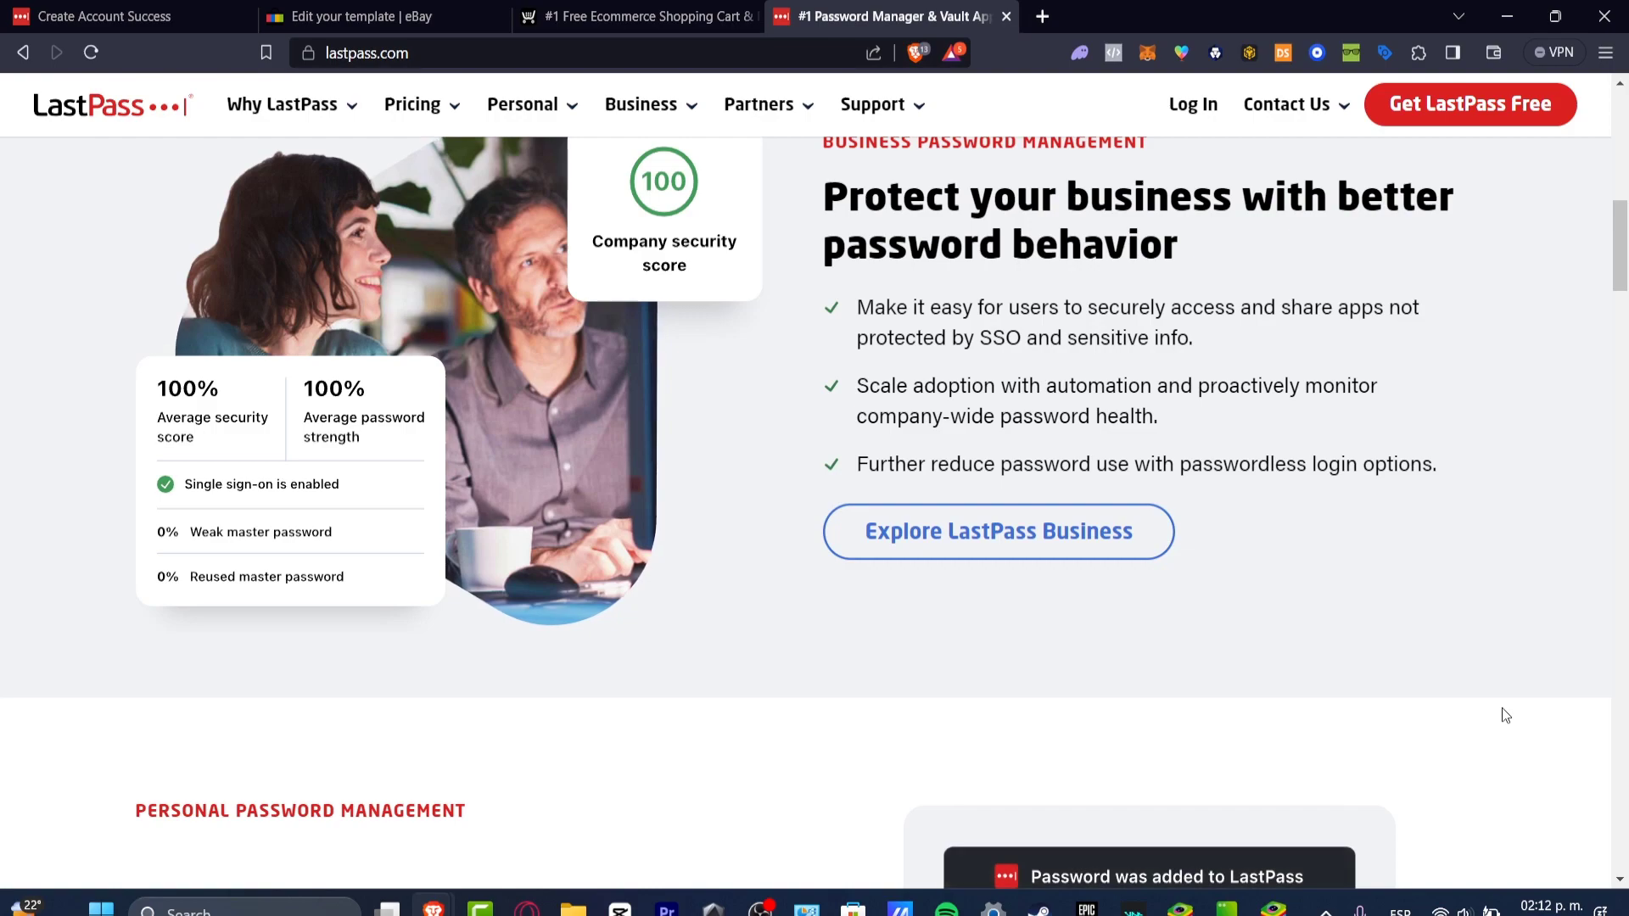
- Open the Personal Plans pricing page from the Pricing menu
scroll("down", 3)
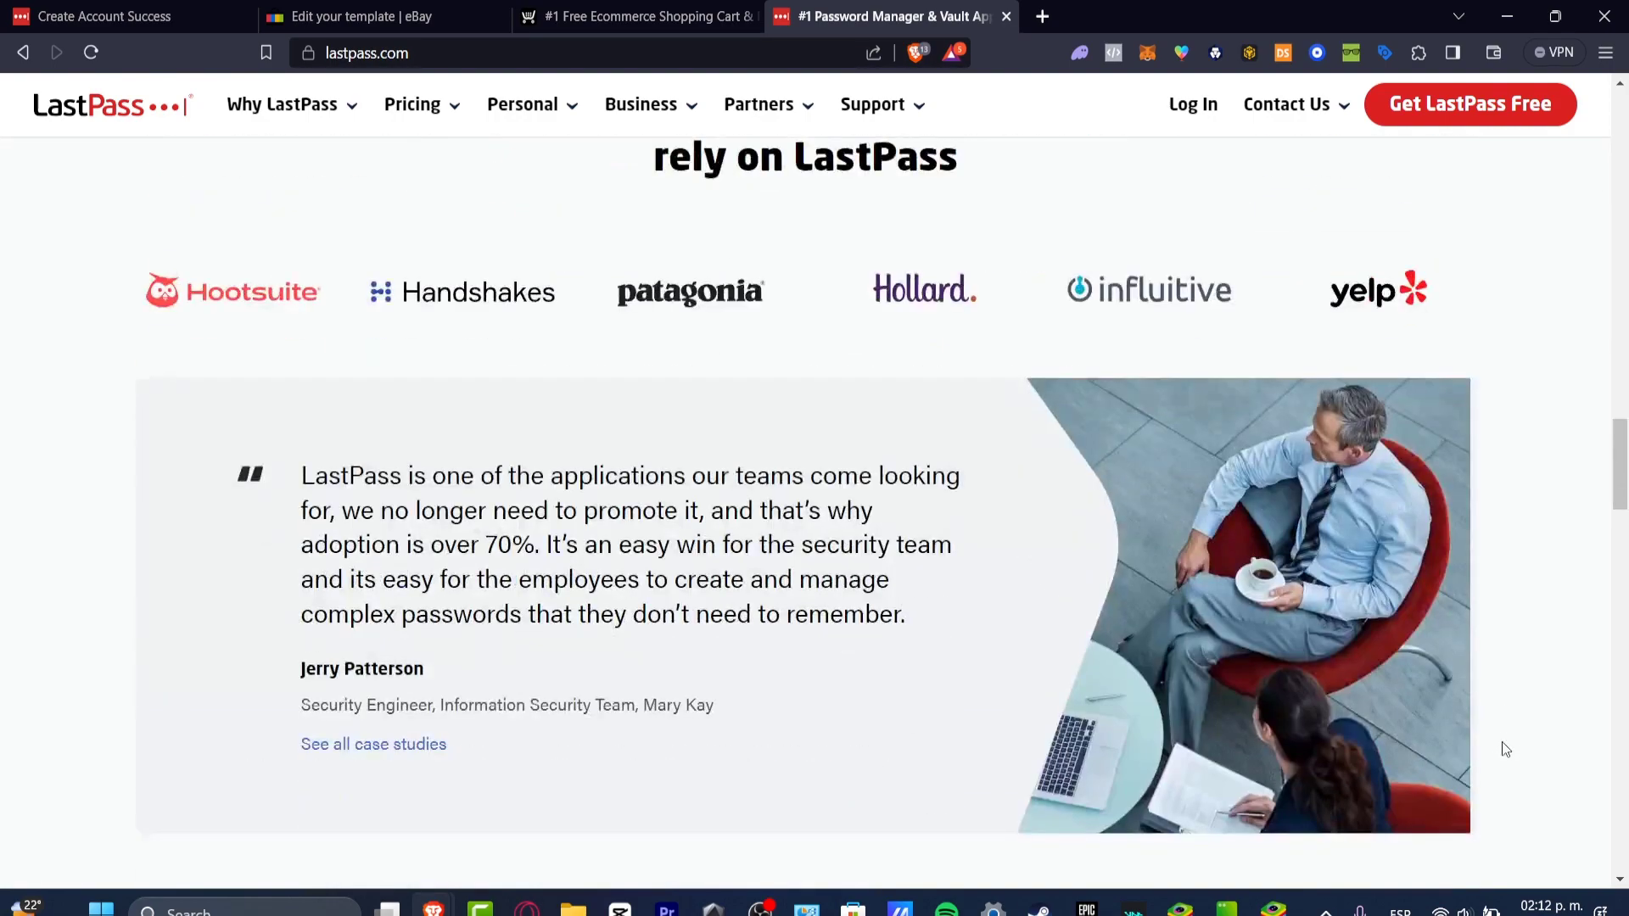
scroll("up", 3)
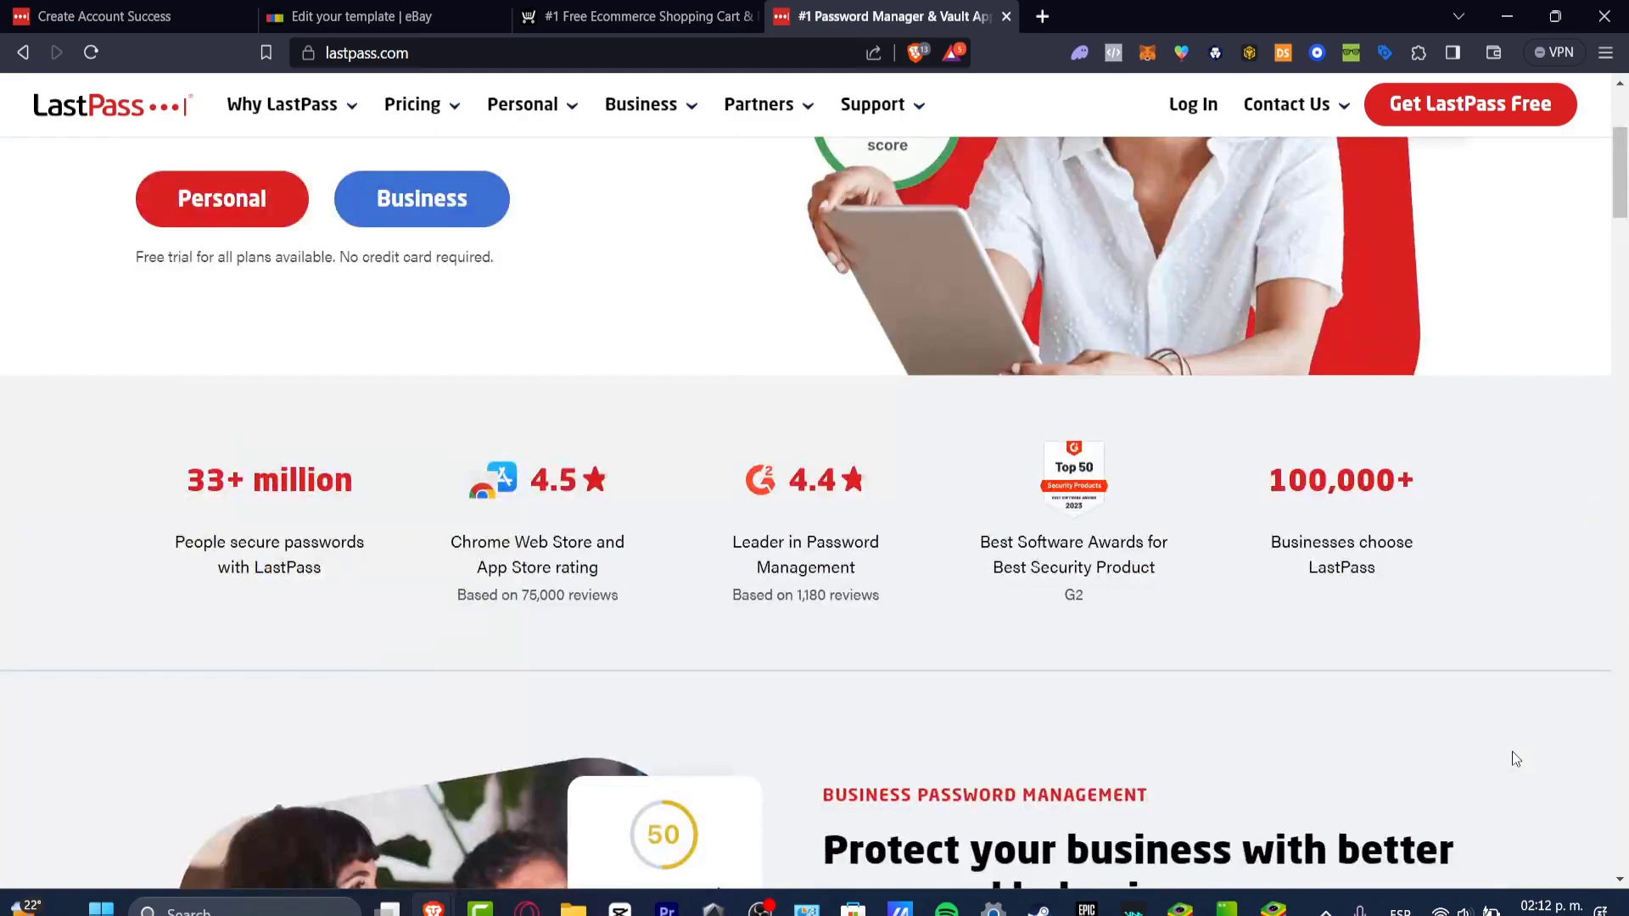
scroll("up", 3)
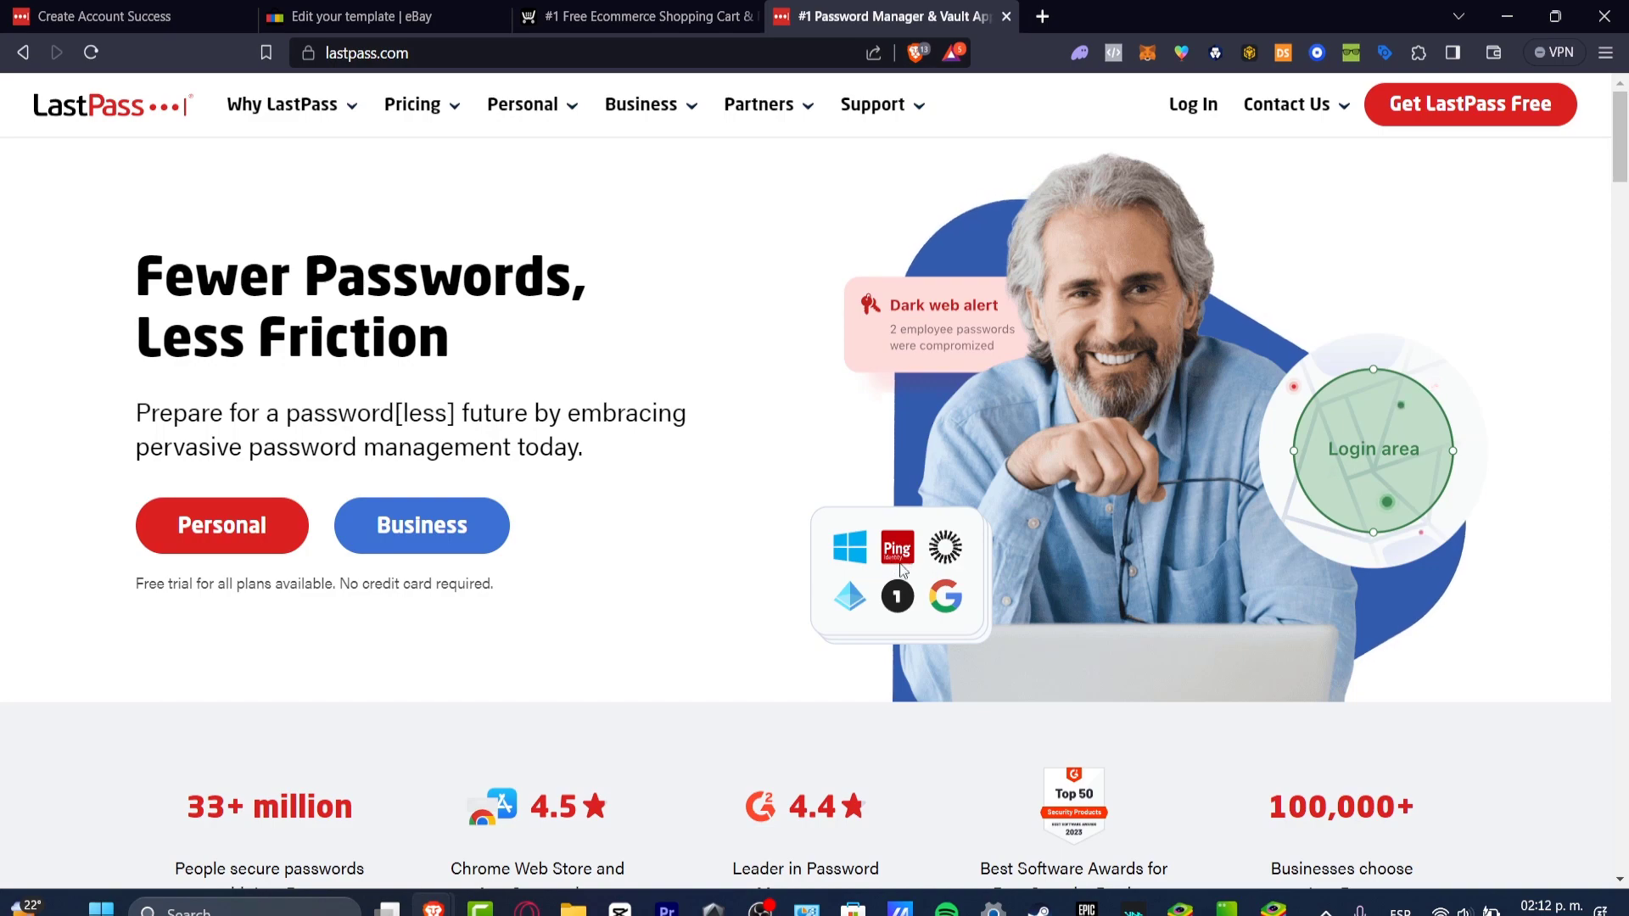
scroll("down", 3)
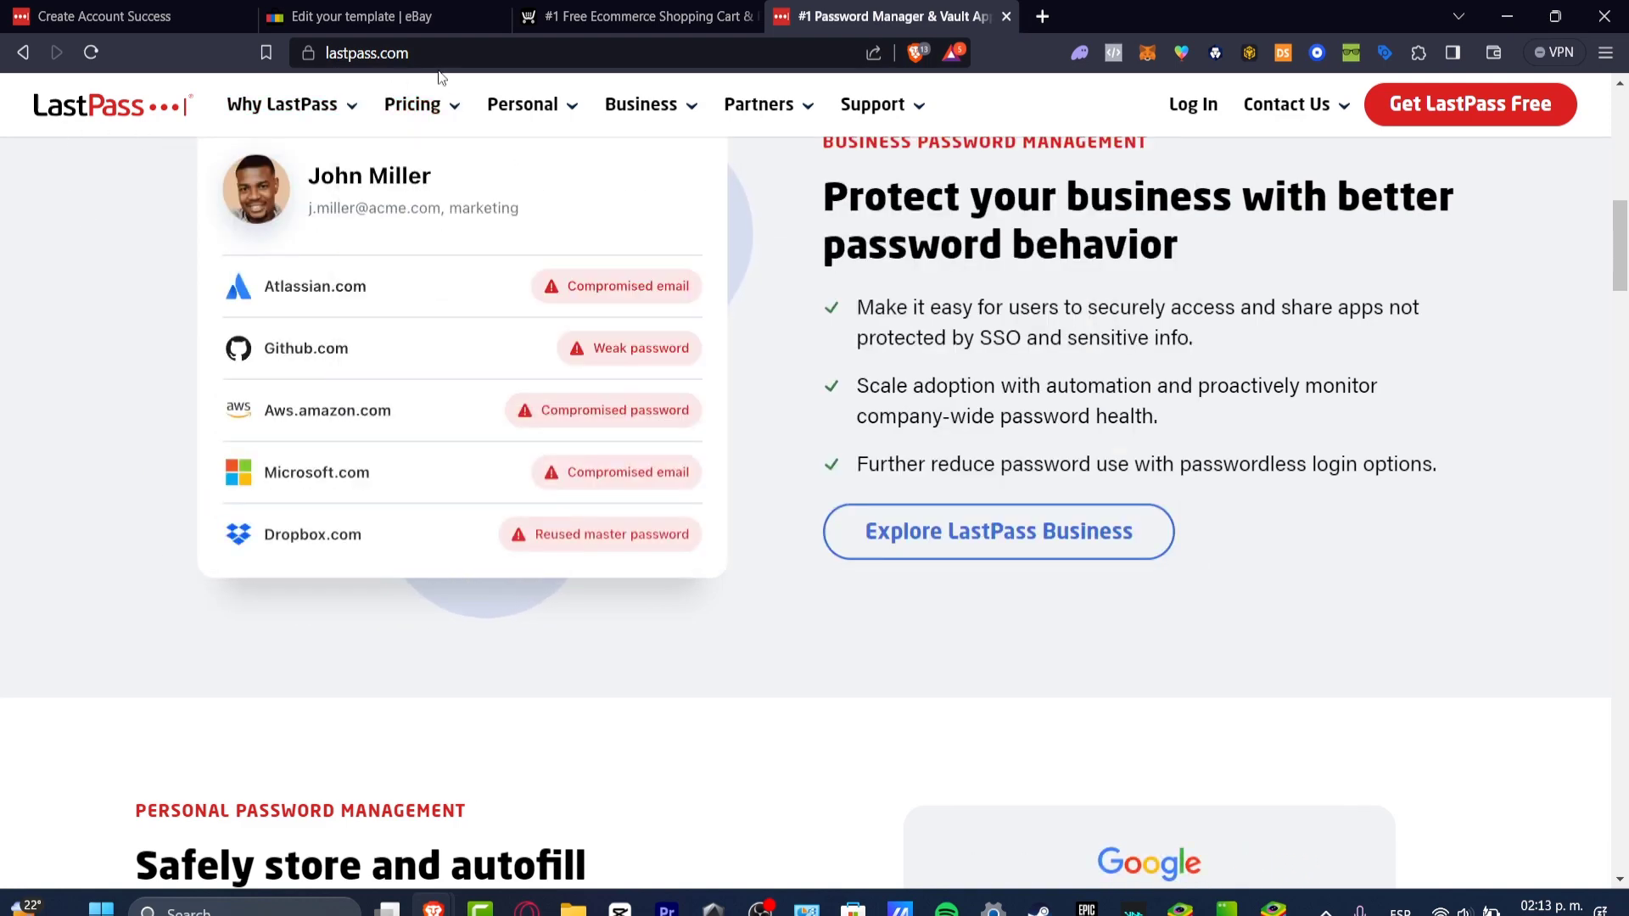
scroll("up", 3)
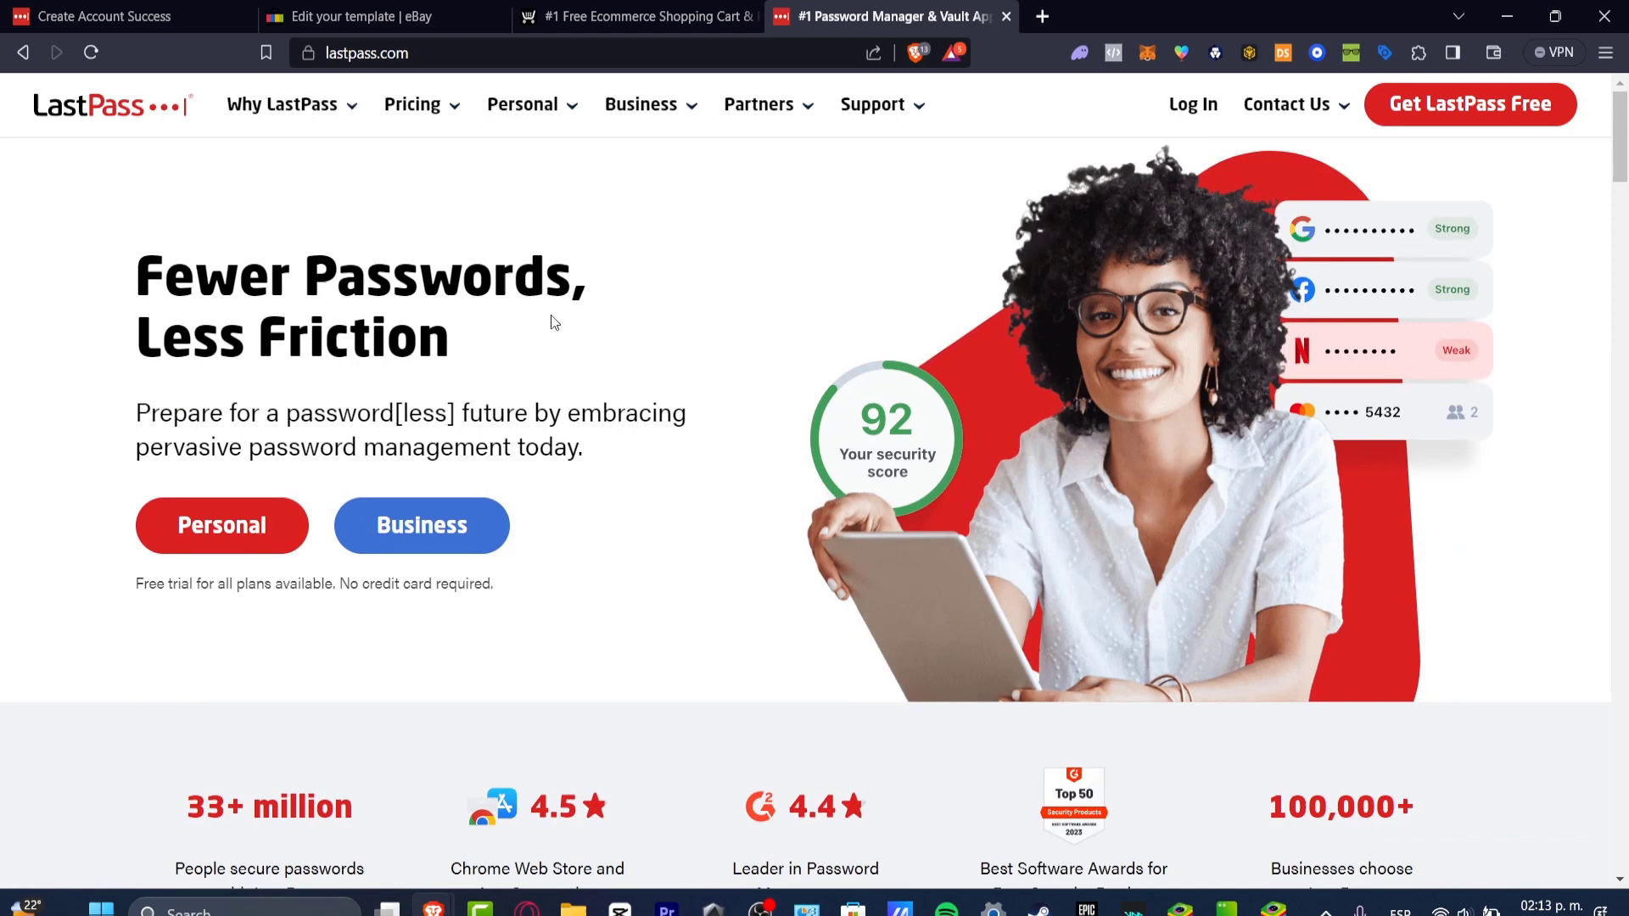
left_click(413, 103)
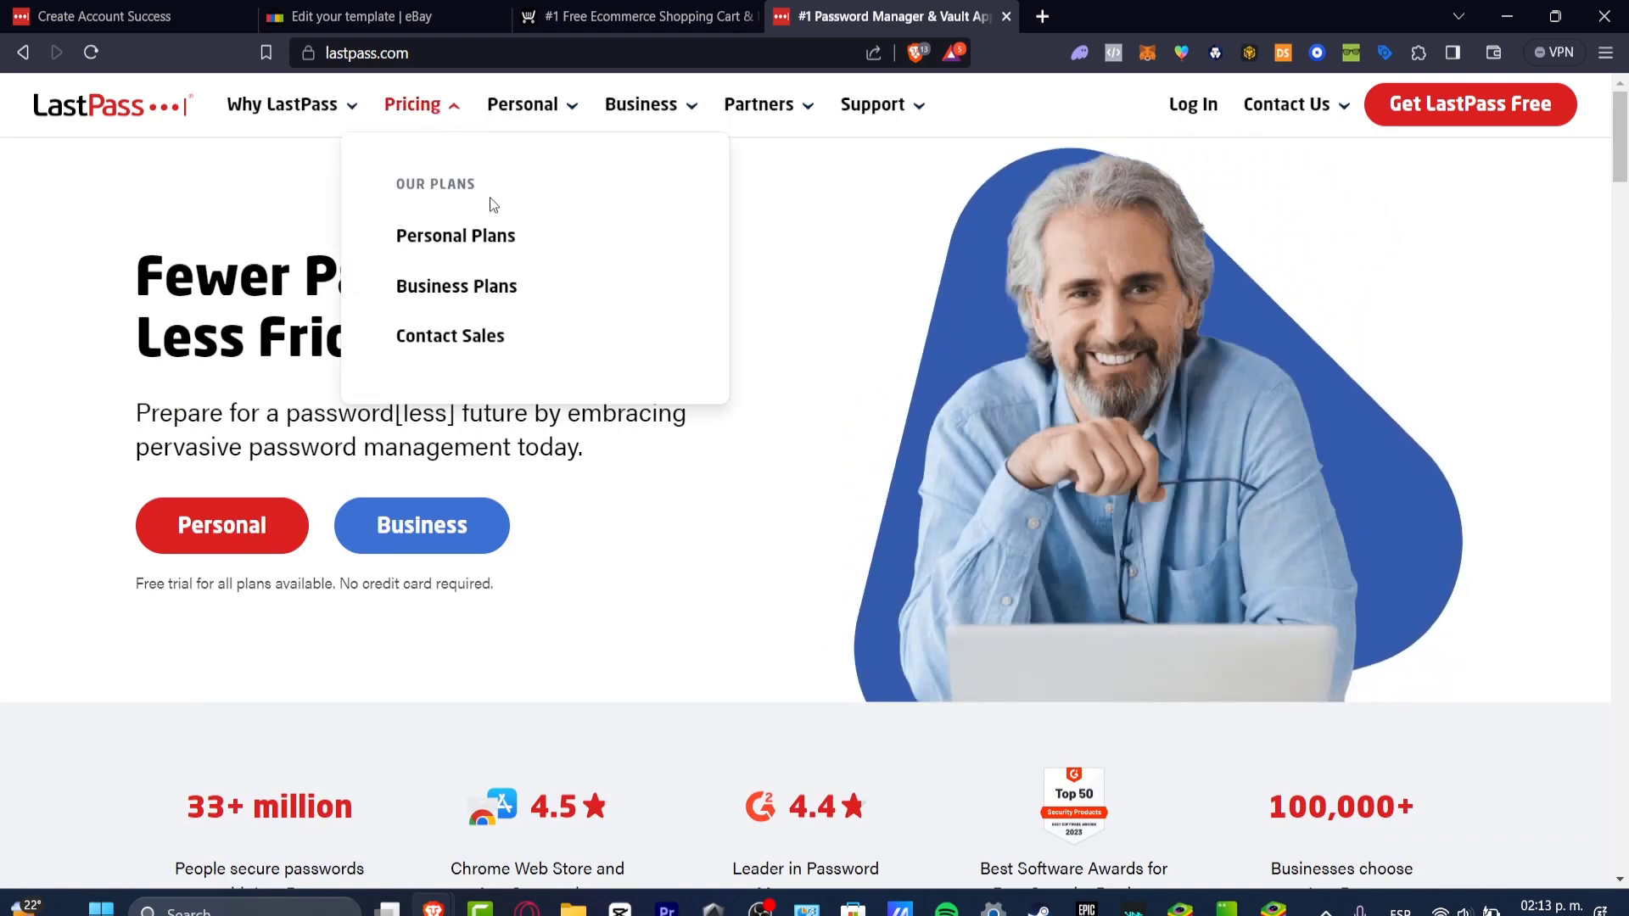
left_click(454, 235)
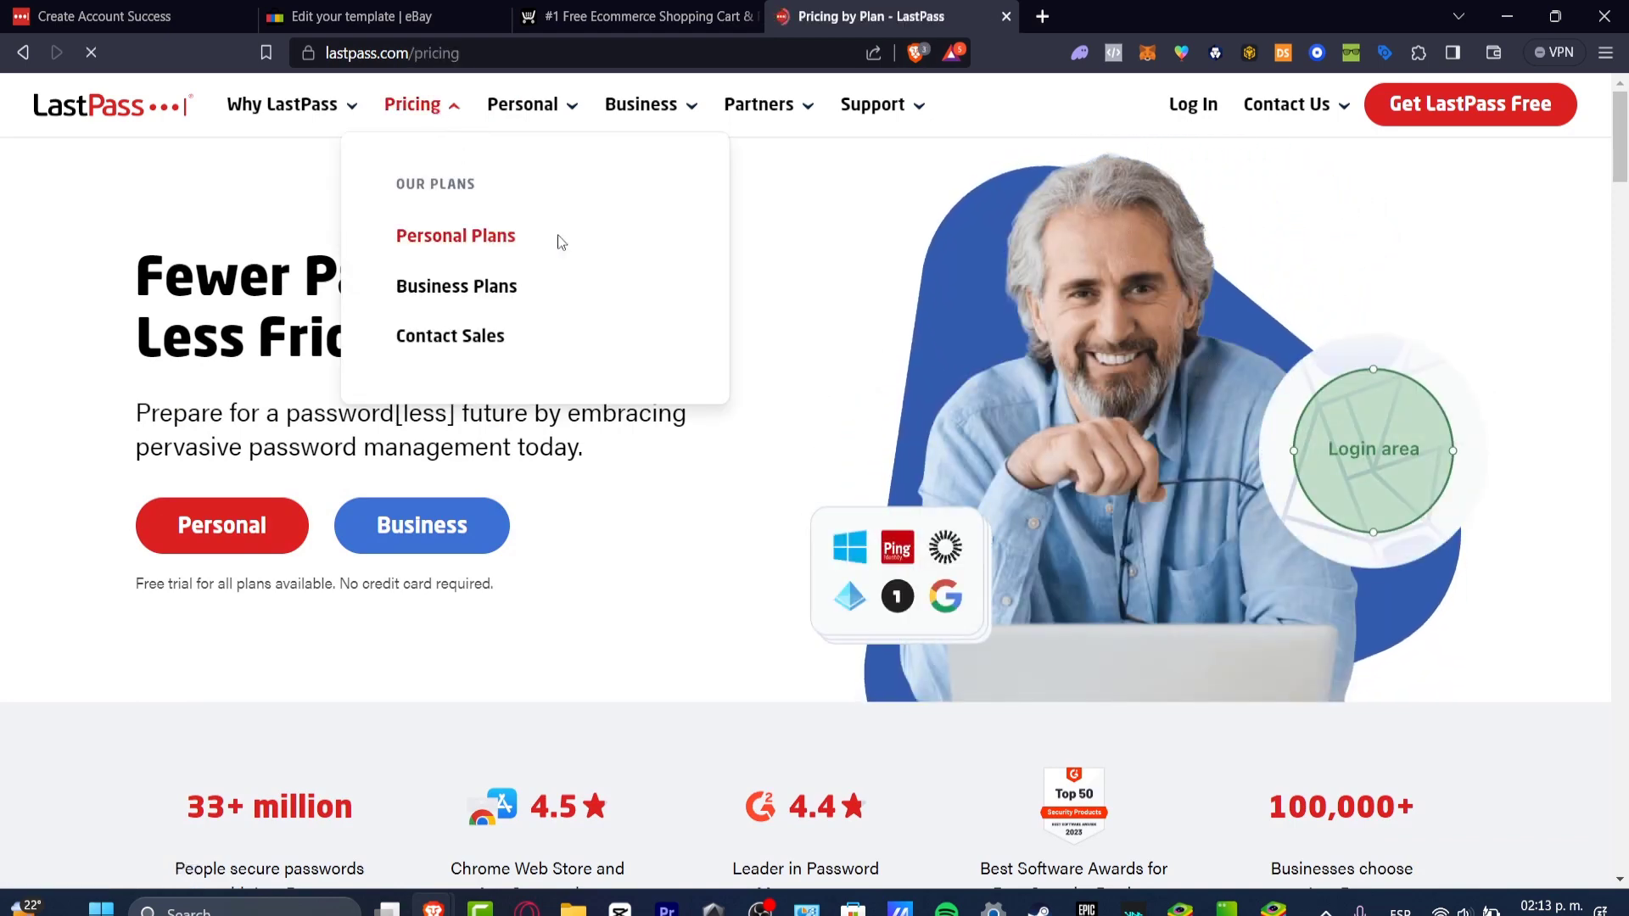
left_click(455, 235)
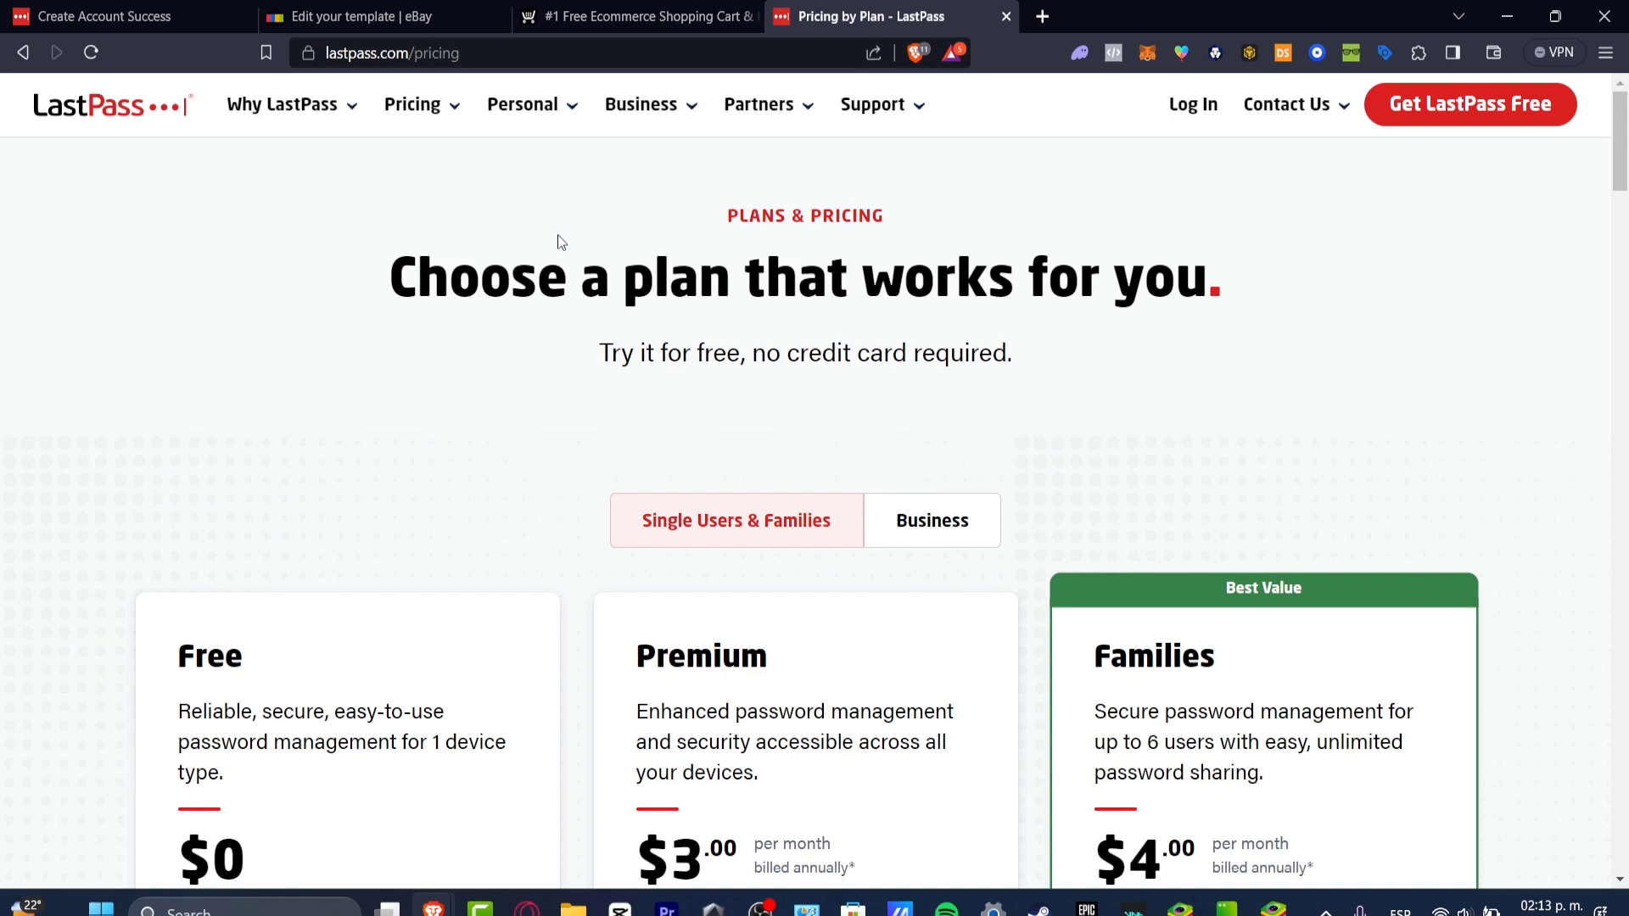
- Compare the Free, Premium and Families prices and features, then start a free signup
scroll("down", 3)
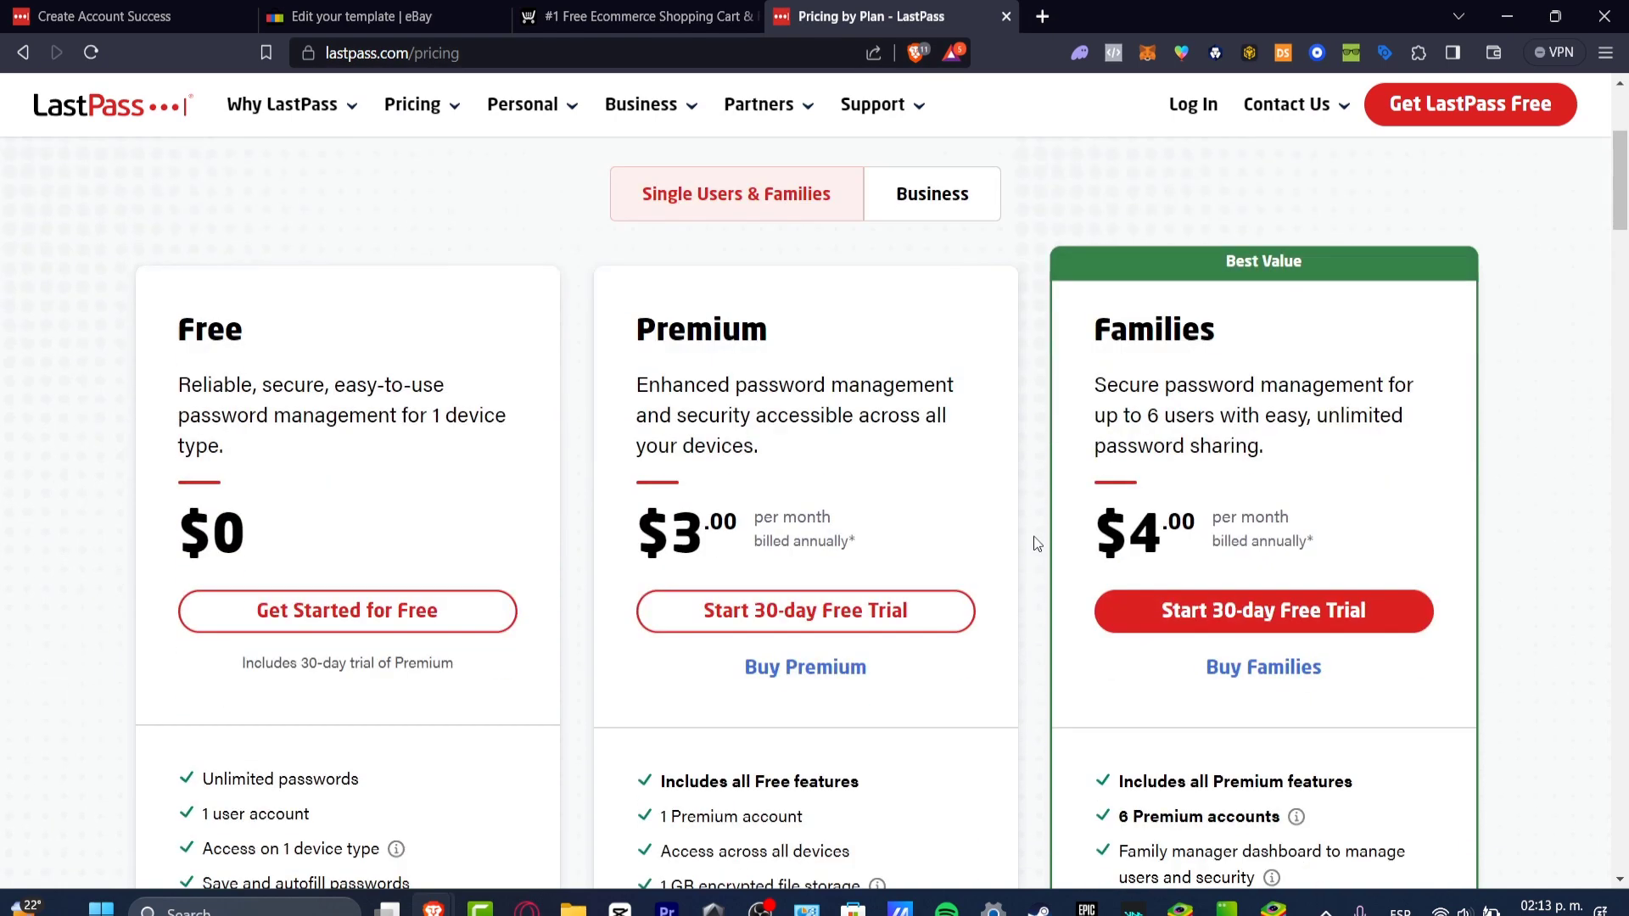
mouse_move(576, 471)
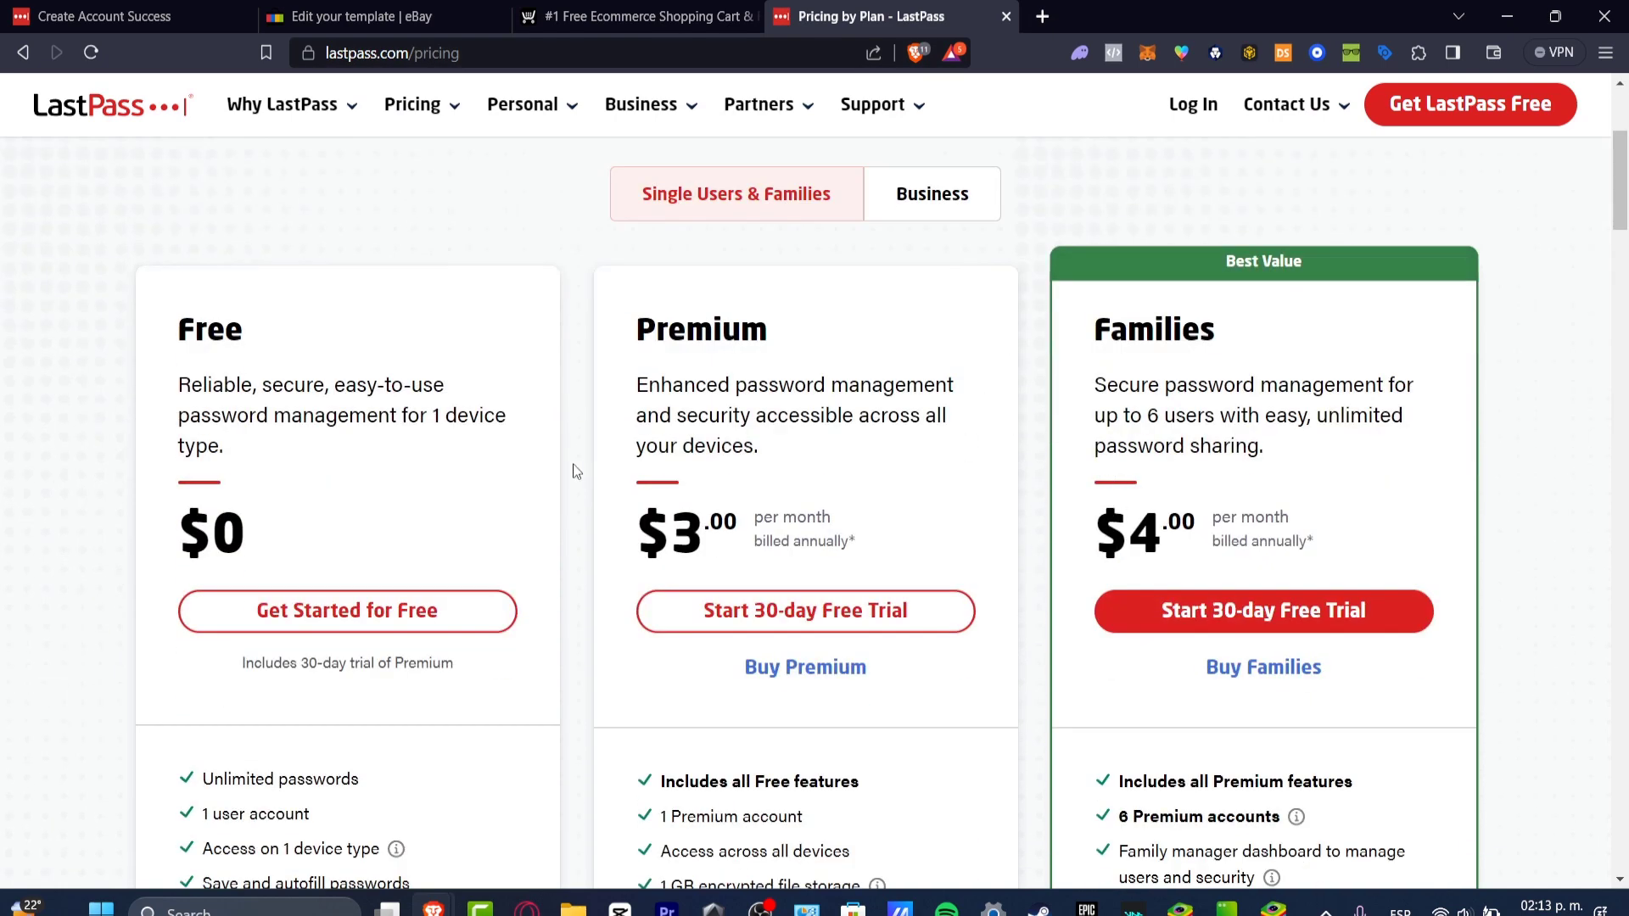
double_click(212, 533)
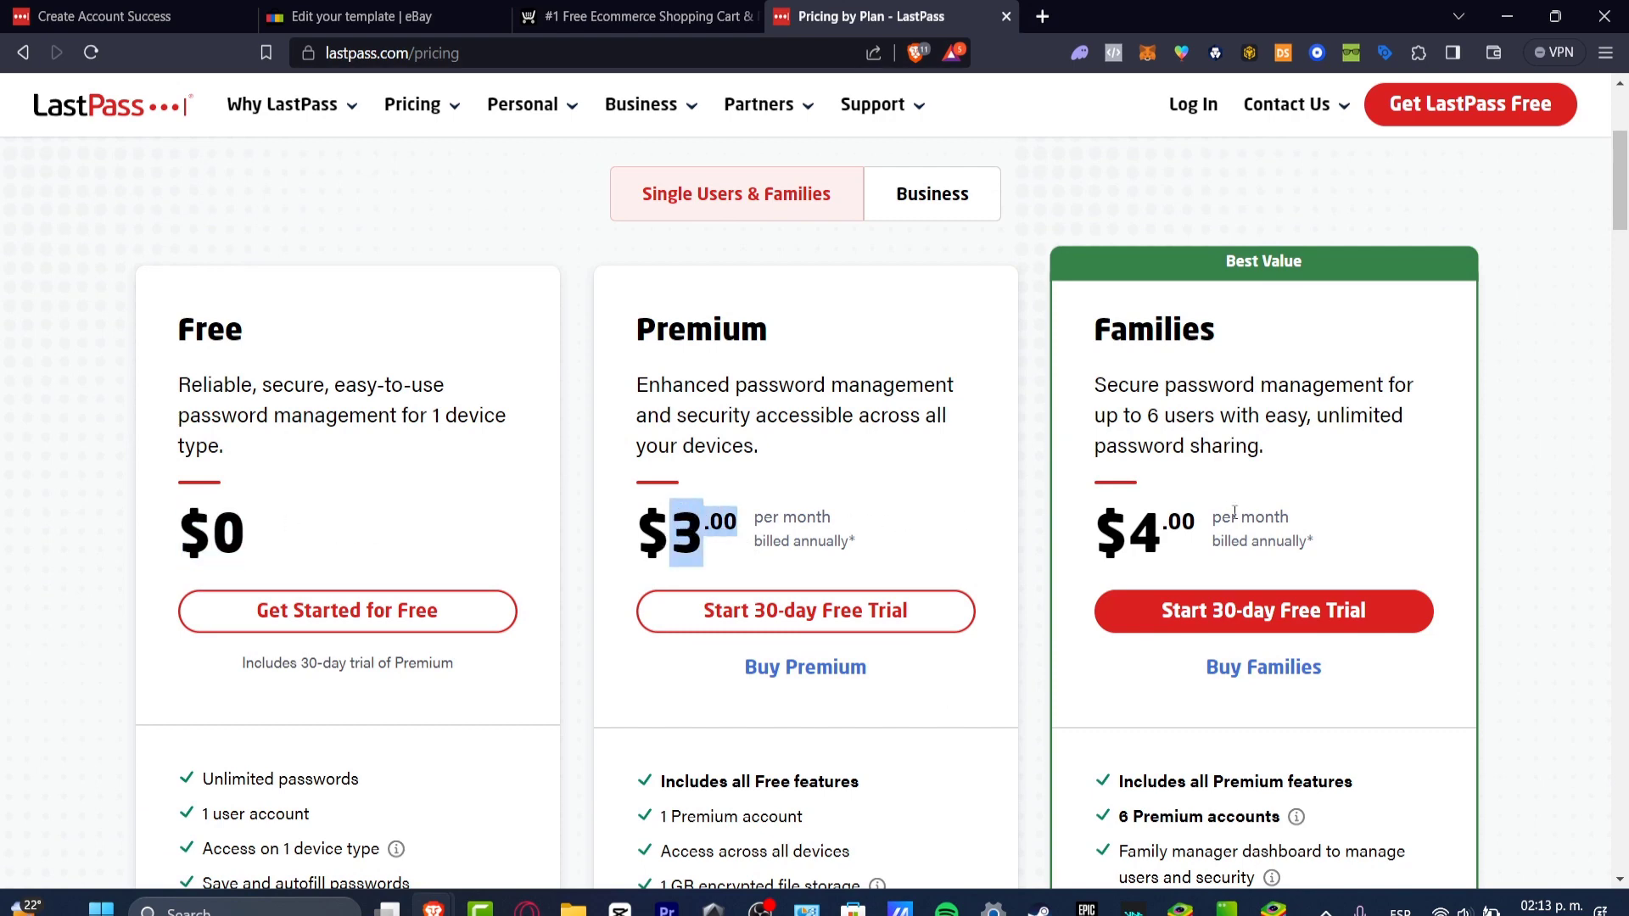
scroll("down", 3)
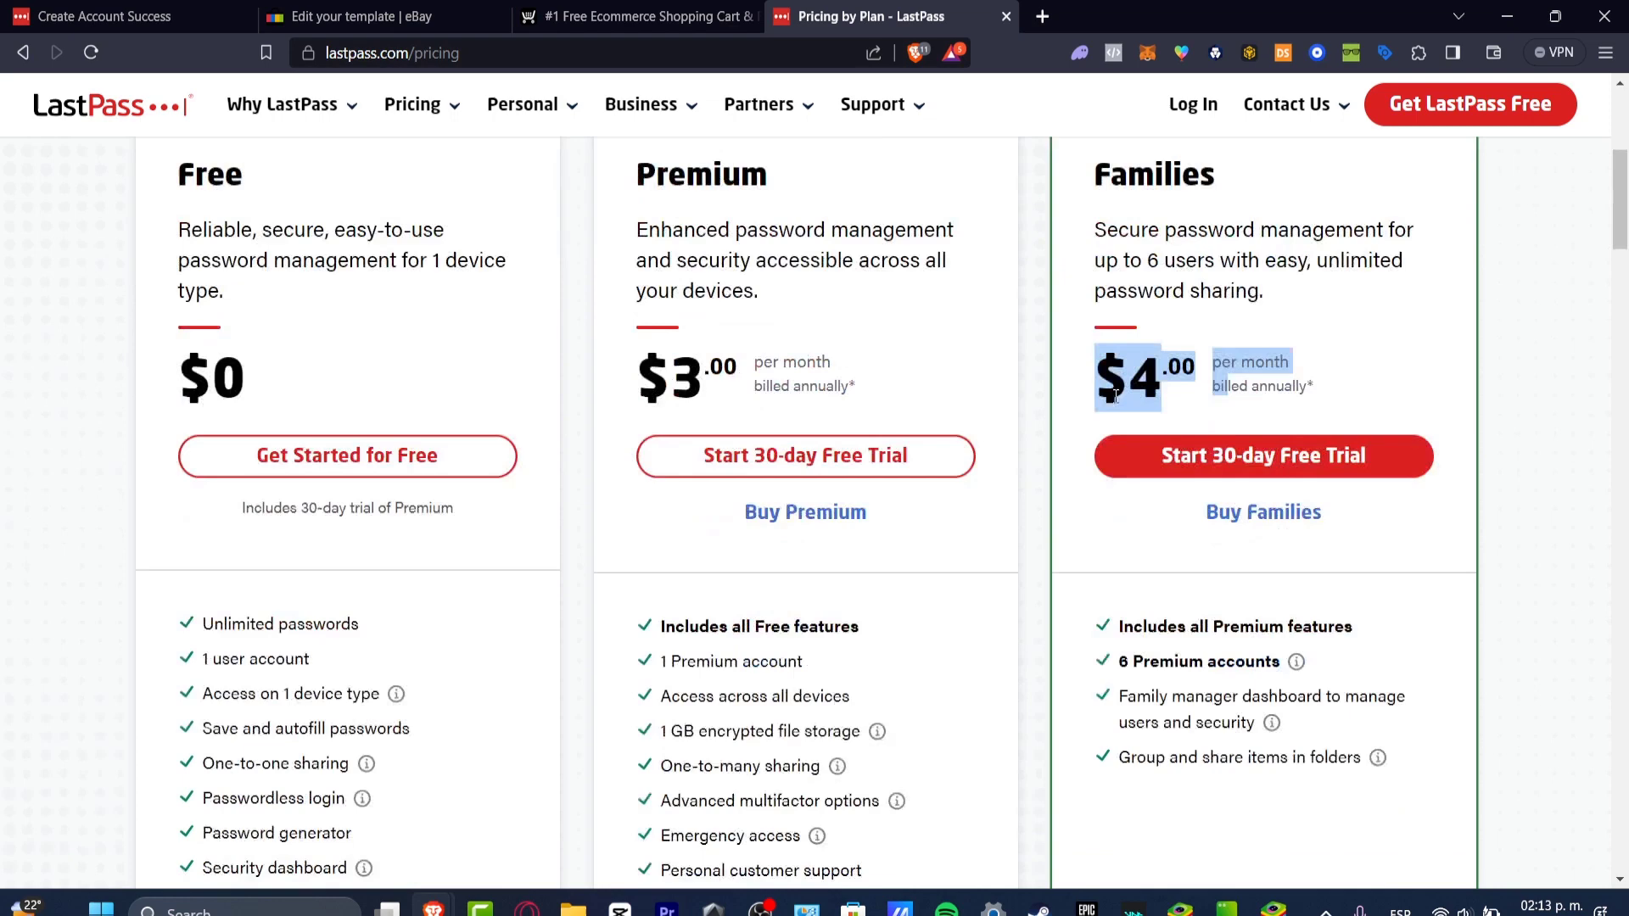
scroll("down", 3)
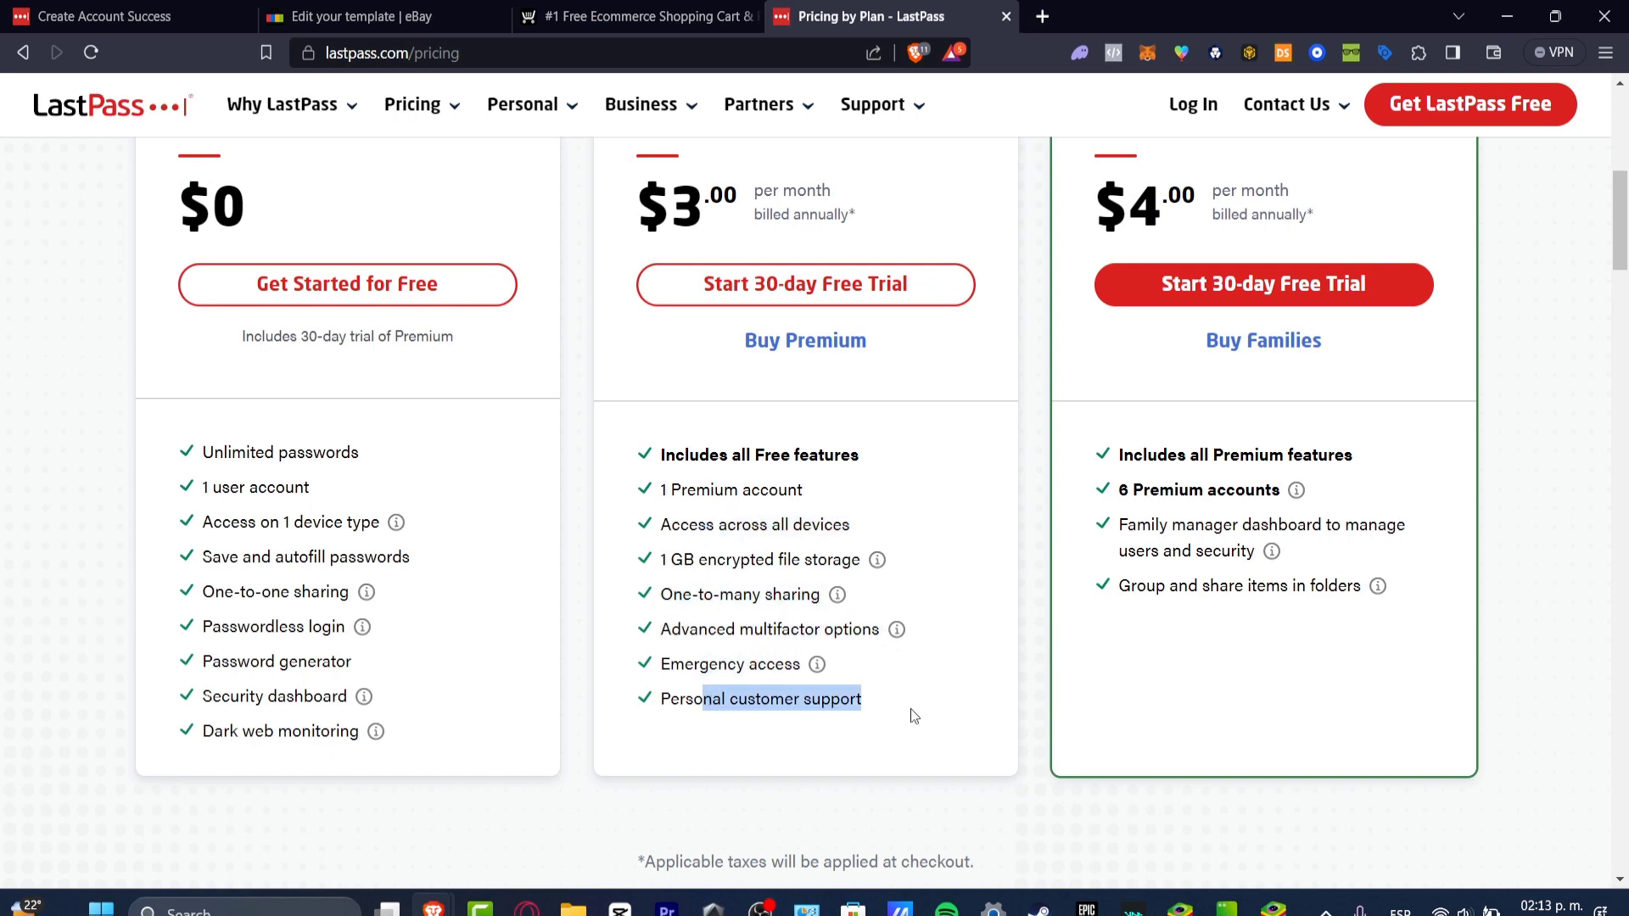
mouse_move(712, 551)
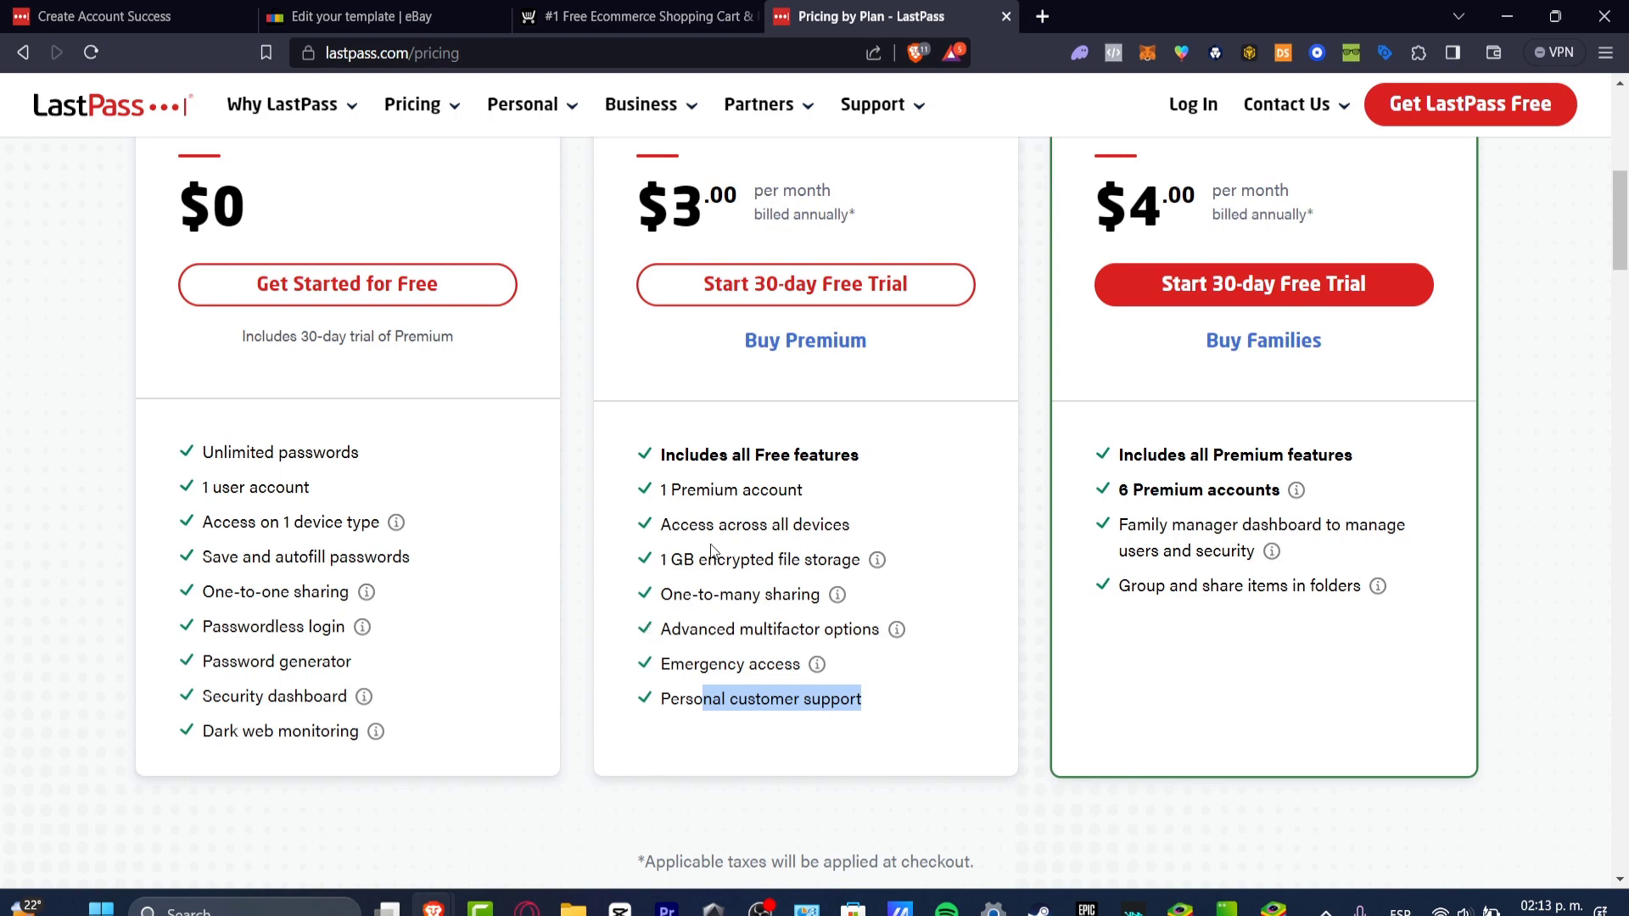
mouse_move(206, 486)
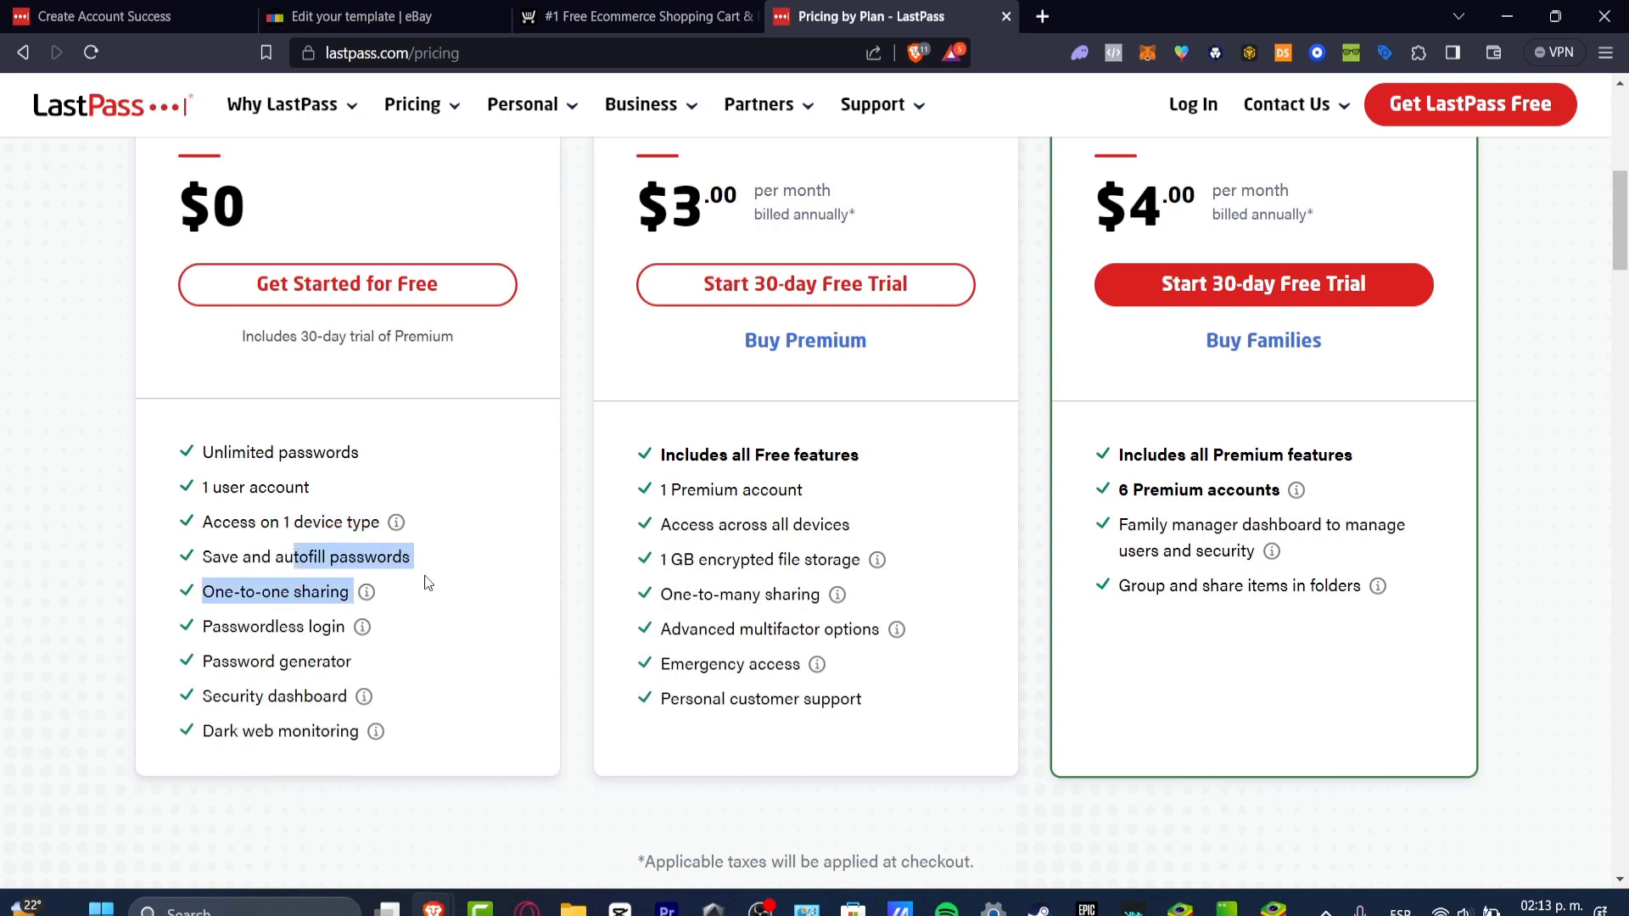
mouse_move(436, 606)
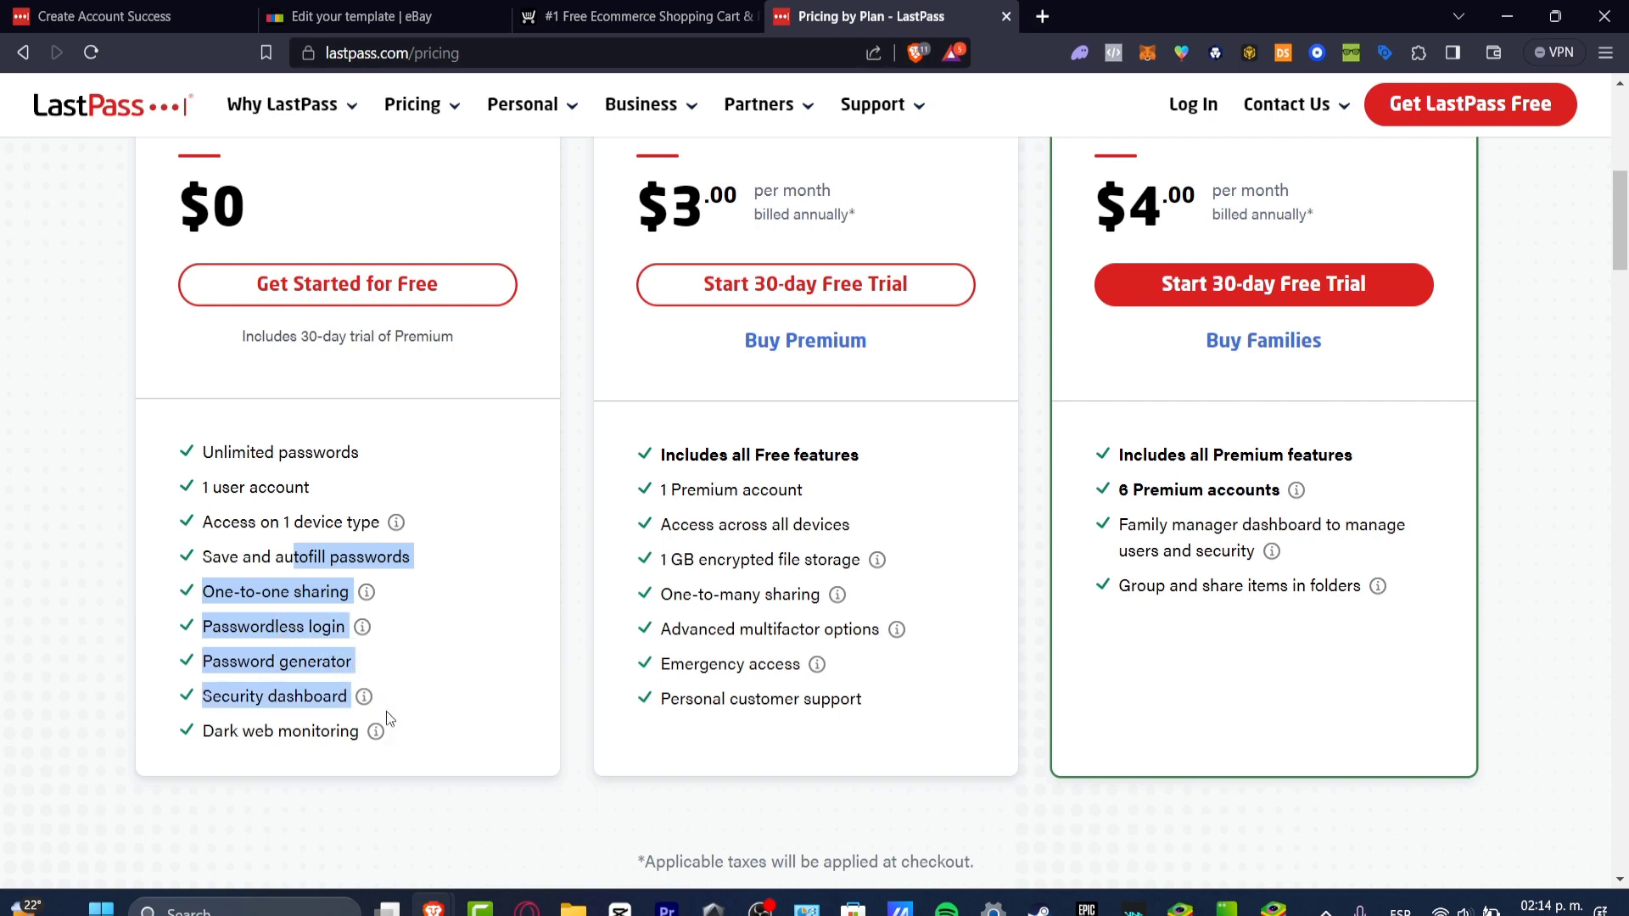
mouse_move(376, 732)
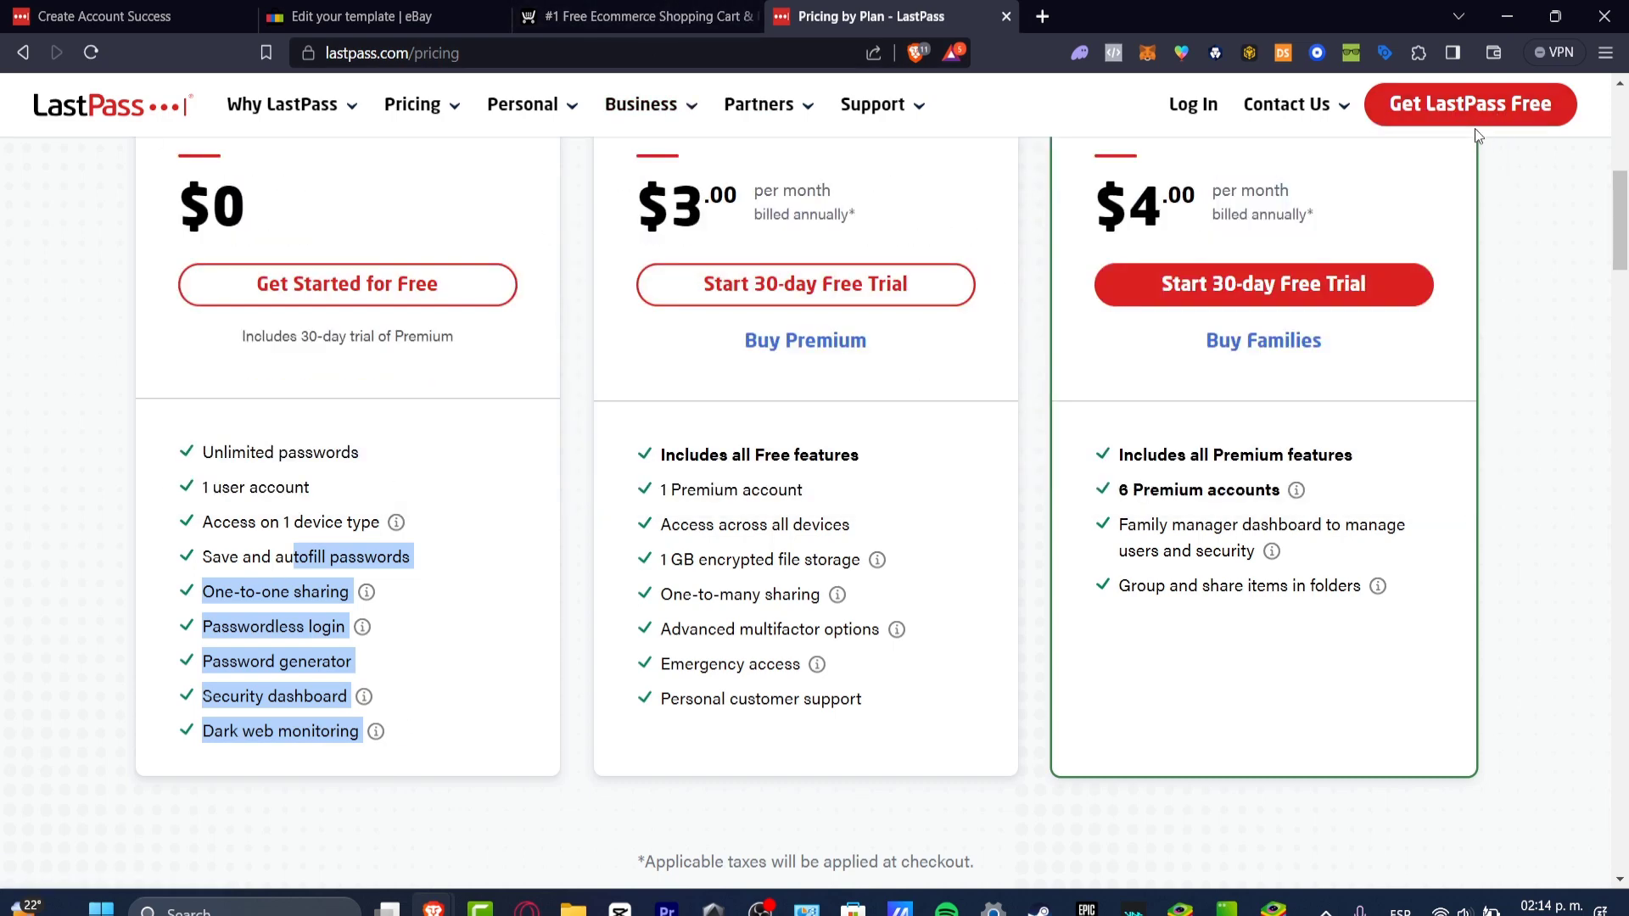
left_click(104, 16)
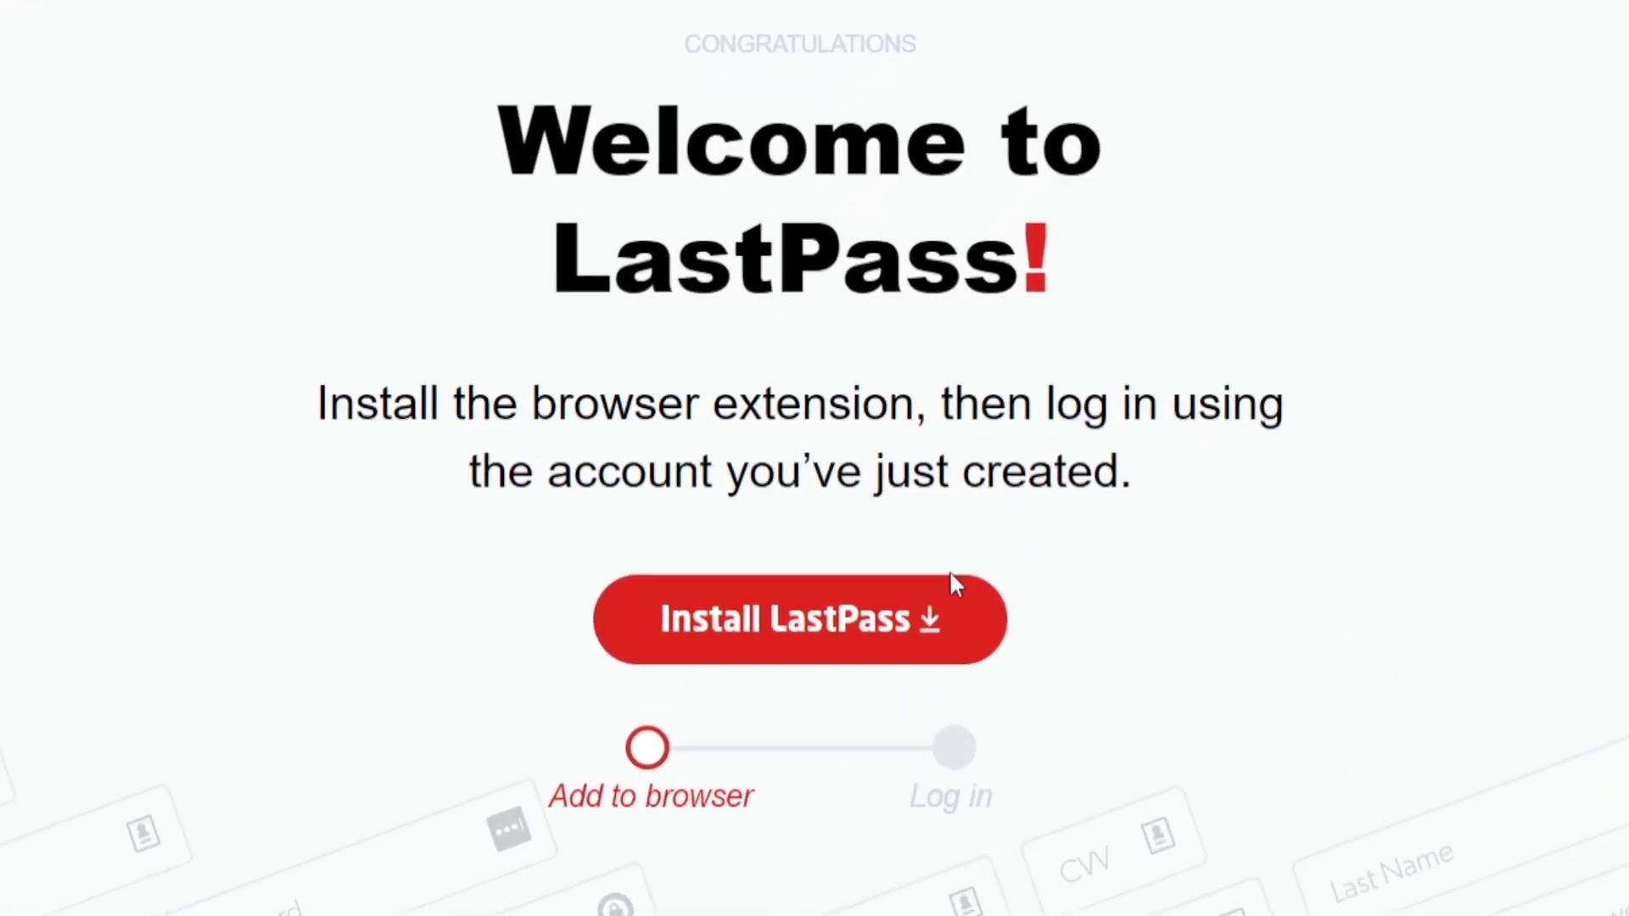
- Add the LastPass: Free Password Manager extension to Brave from the Chrome Web Store
left_click(799, 619)
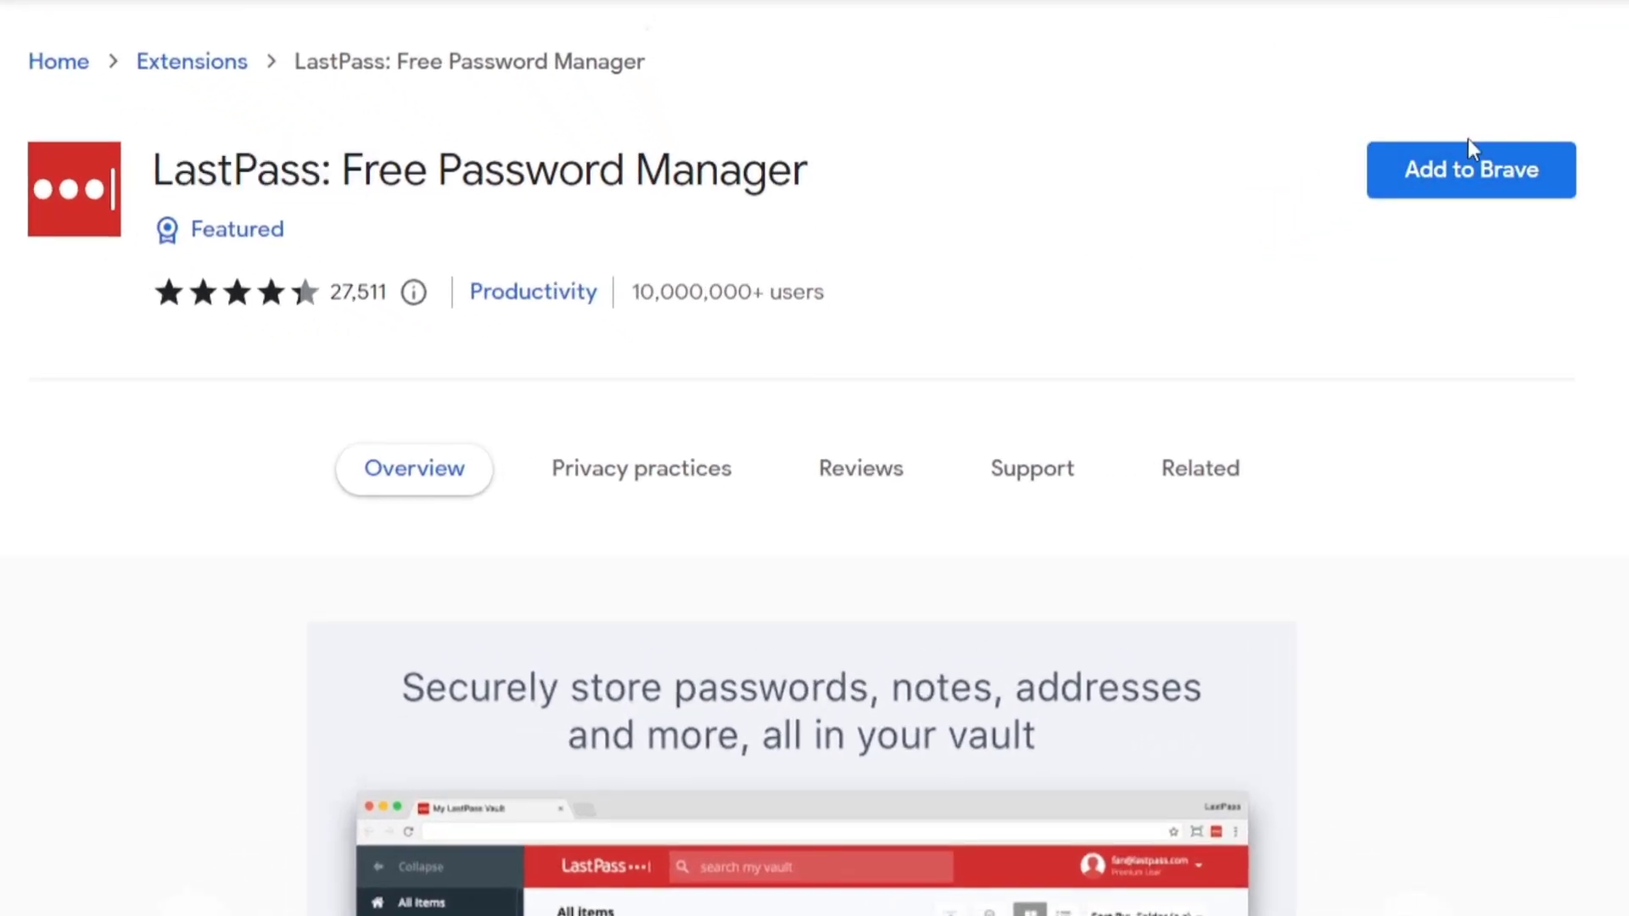
left_click(1468, 169)
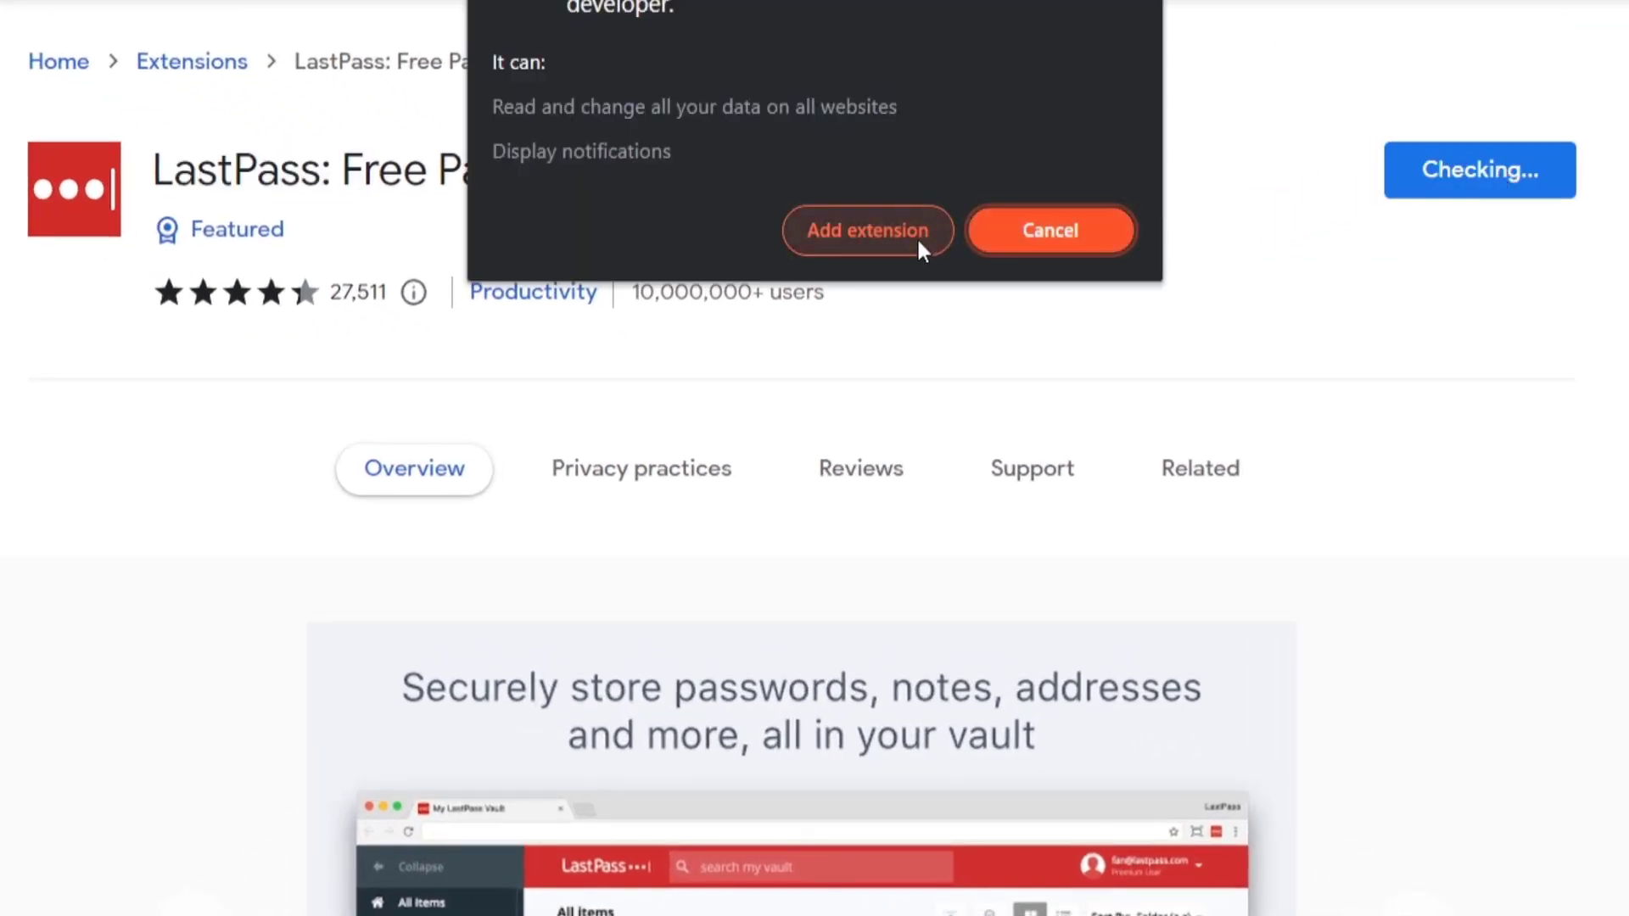
mouse_move(886, 253)
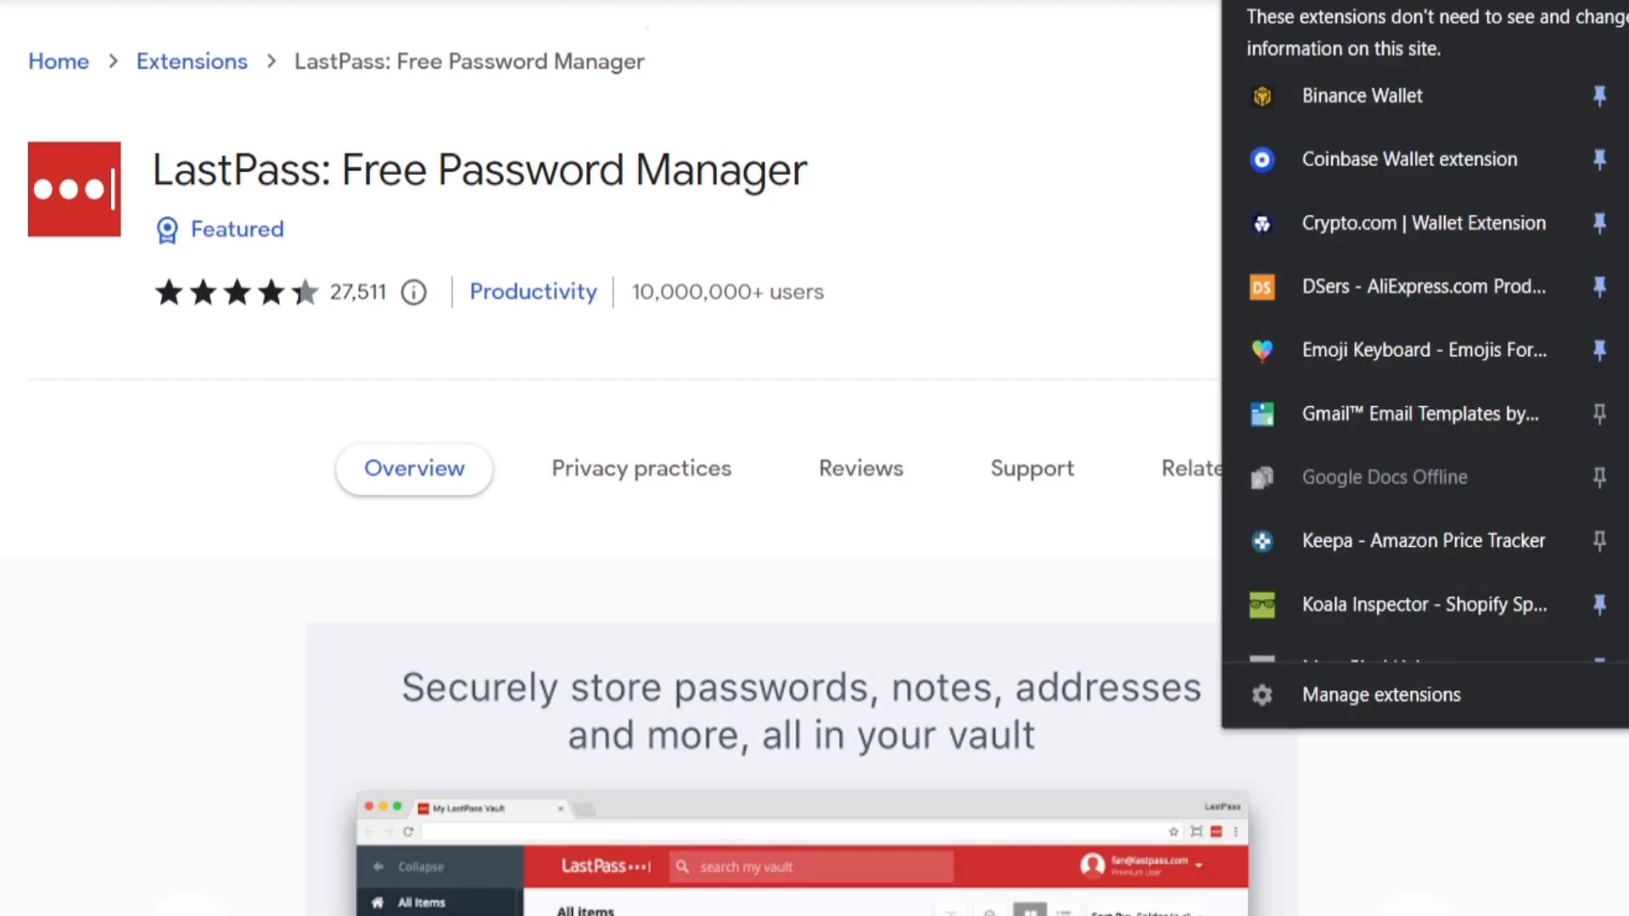
scroll("down", 3)
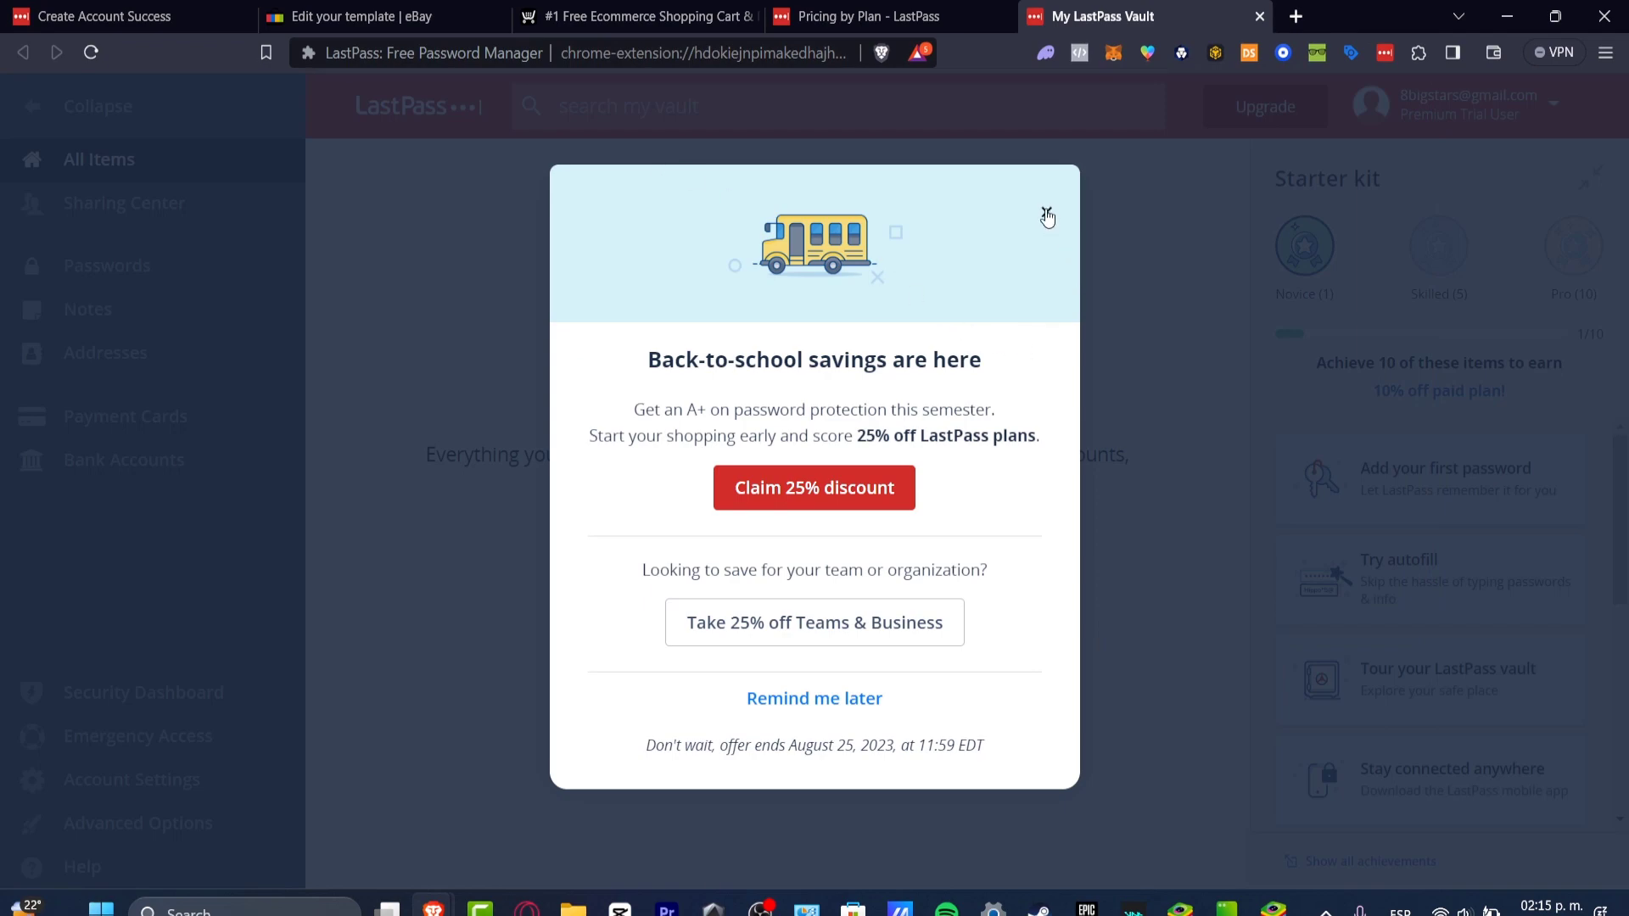
- Dismiss the discount offer, check the empty Notes and Bank Accounts, and return to All Items
left_click(1046, 216)
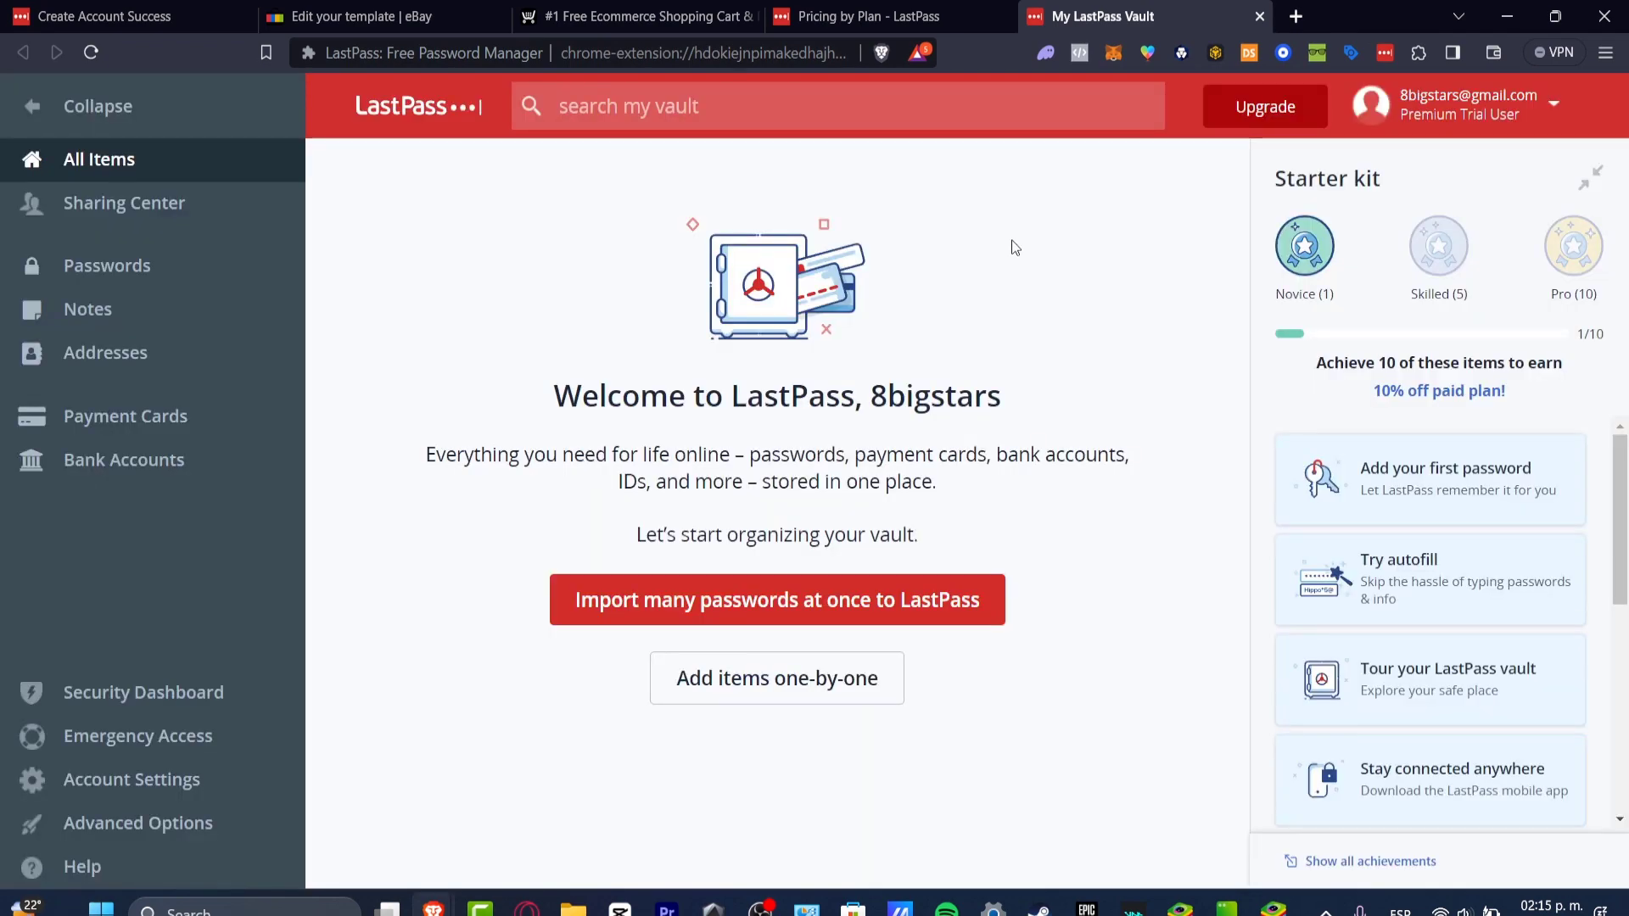
mouse_move(189, 176)
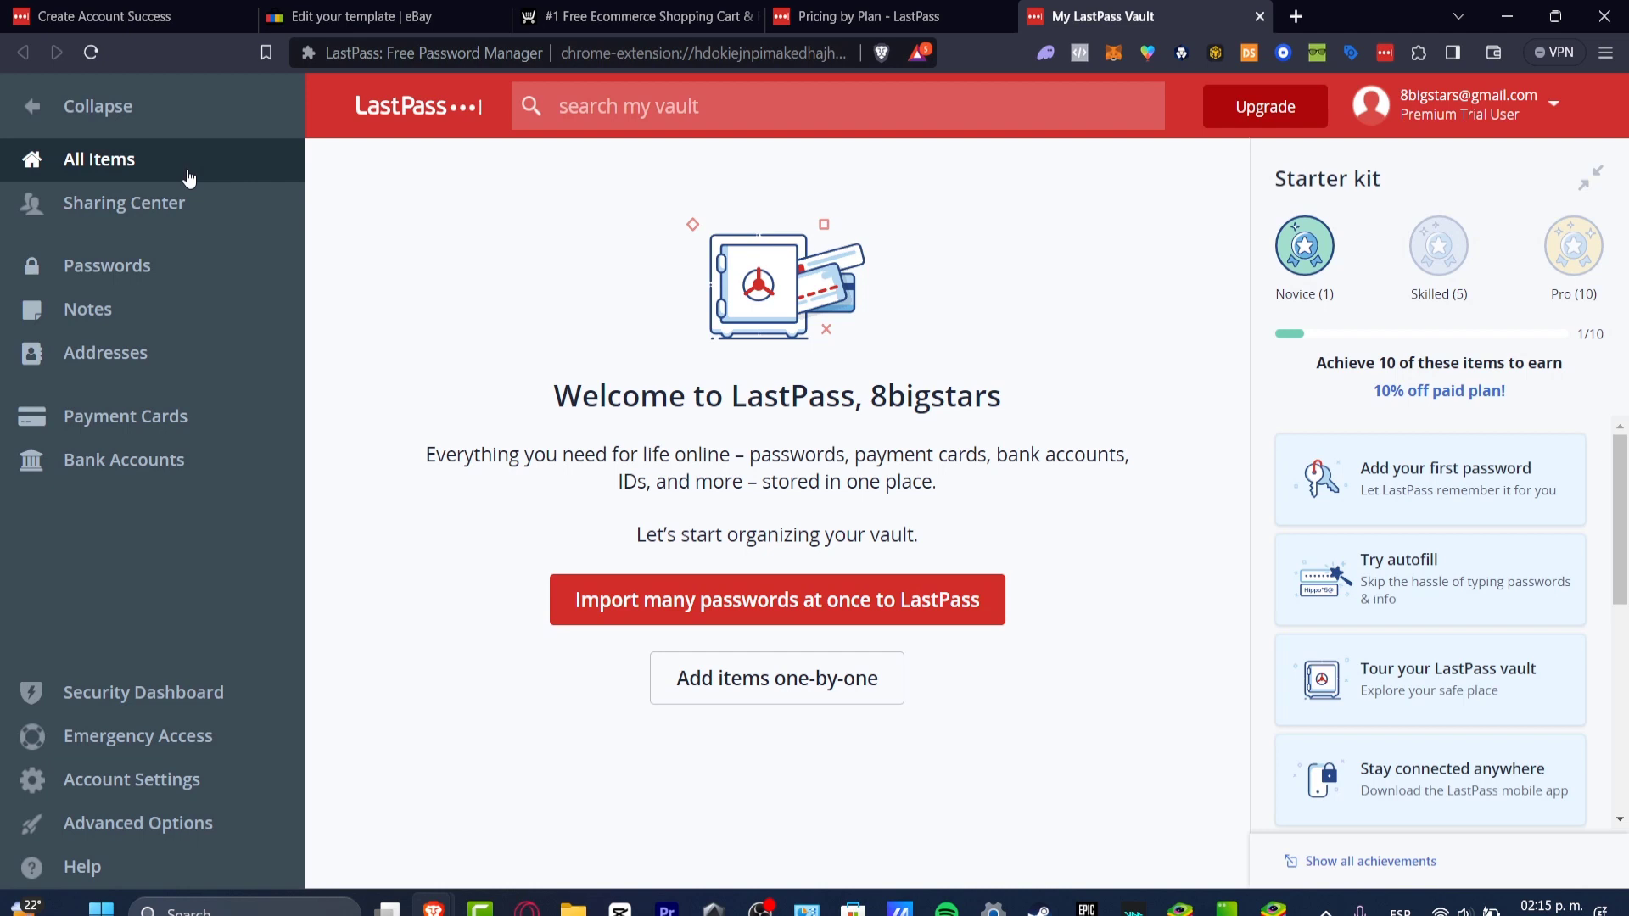
mouse_move(173, 202)
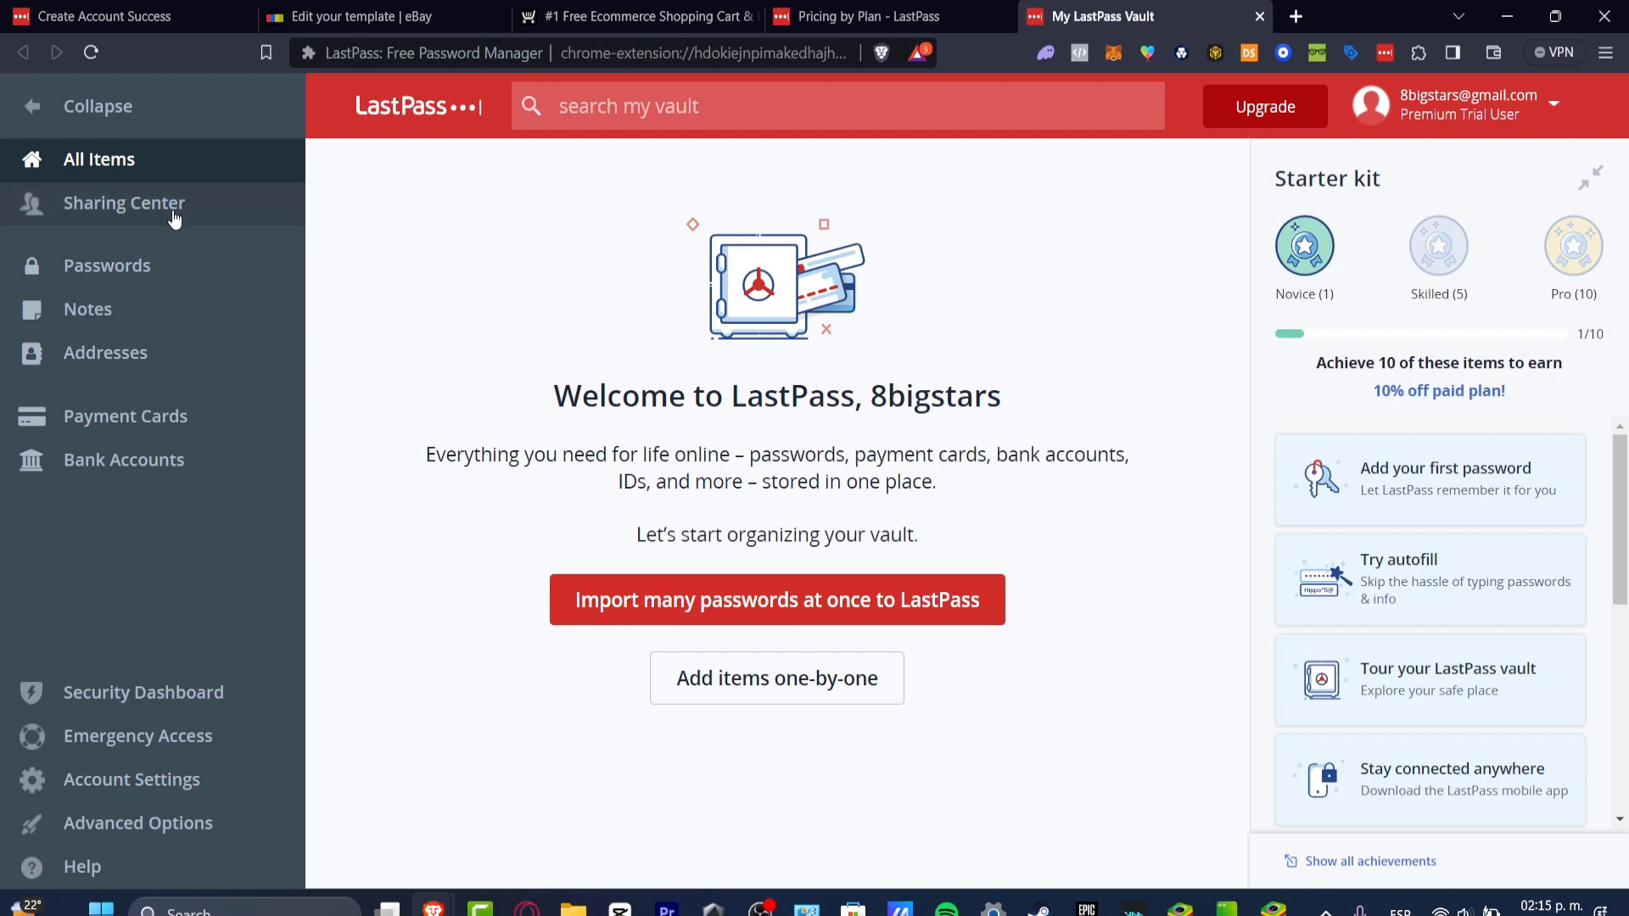
left_click(87, 309)
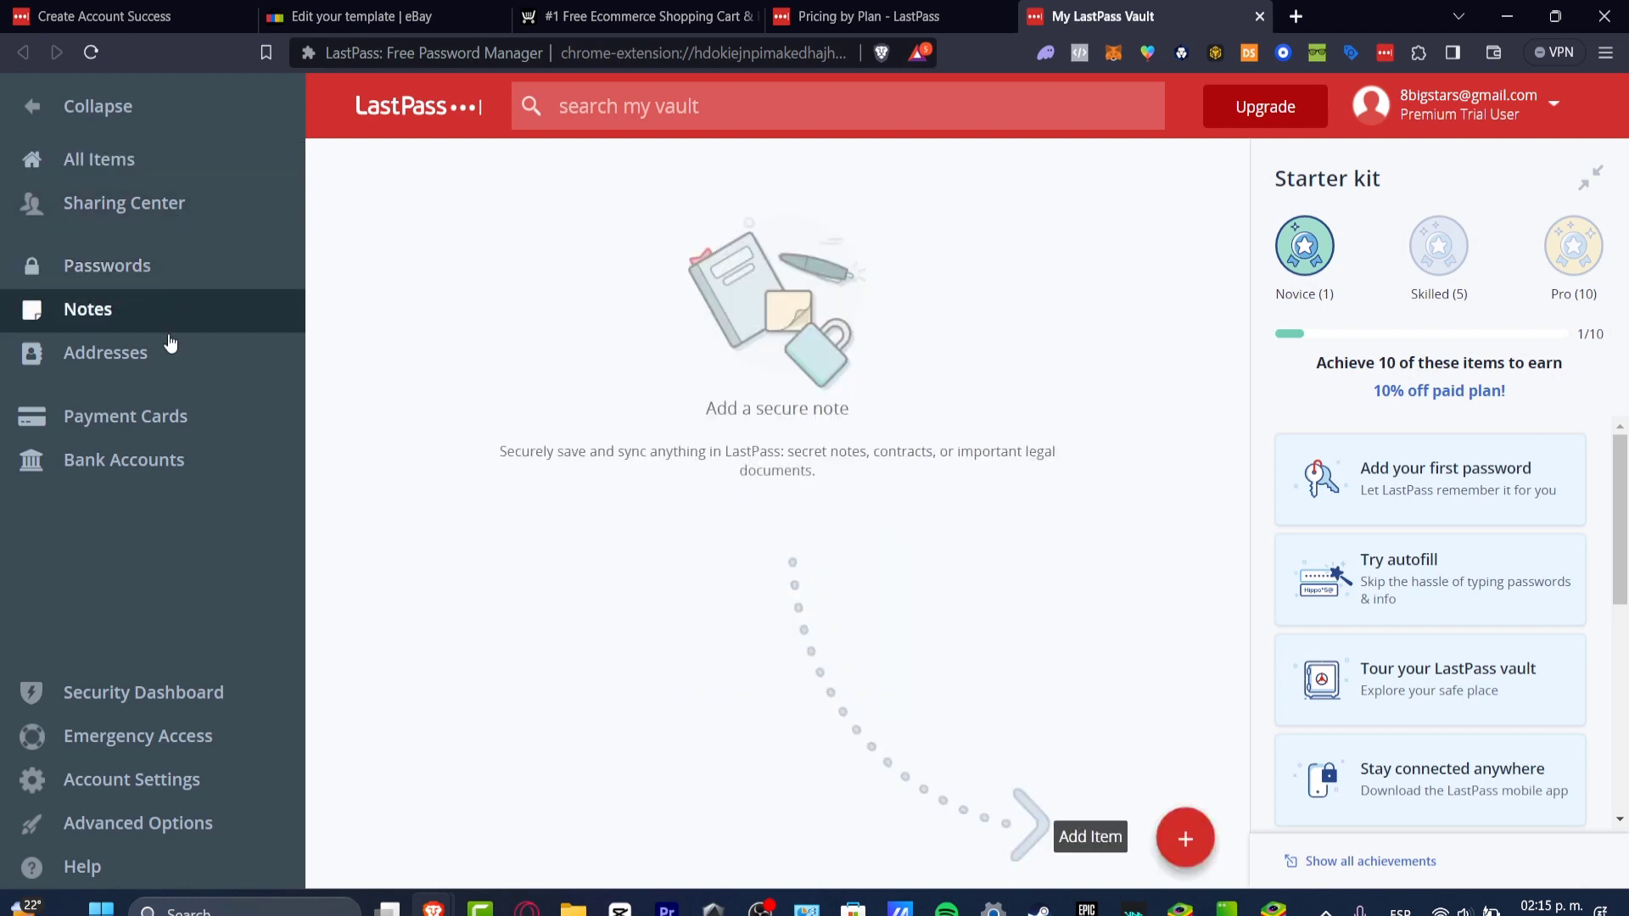
left_click(122, 459)
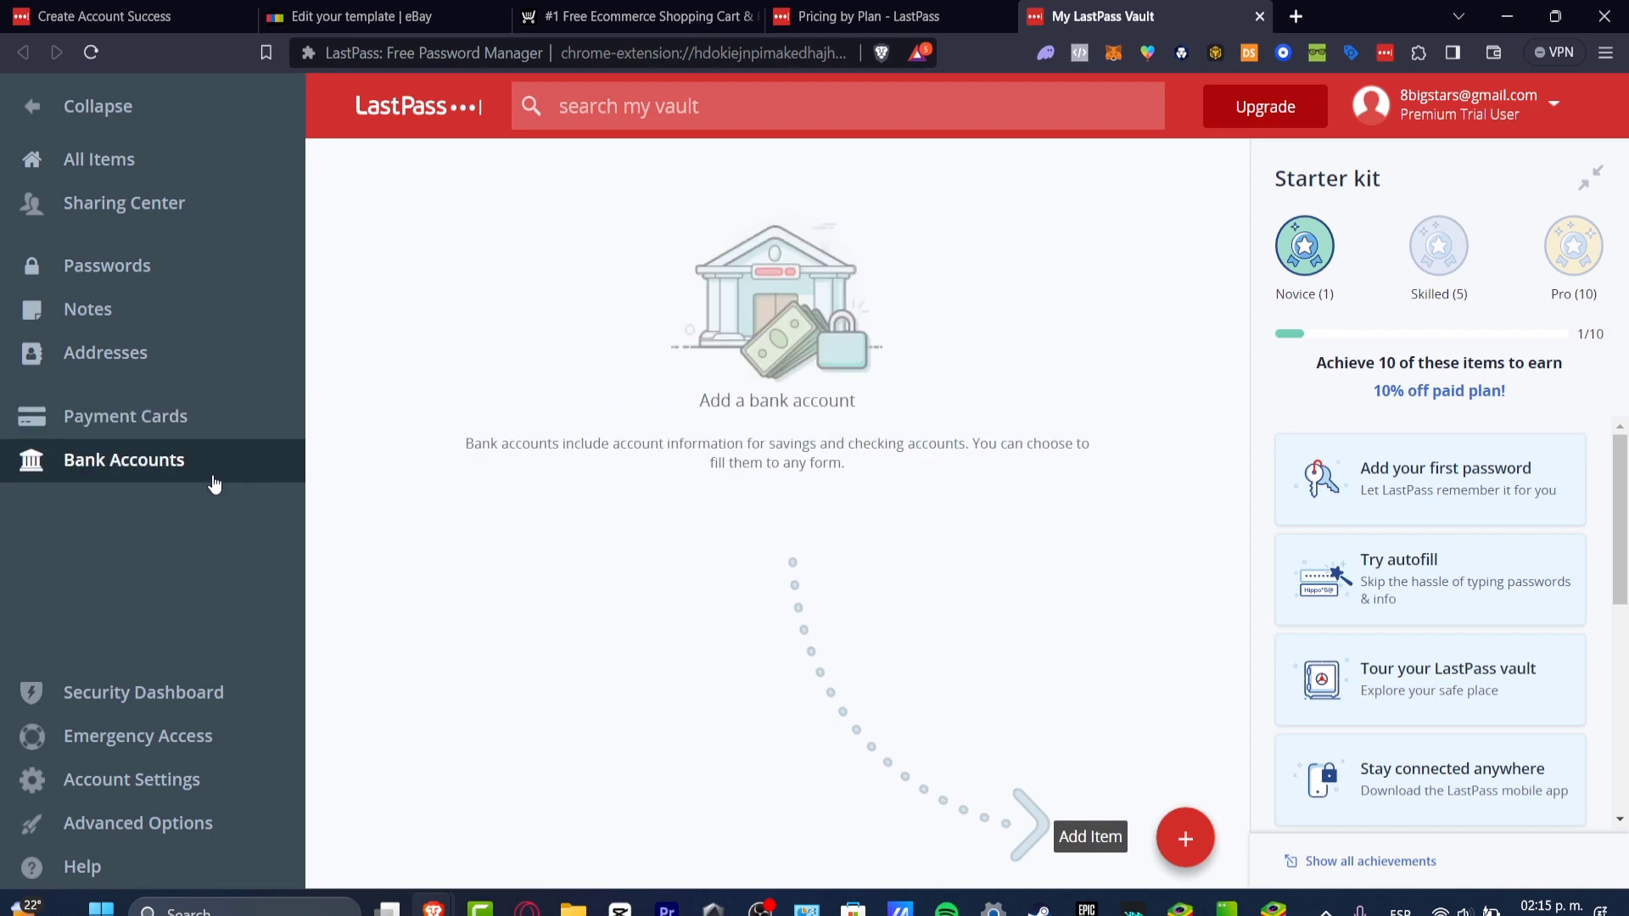
mouse_move(527, 364)
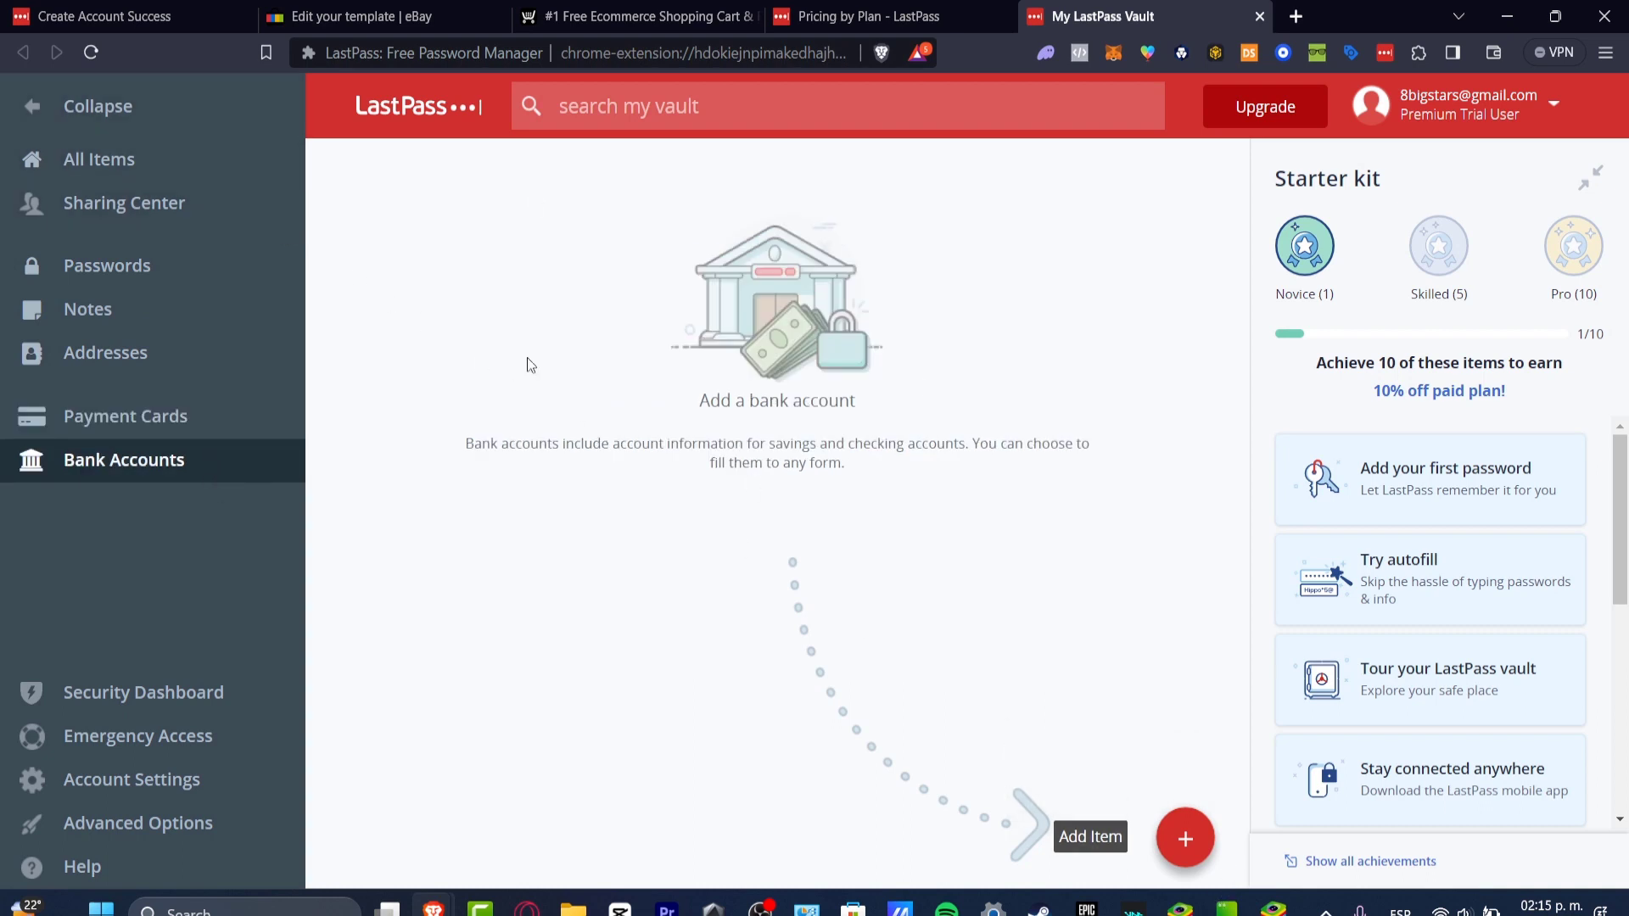
left_click(99, 158)
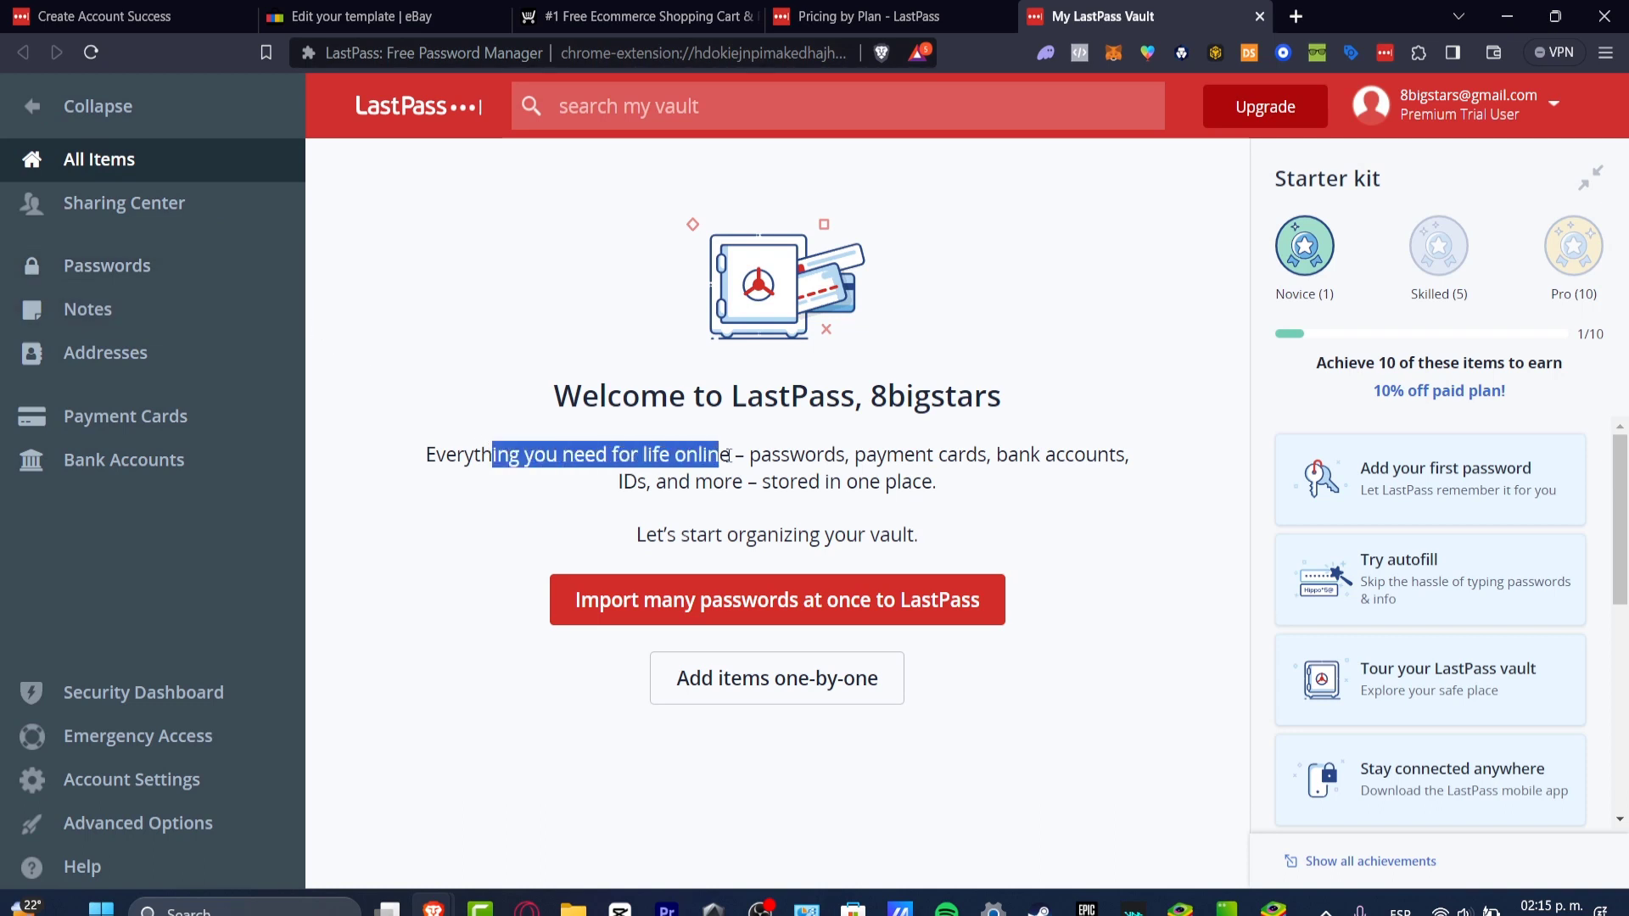
left_click(927, 518)
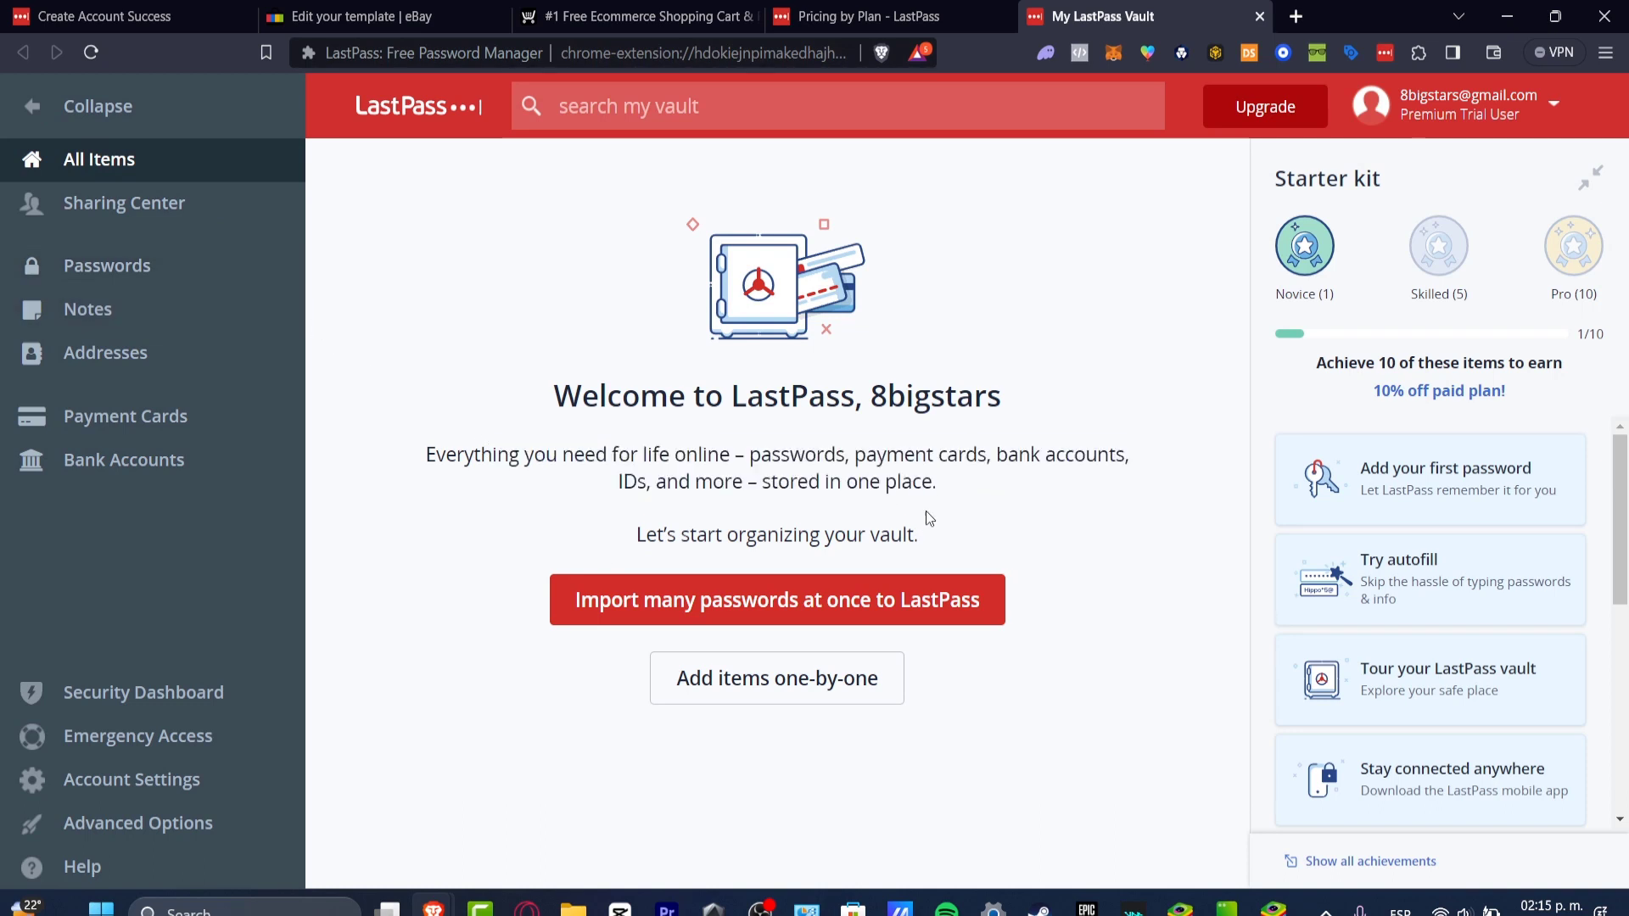
double_click(867, 533)
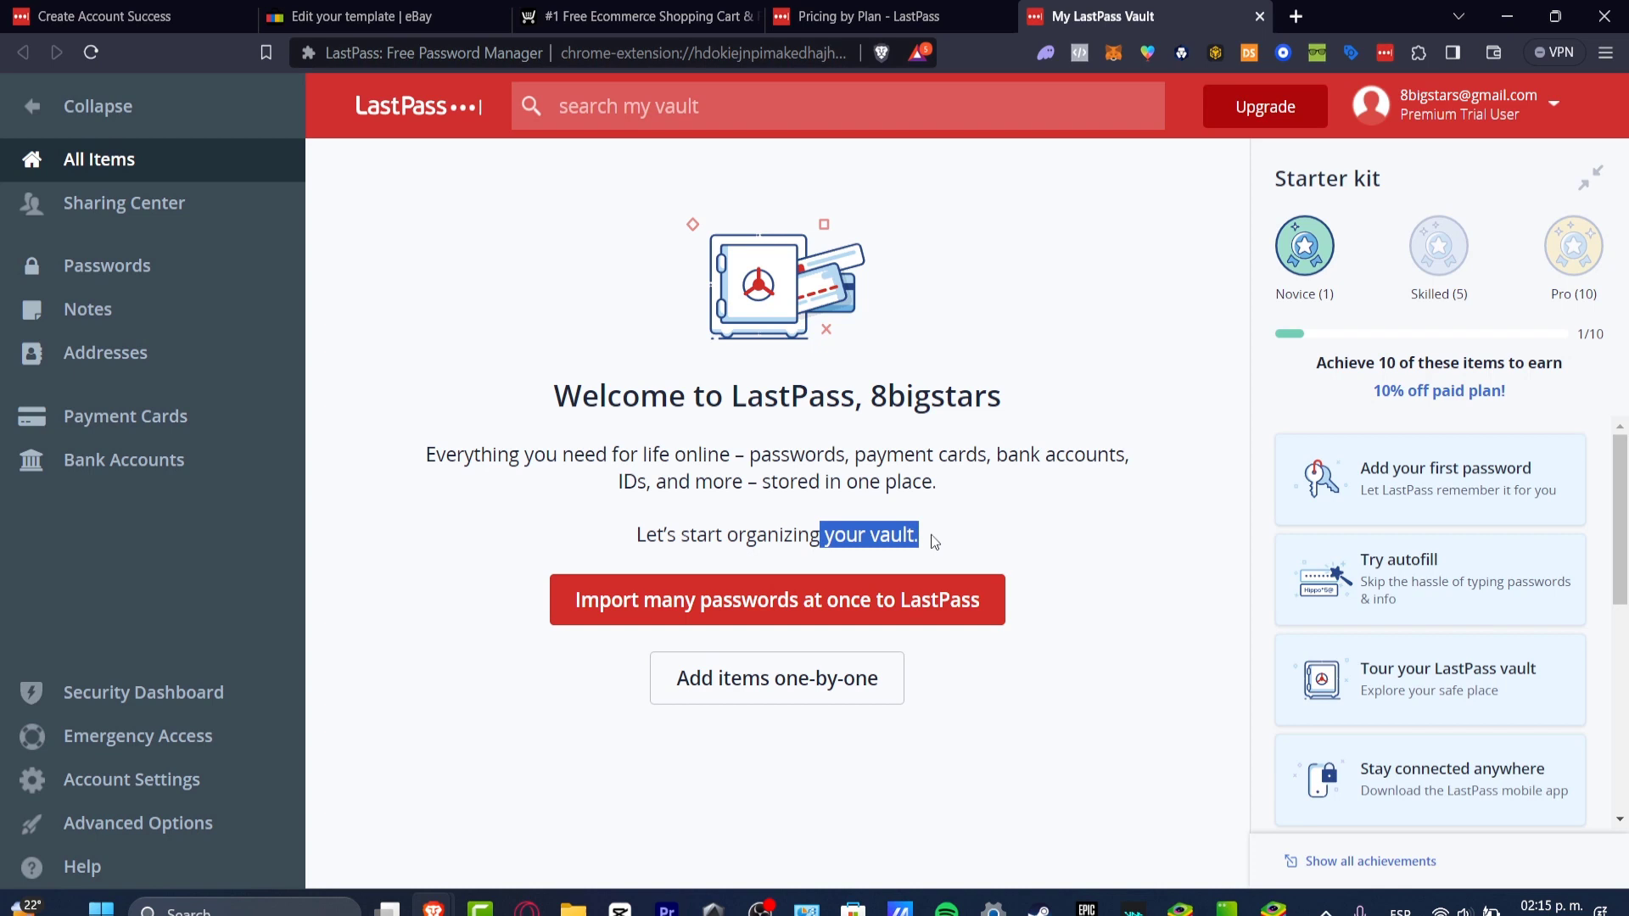
mouse_move(1230, 495)
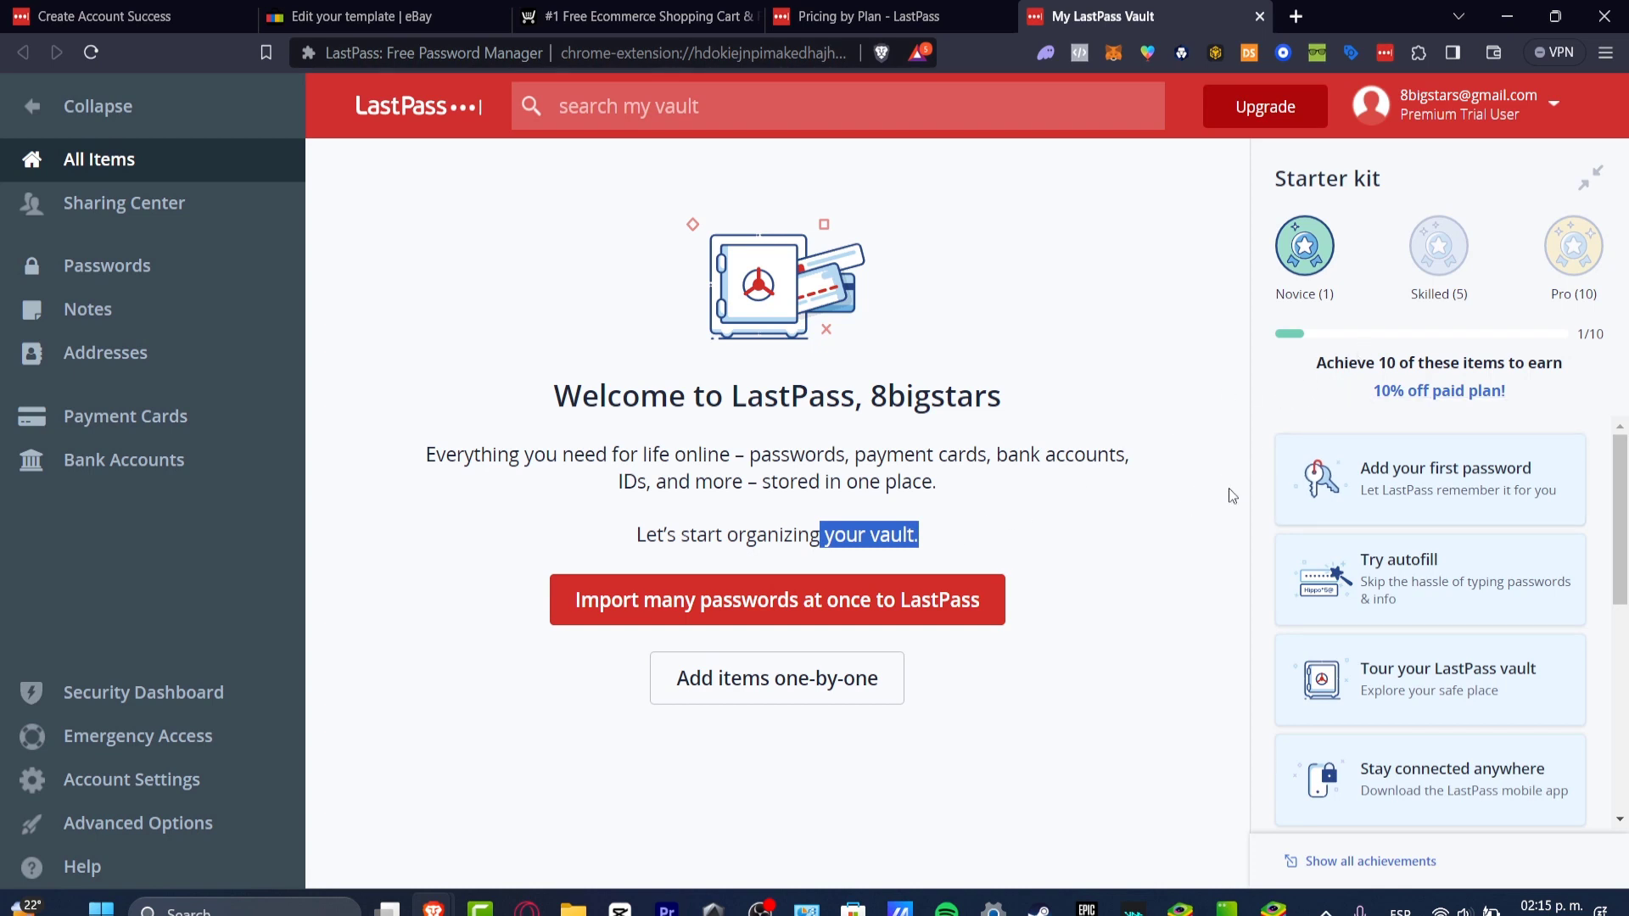
- Add a first password from the Starter kit, choosing Dropbox as the website
left_click(1430, 478)
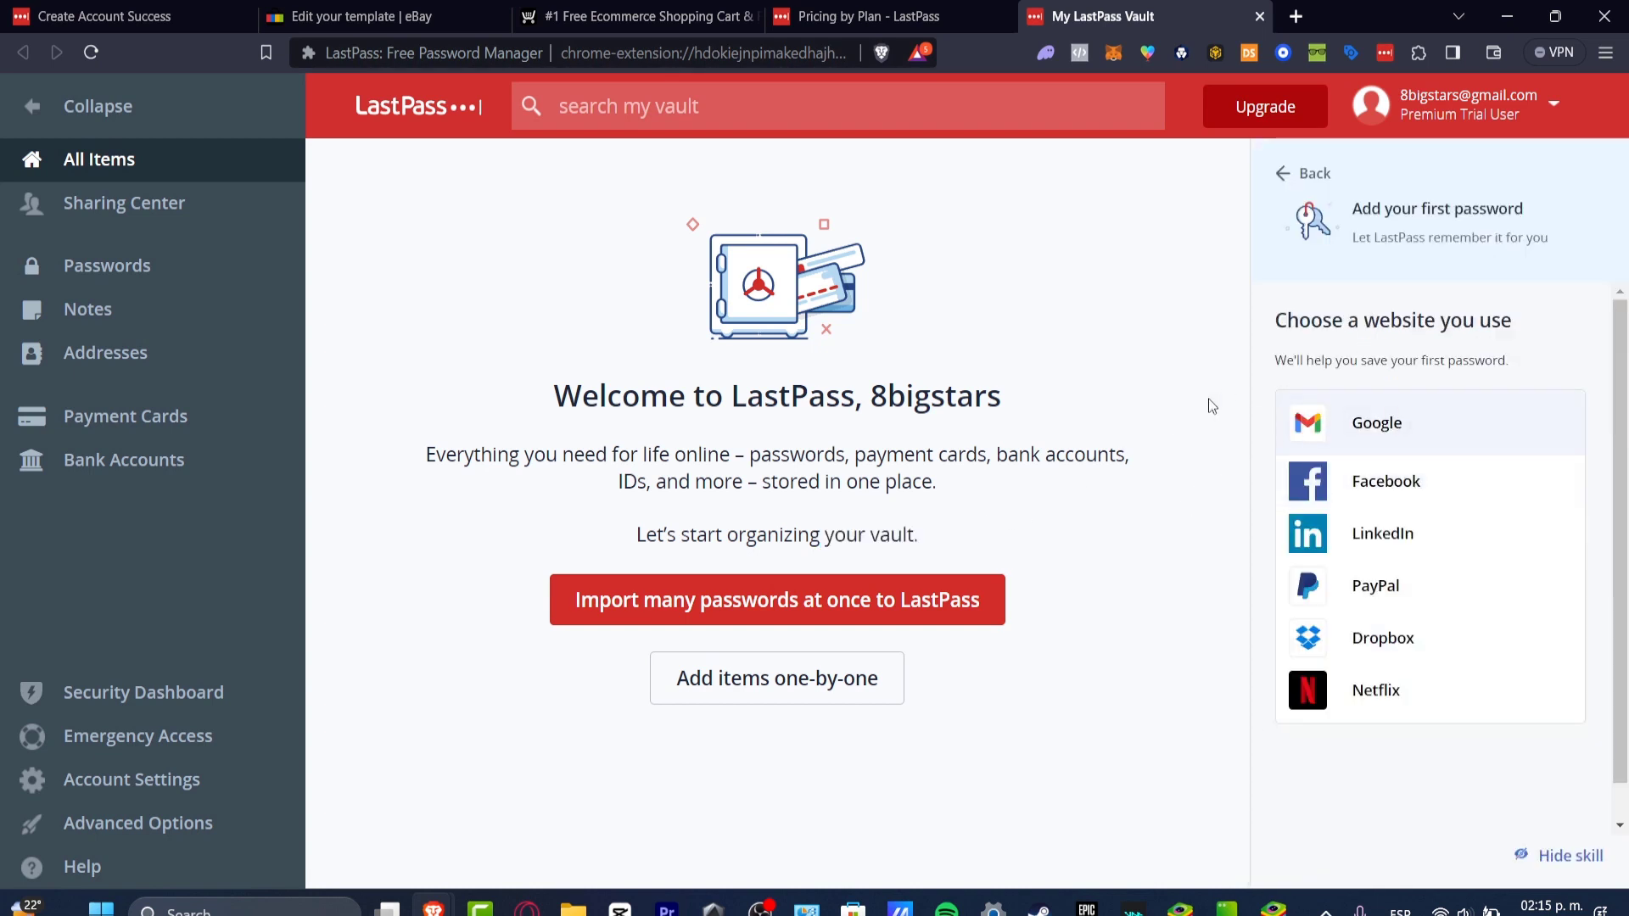
mouse_move(1208, 588)
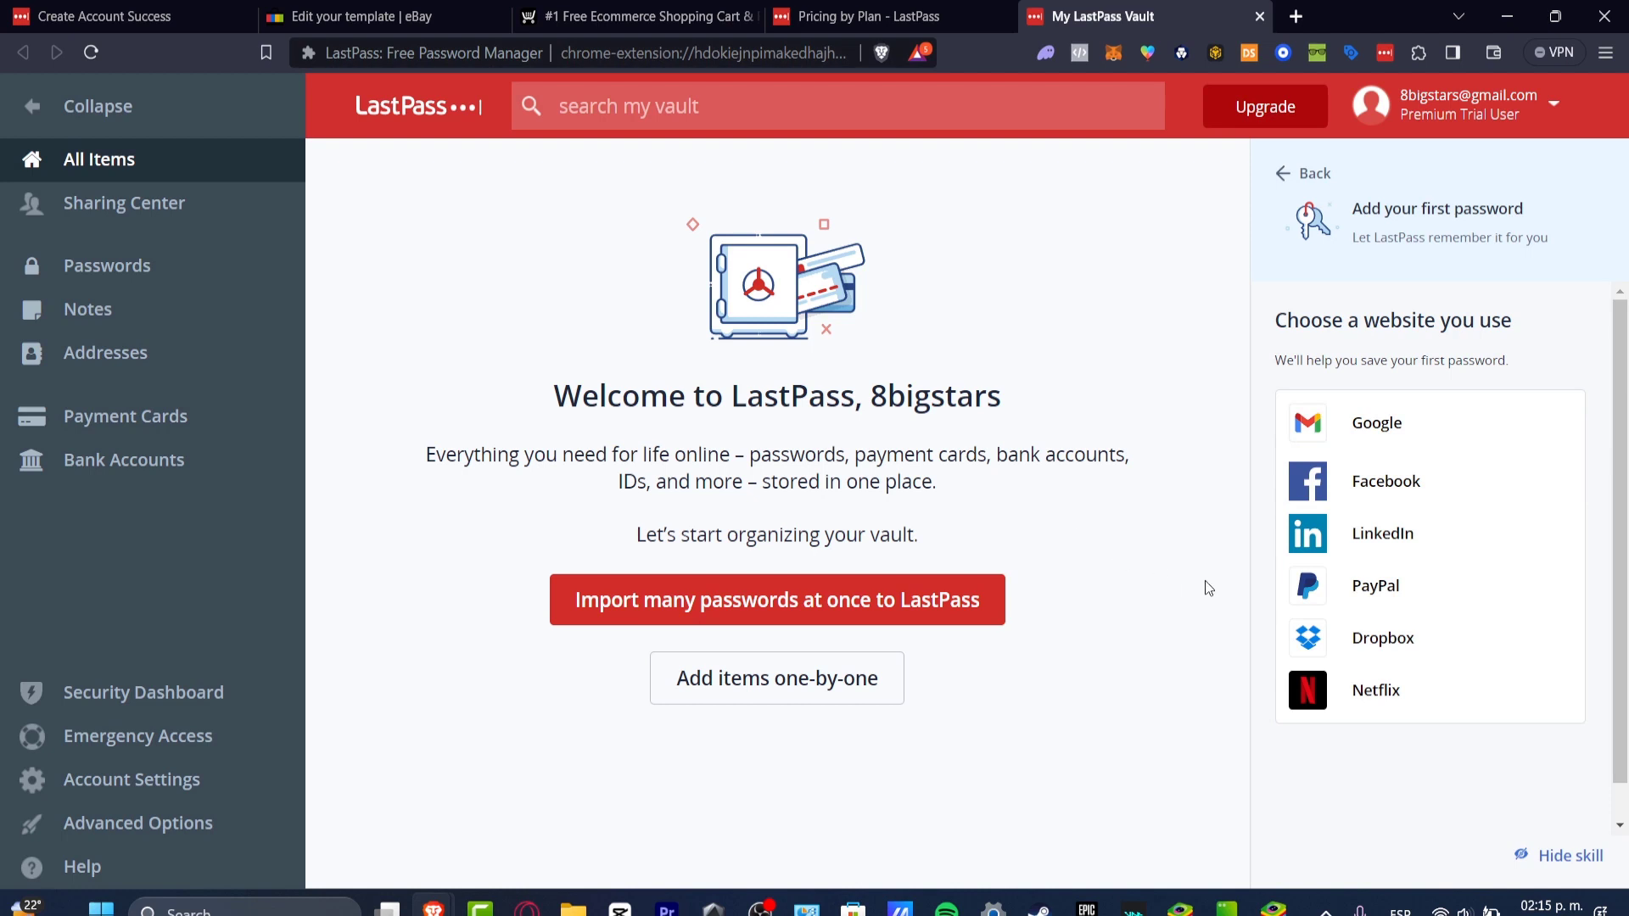
left_click(1383, 638)
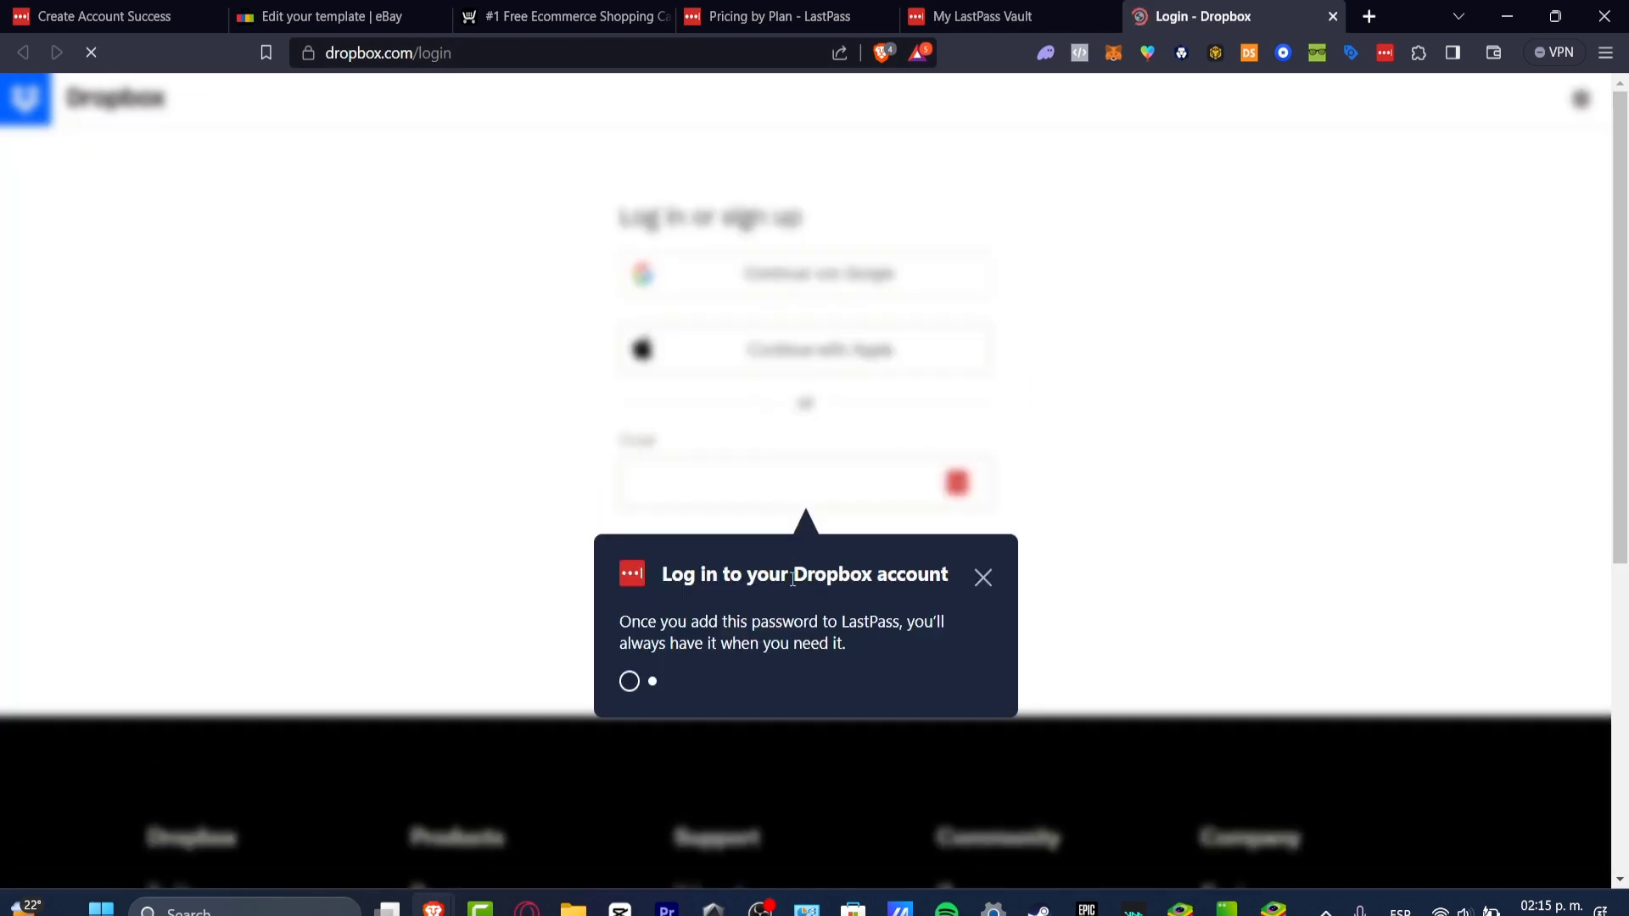
mouse_move(985, 592)
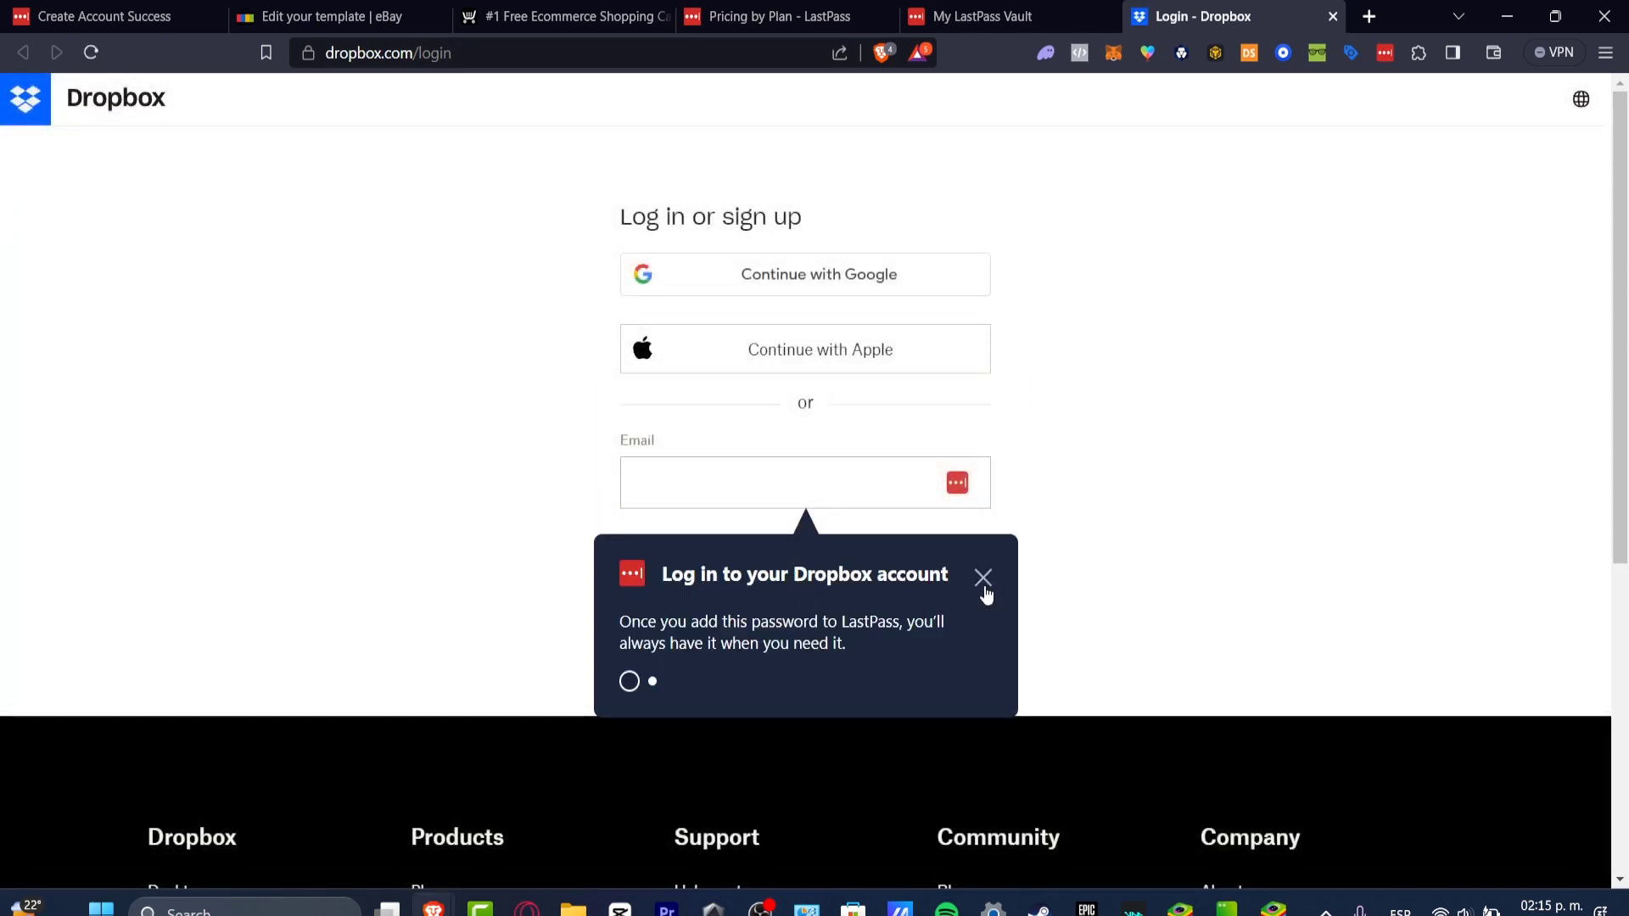
- Enter the Dropbox account email and save the login through LastPass's Add password prompt
left_click(981, 577)
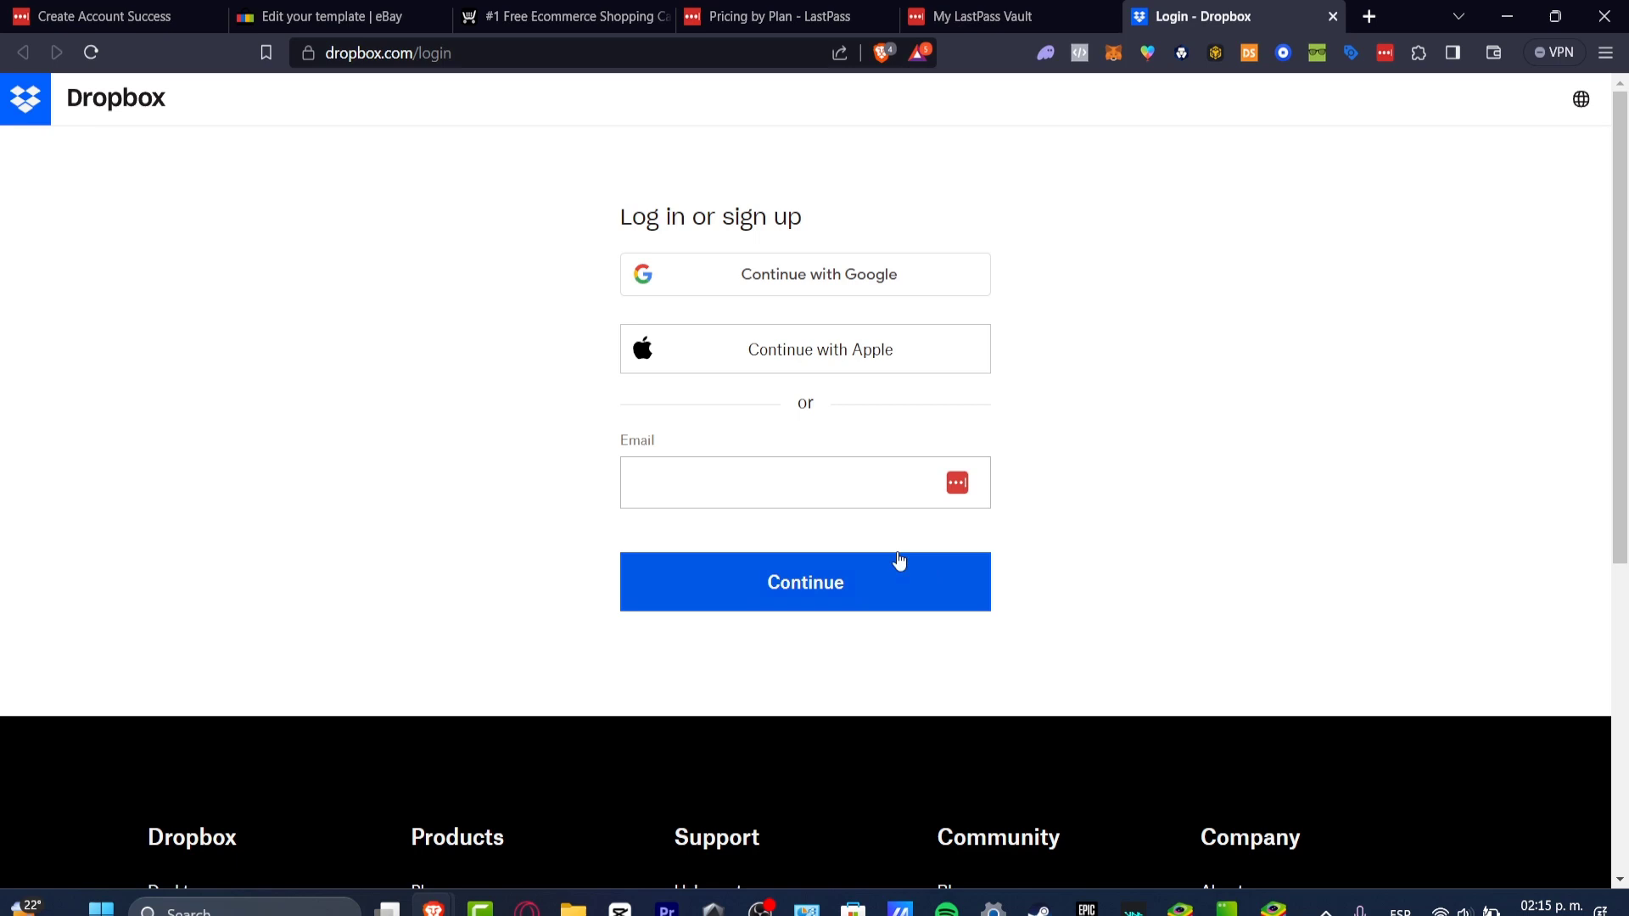
left_click(800, 482)
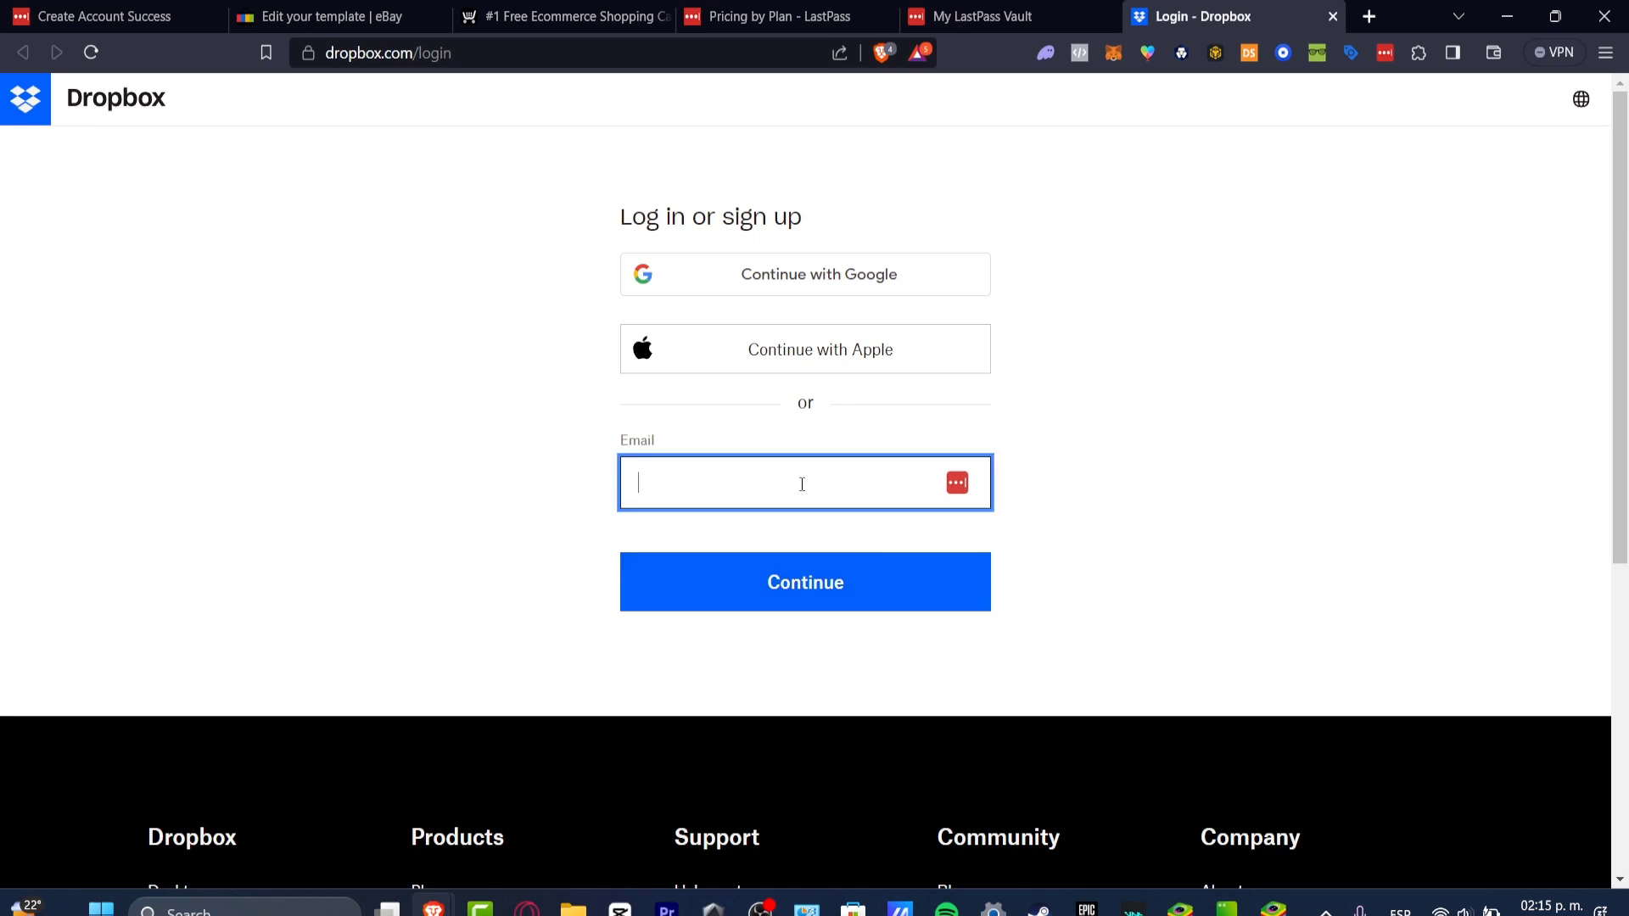
left_click(804, 582)
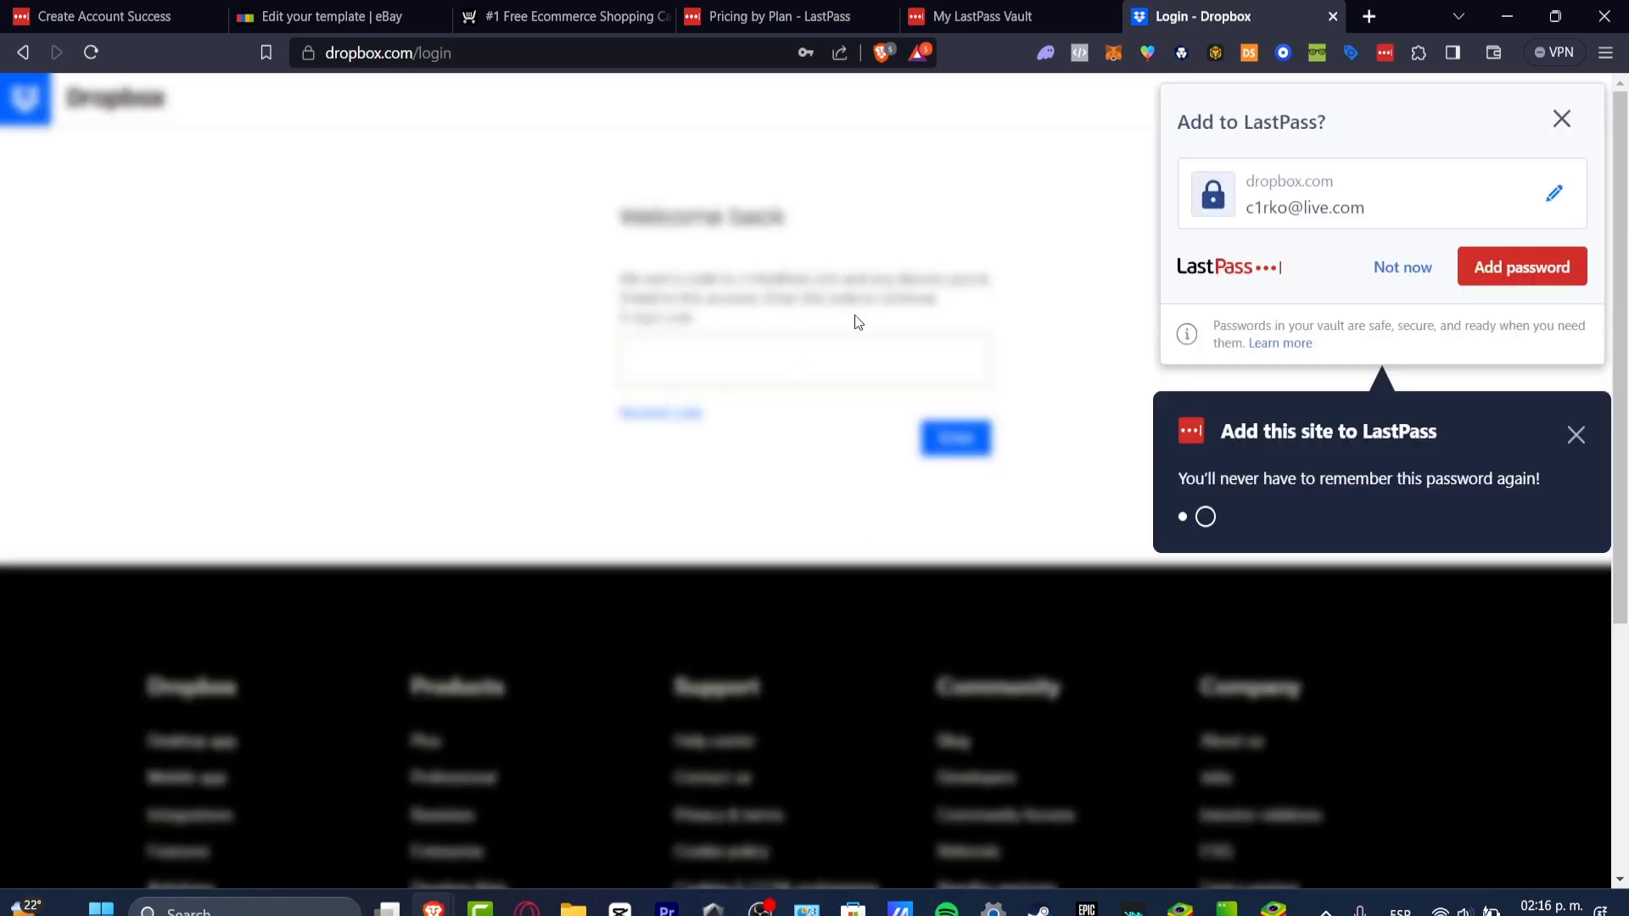
left_click(1521, 265)
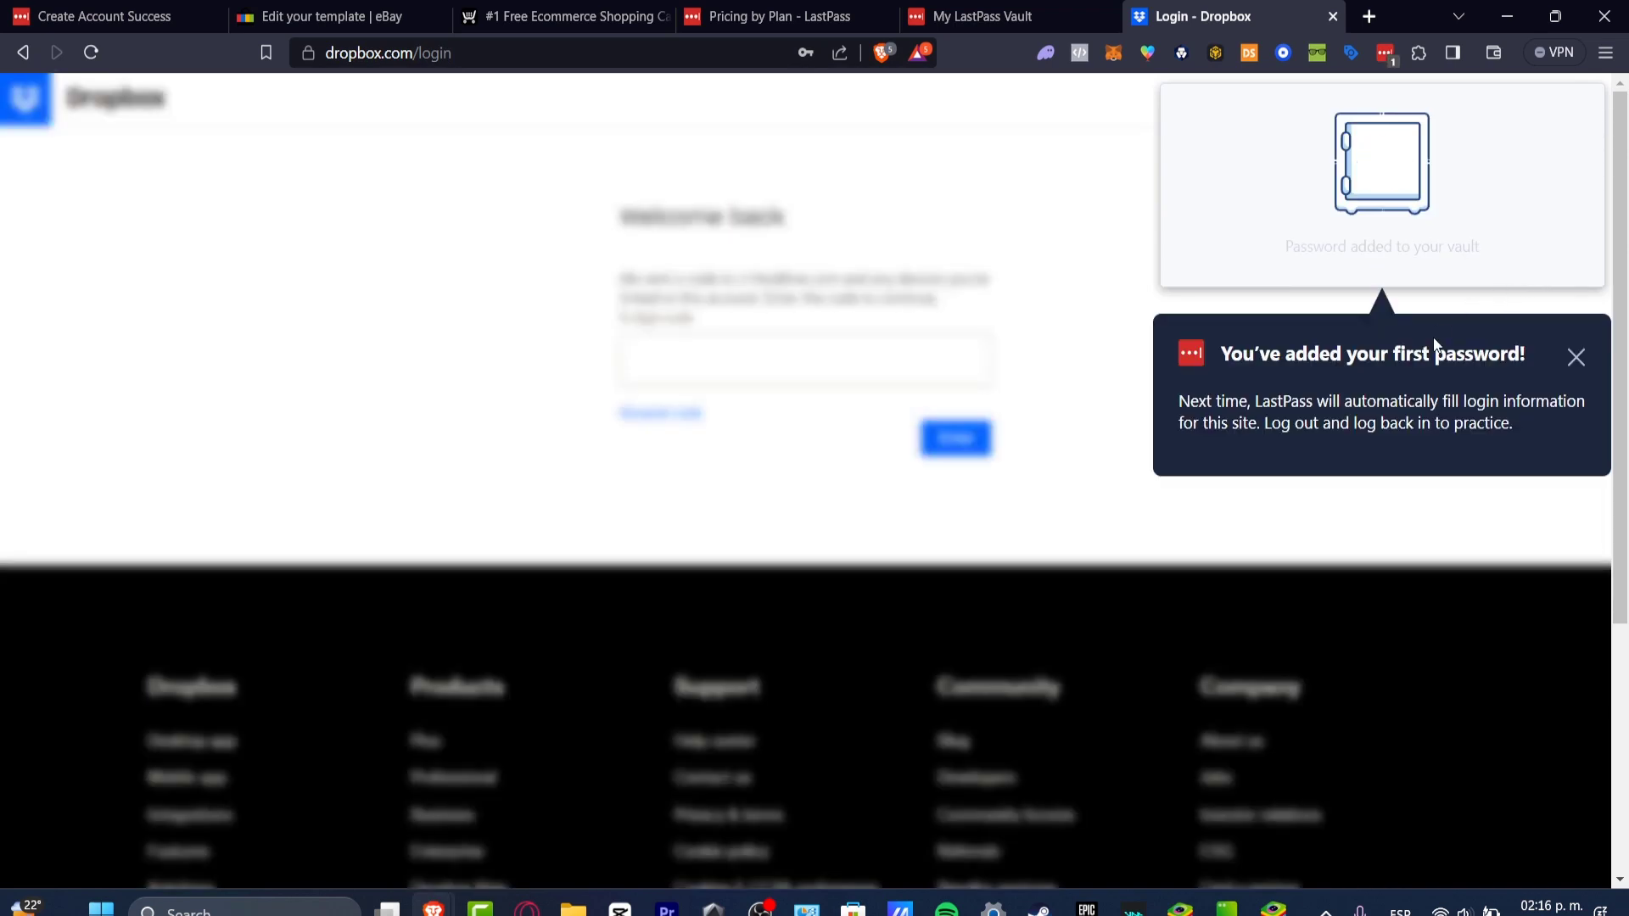
left_click(1574, 357)
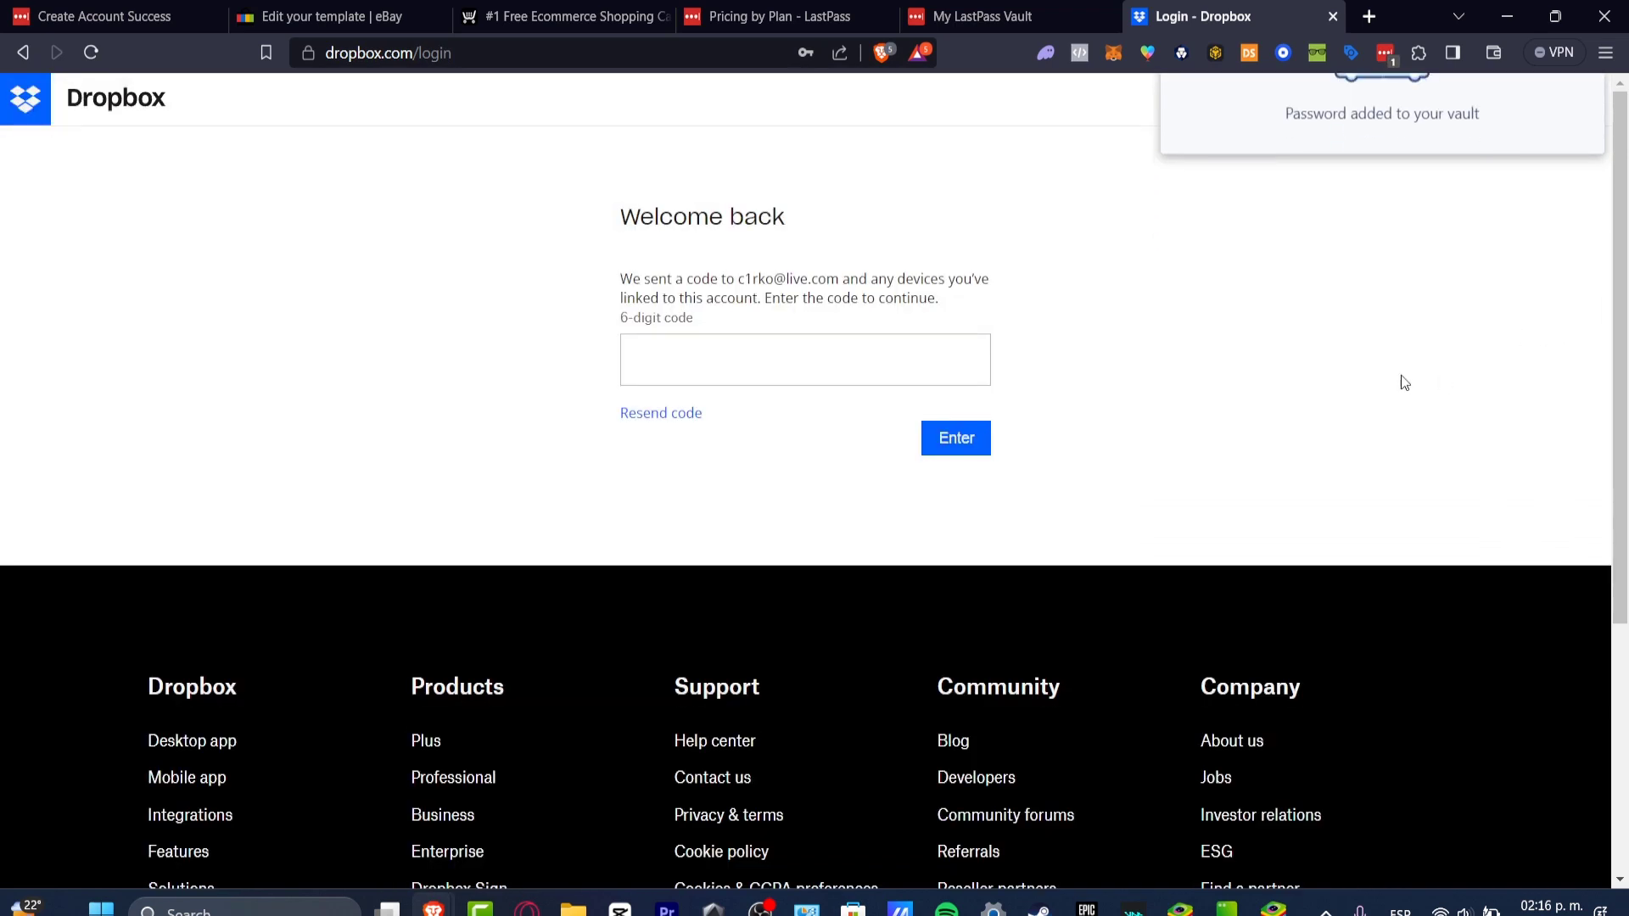
- Expand the vault's (none) folder and view the dropbox.com entry details without changes
left_click(997, 17)
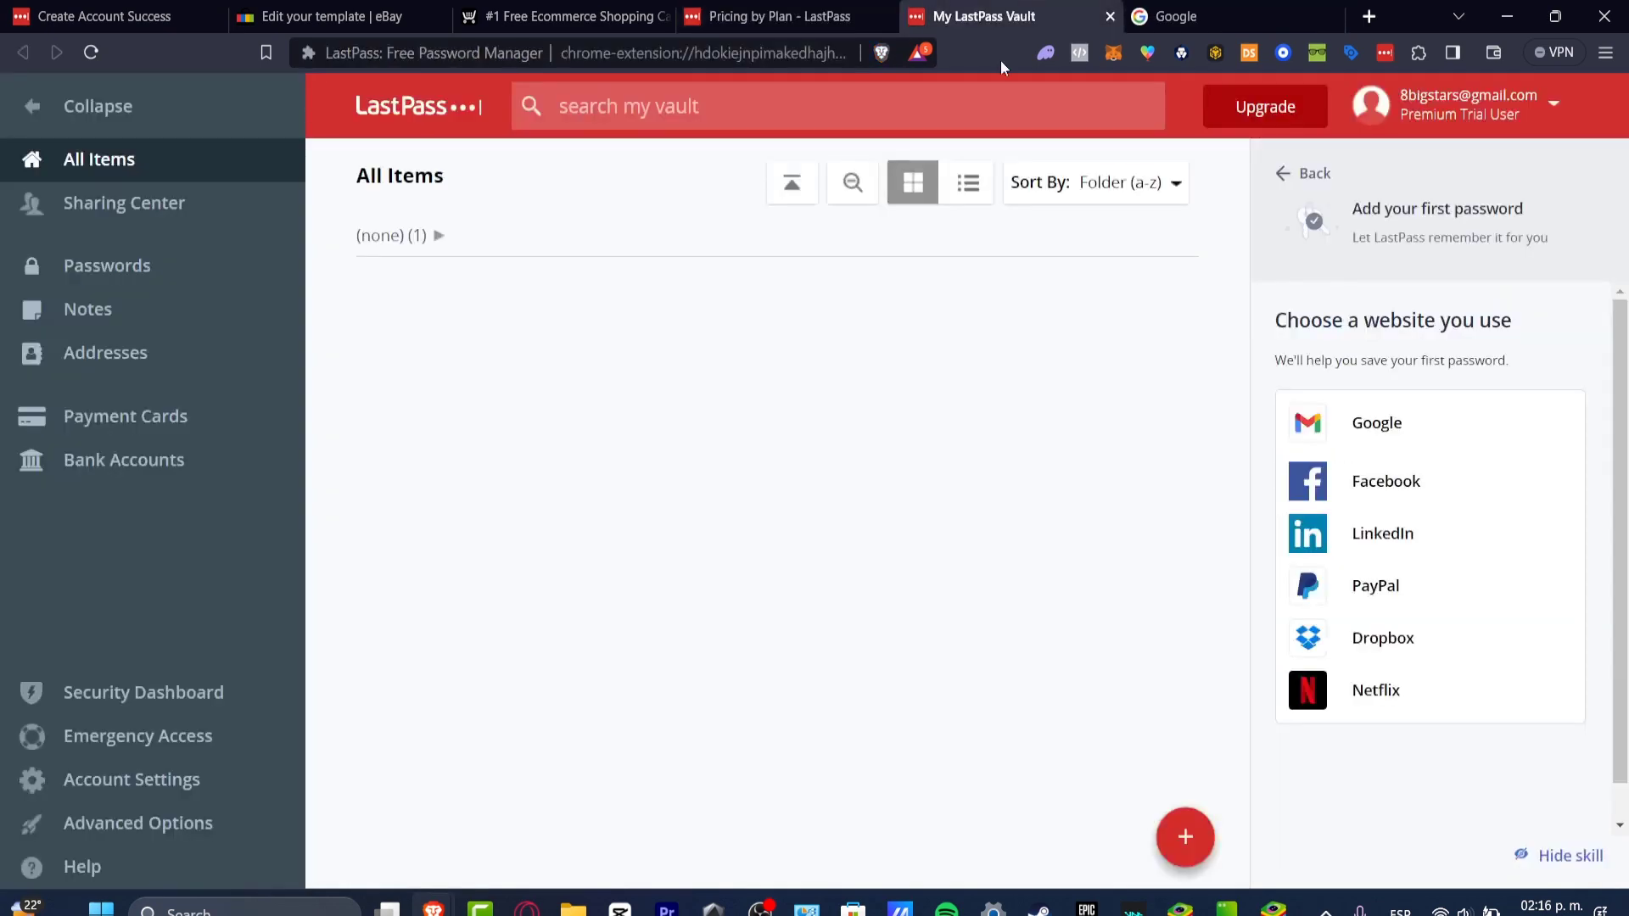
left_click(440, 236)
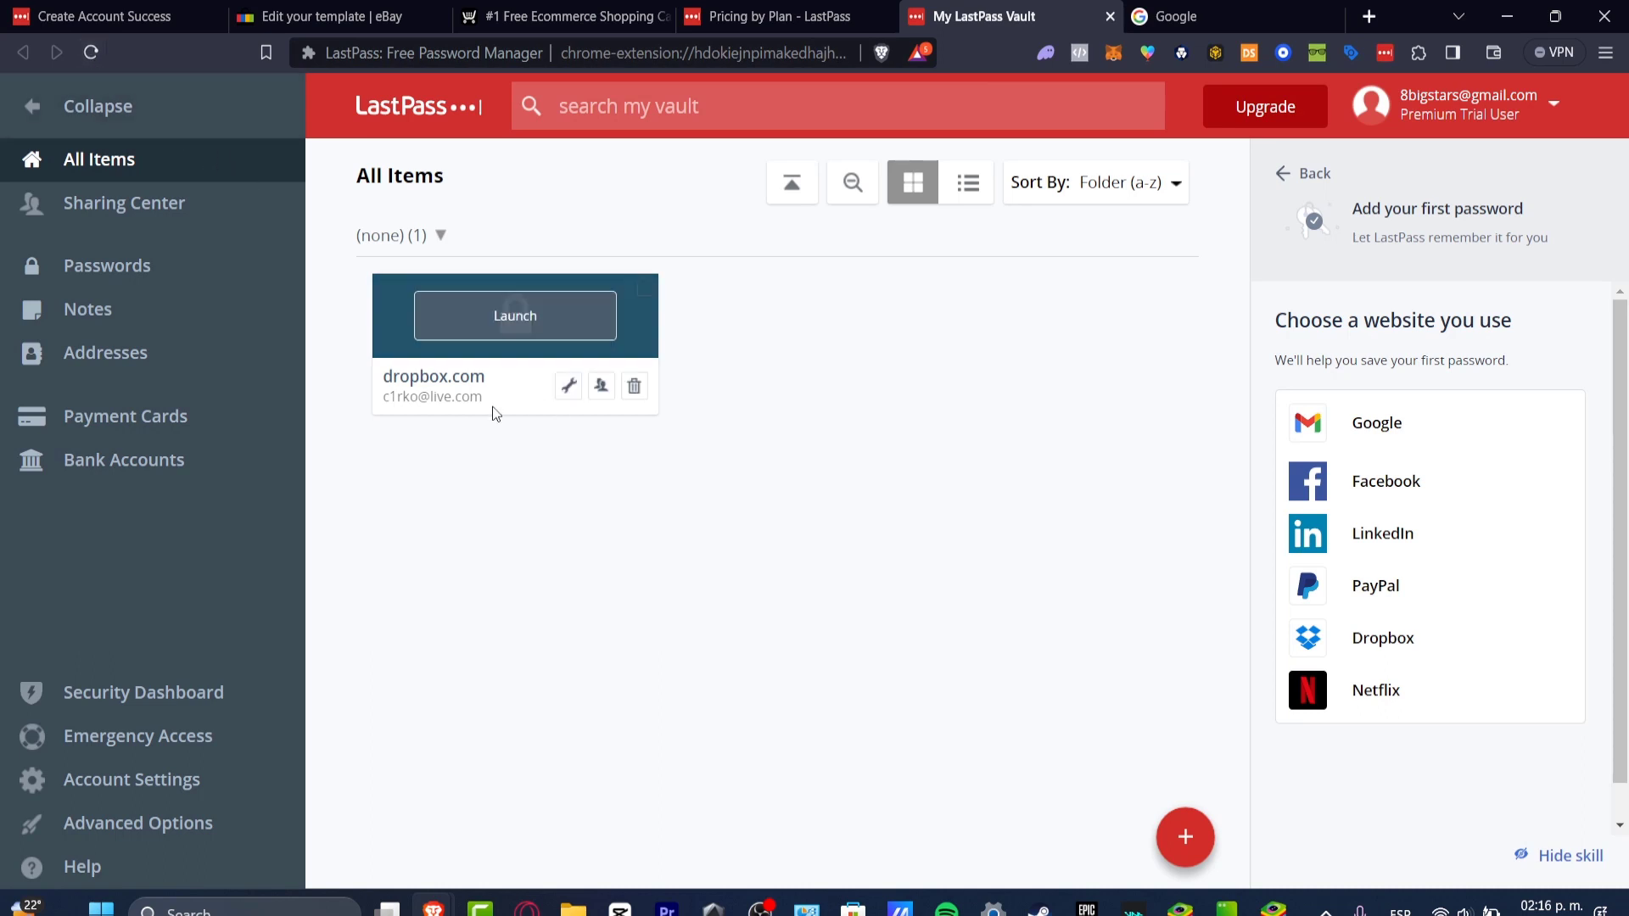
mouse_move(569, 385)
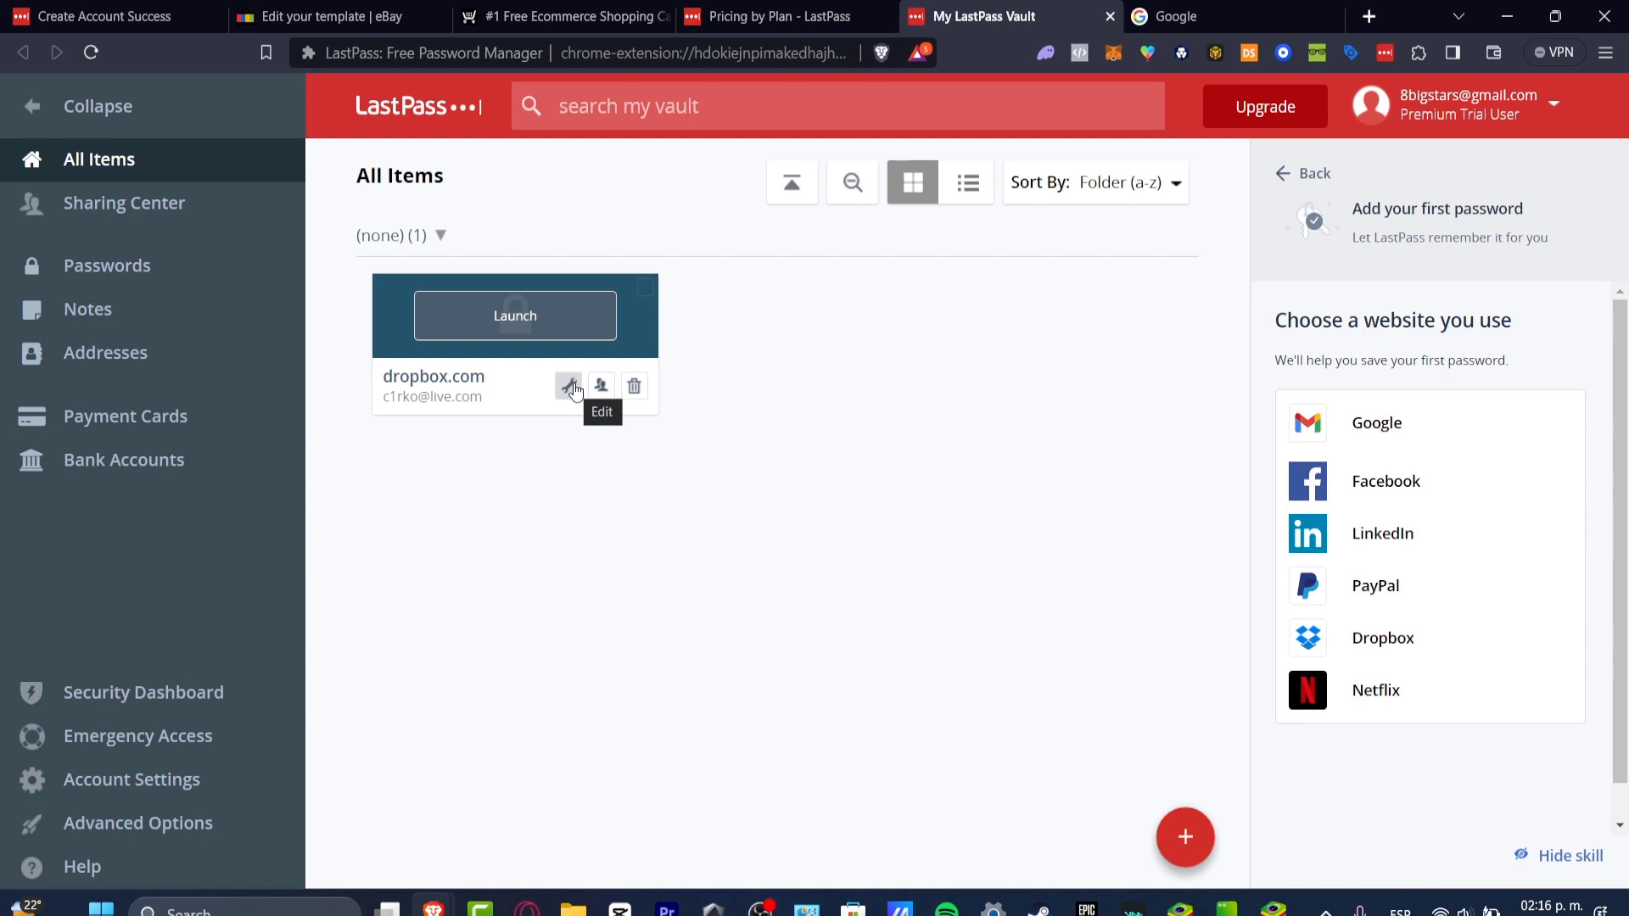
left_click(568, 387)
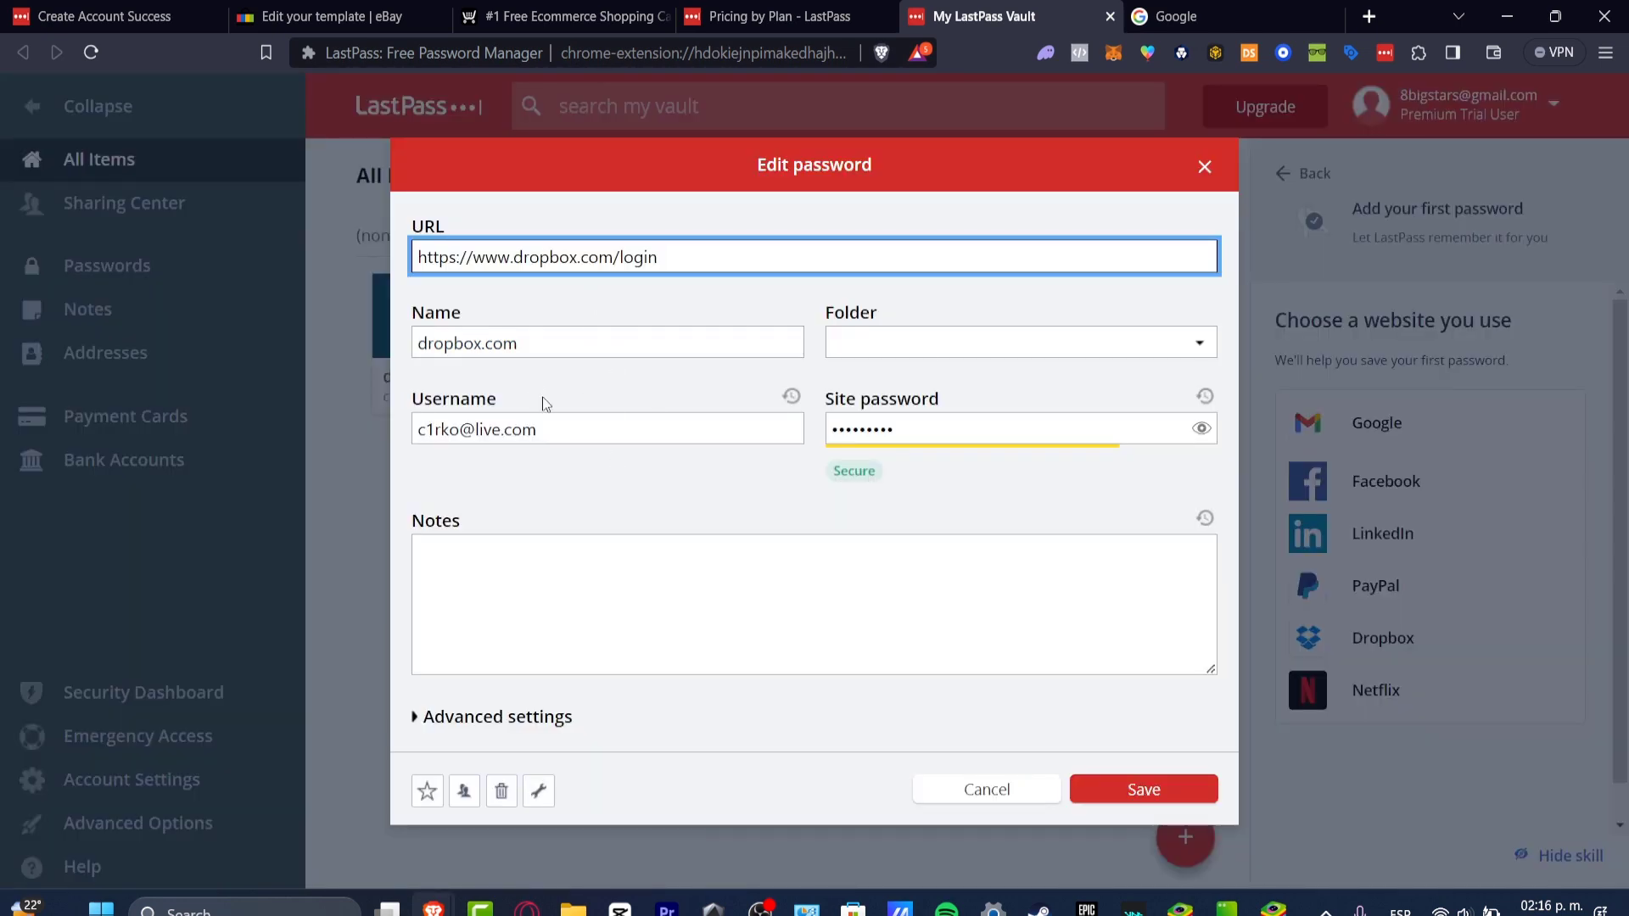
mouse_move(501, 790)
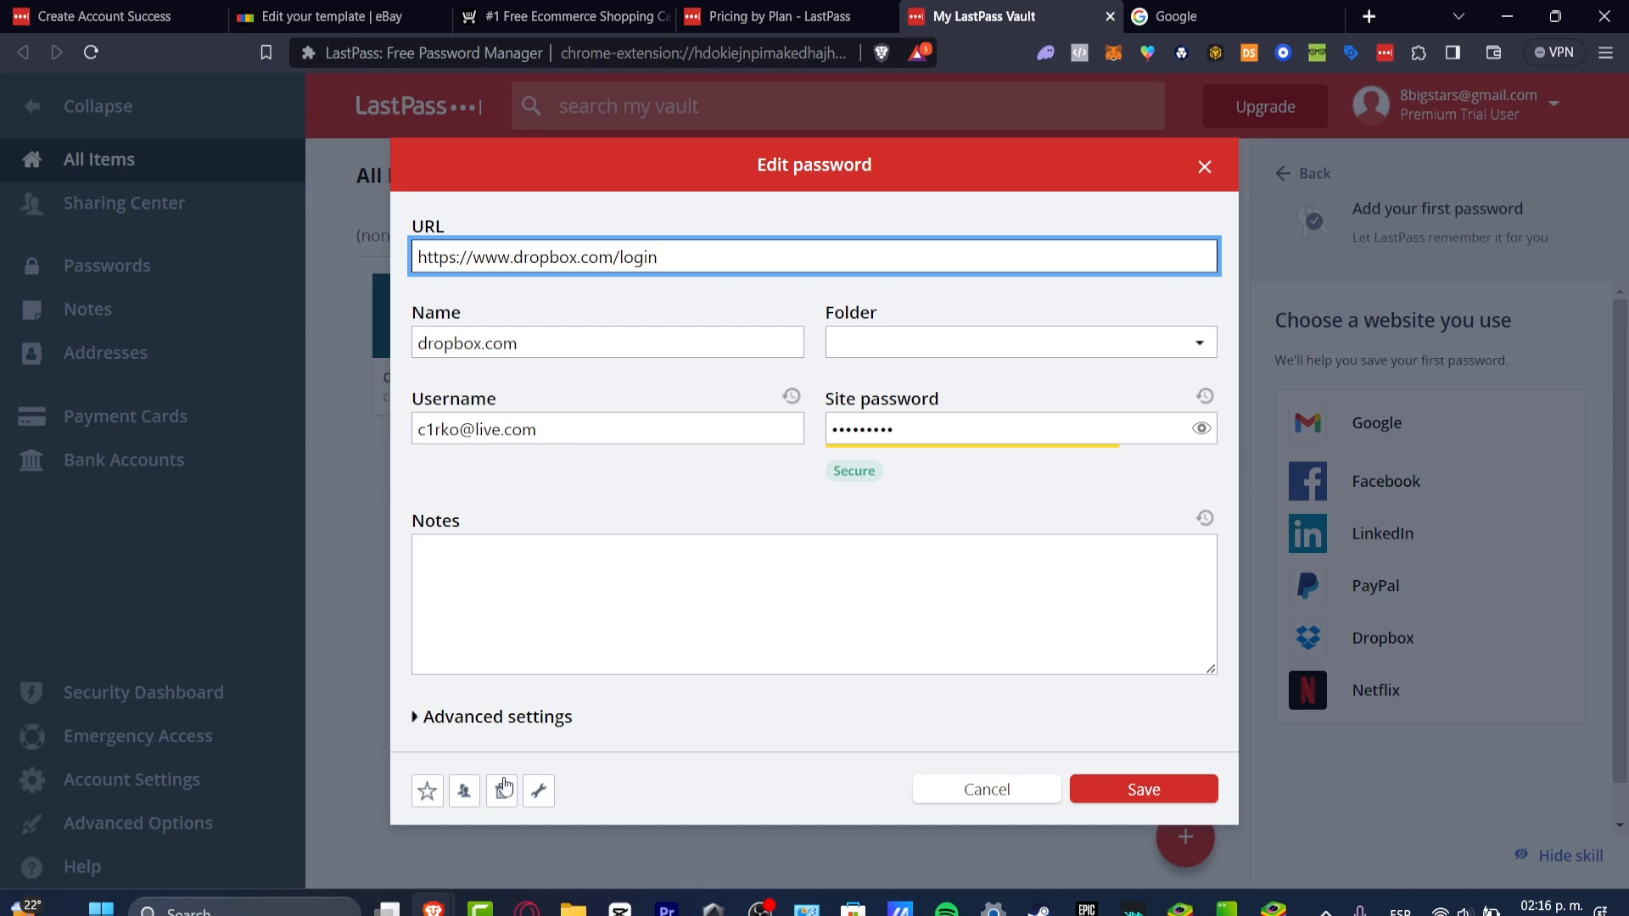
left_click(1143, 788)
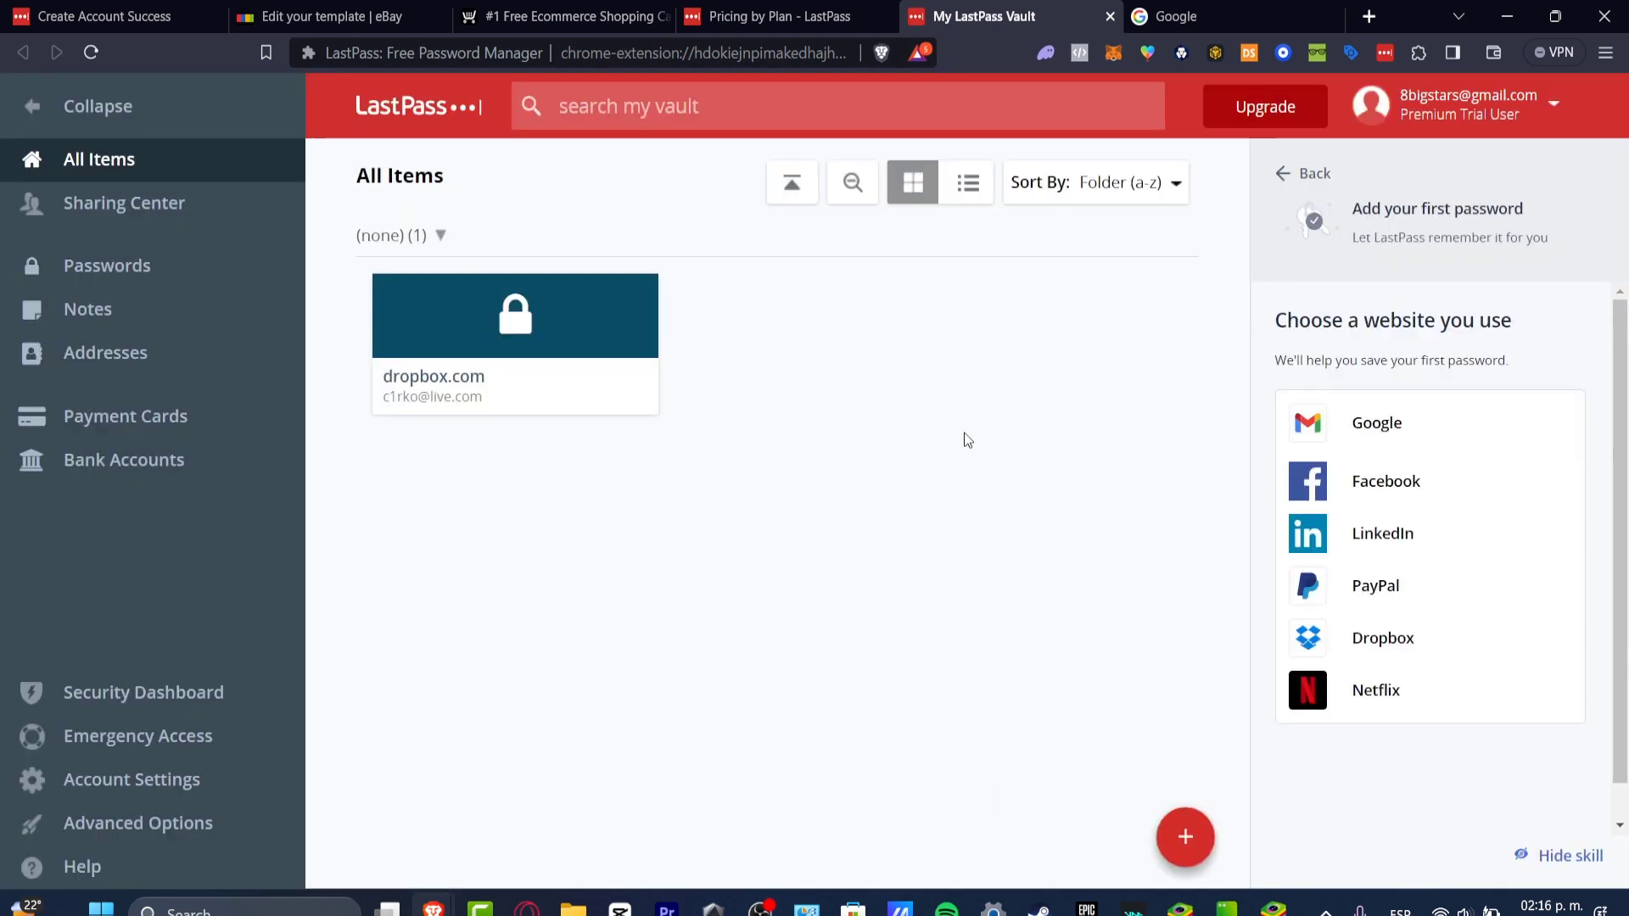
- Open Sharing Center, try adding a shared folder, and dismiss the Families upgrade offer
left_click(124, 203)
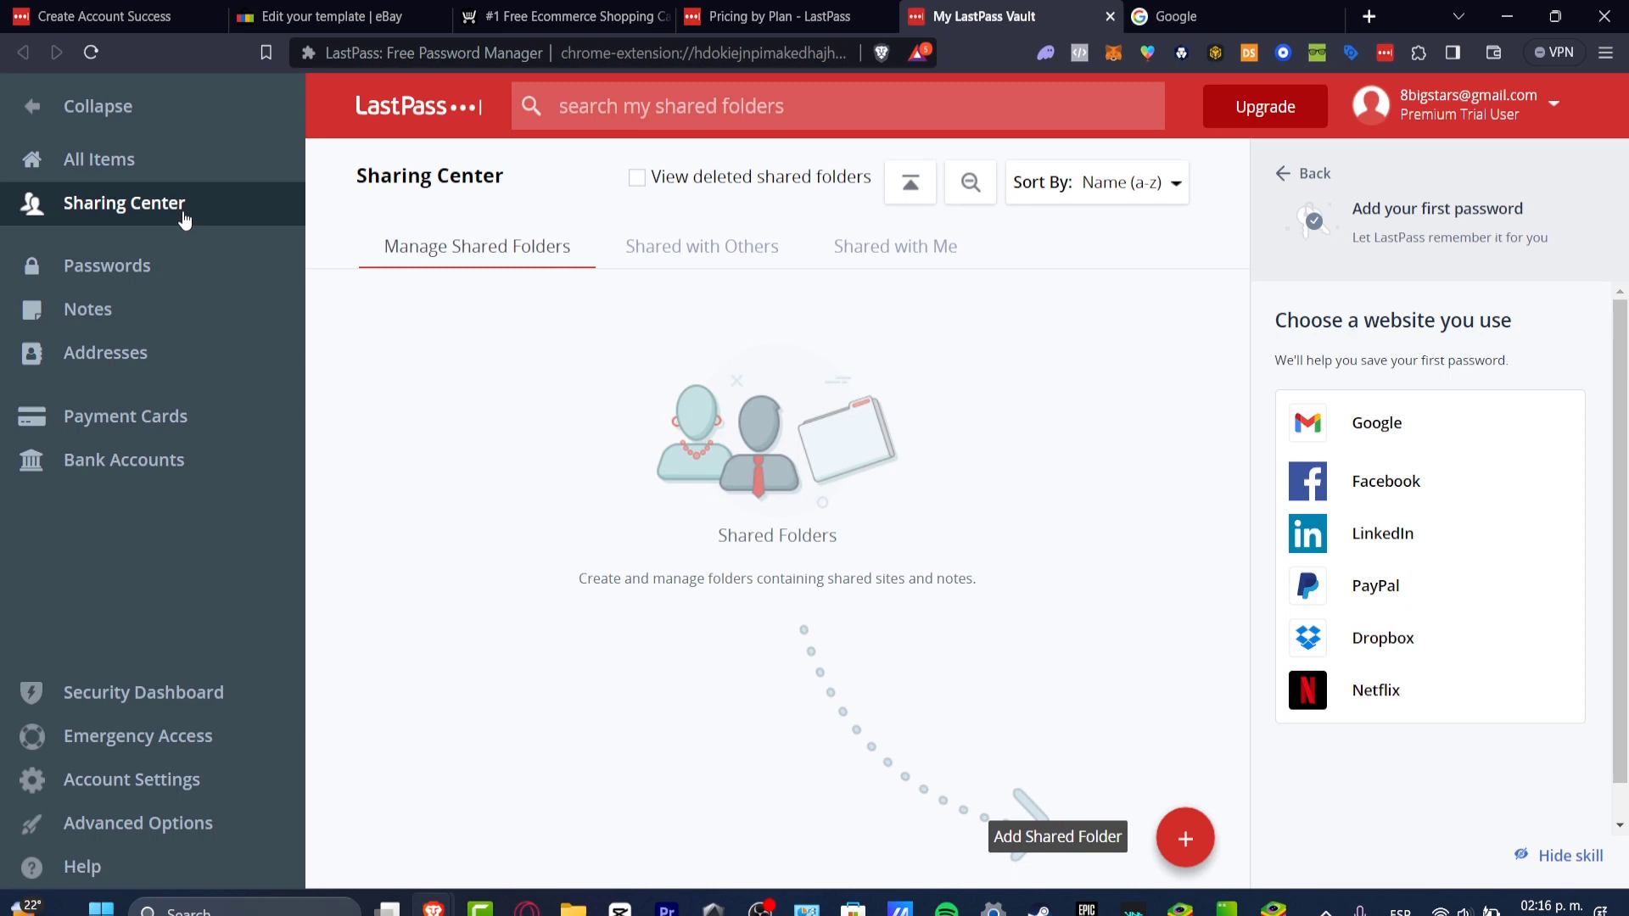
double_click(510, 246)
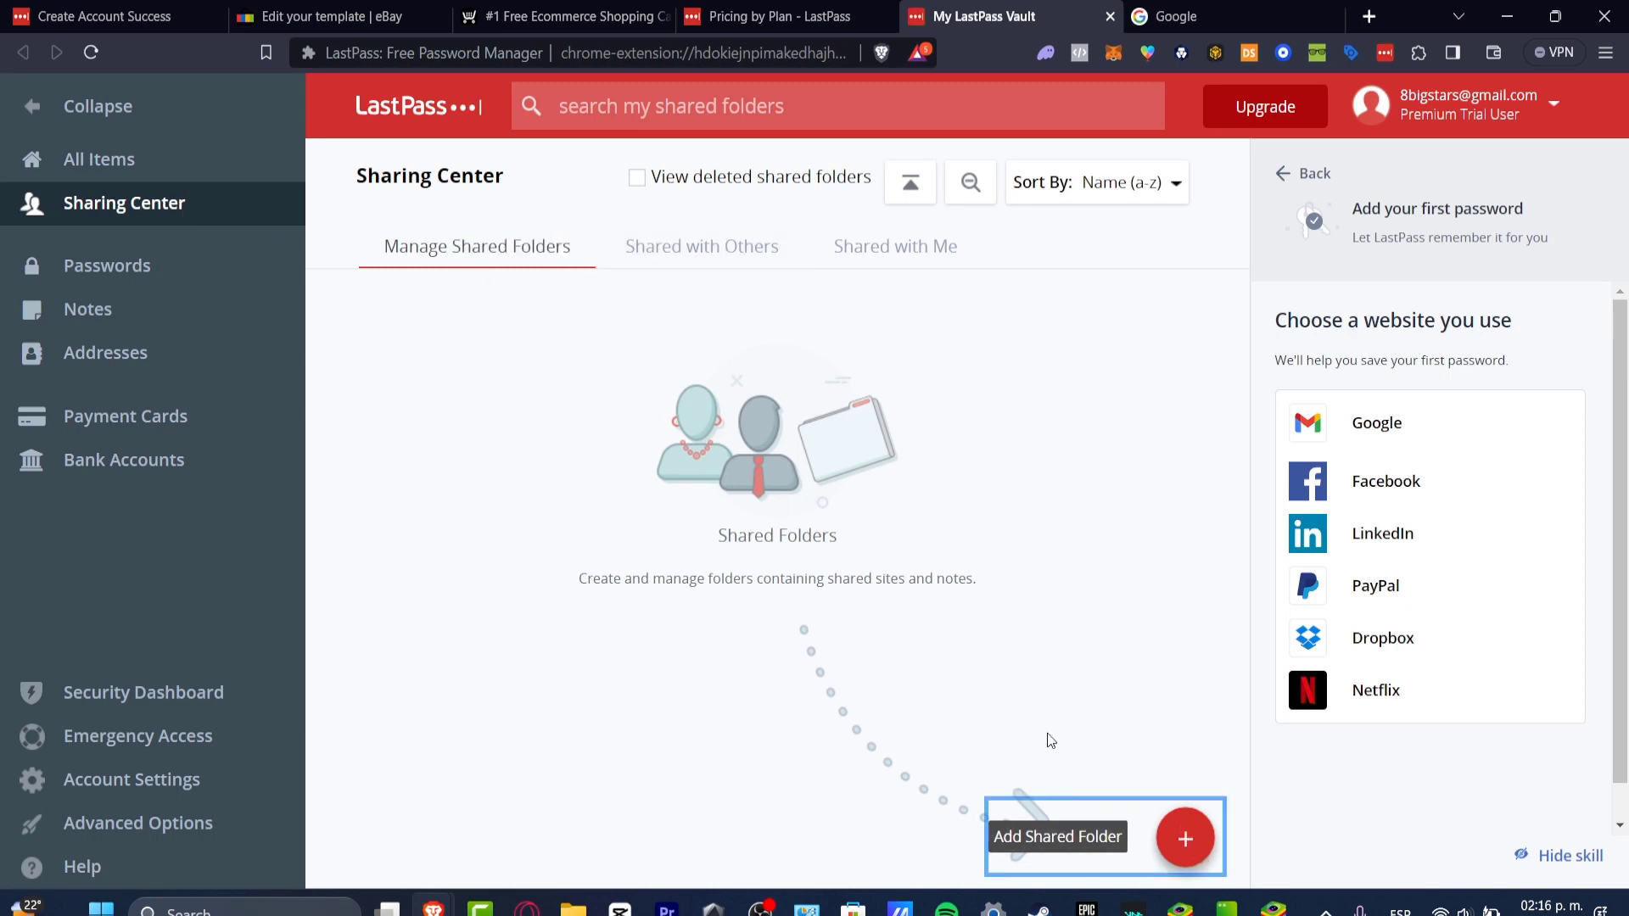
left_click(1185, 838)
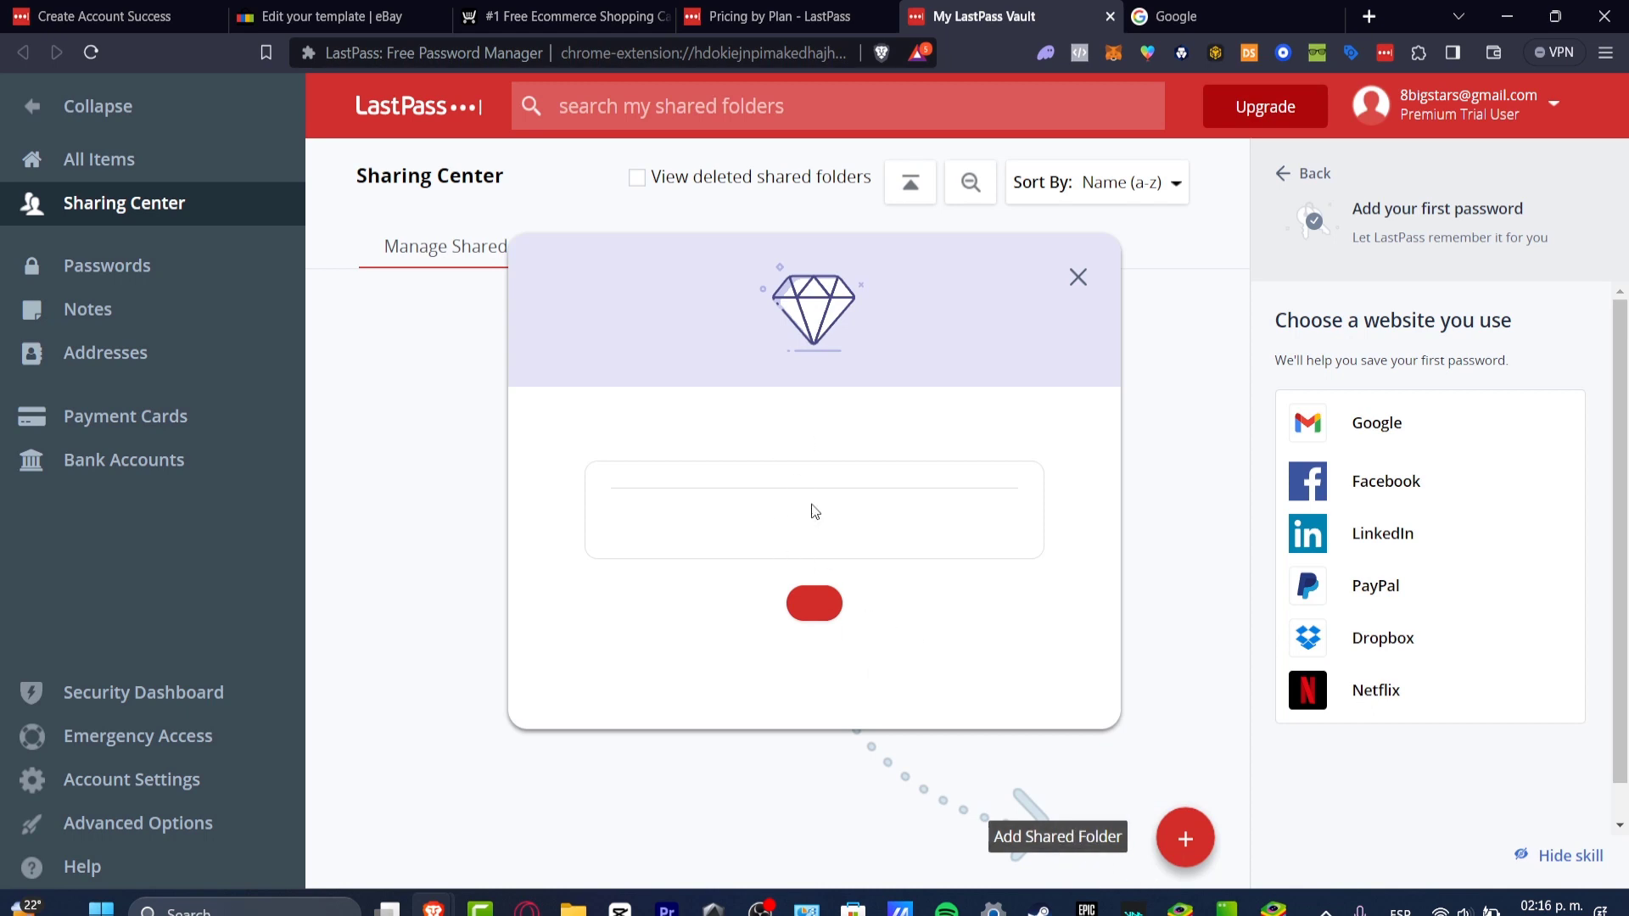
mouse_move(942, 698)
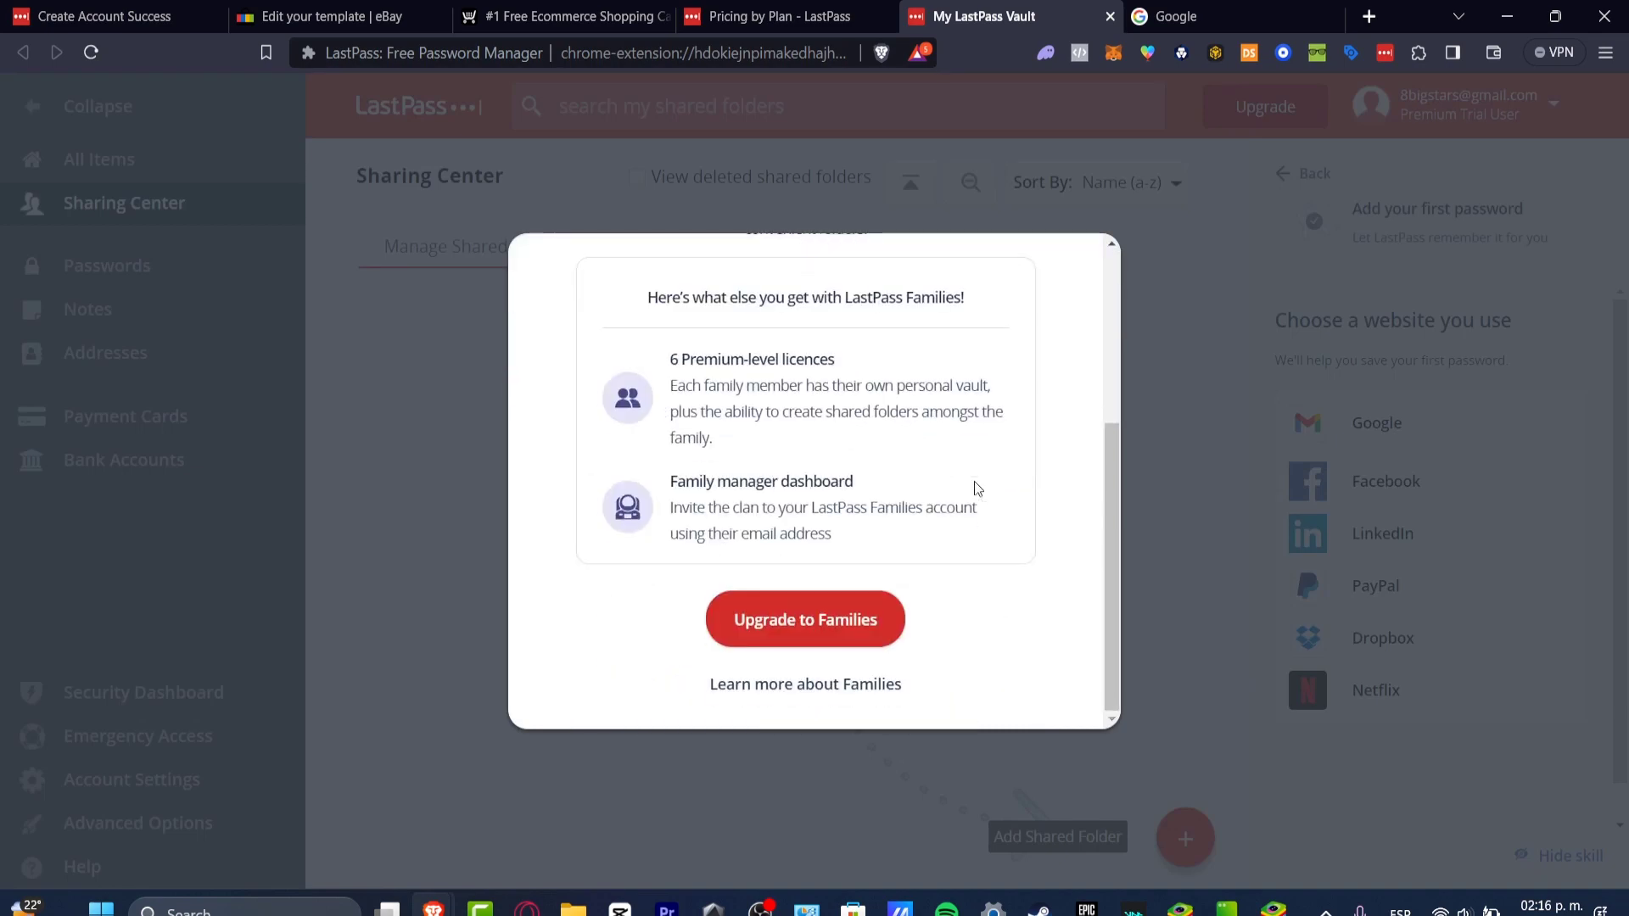
scroll("up", 3)
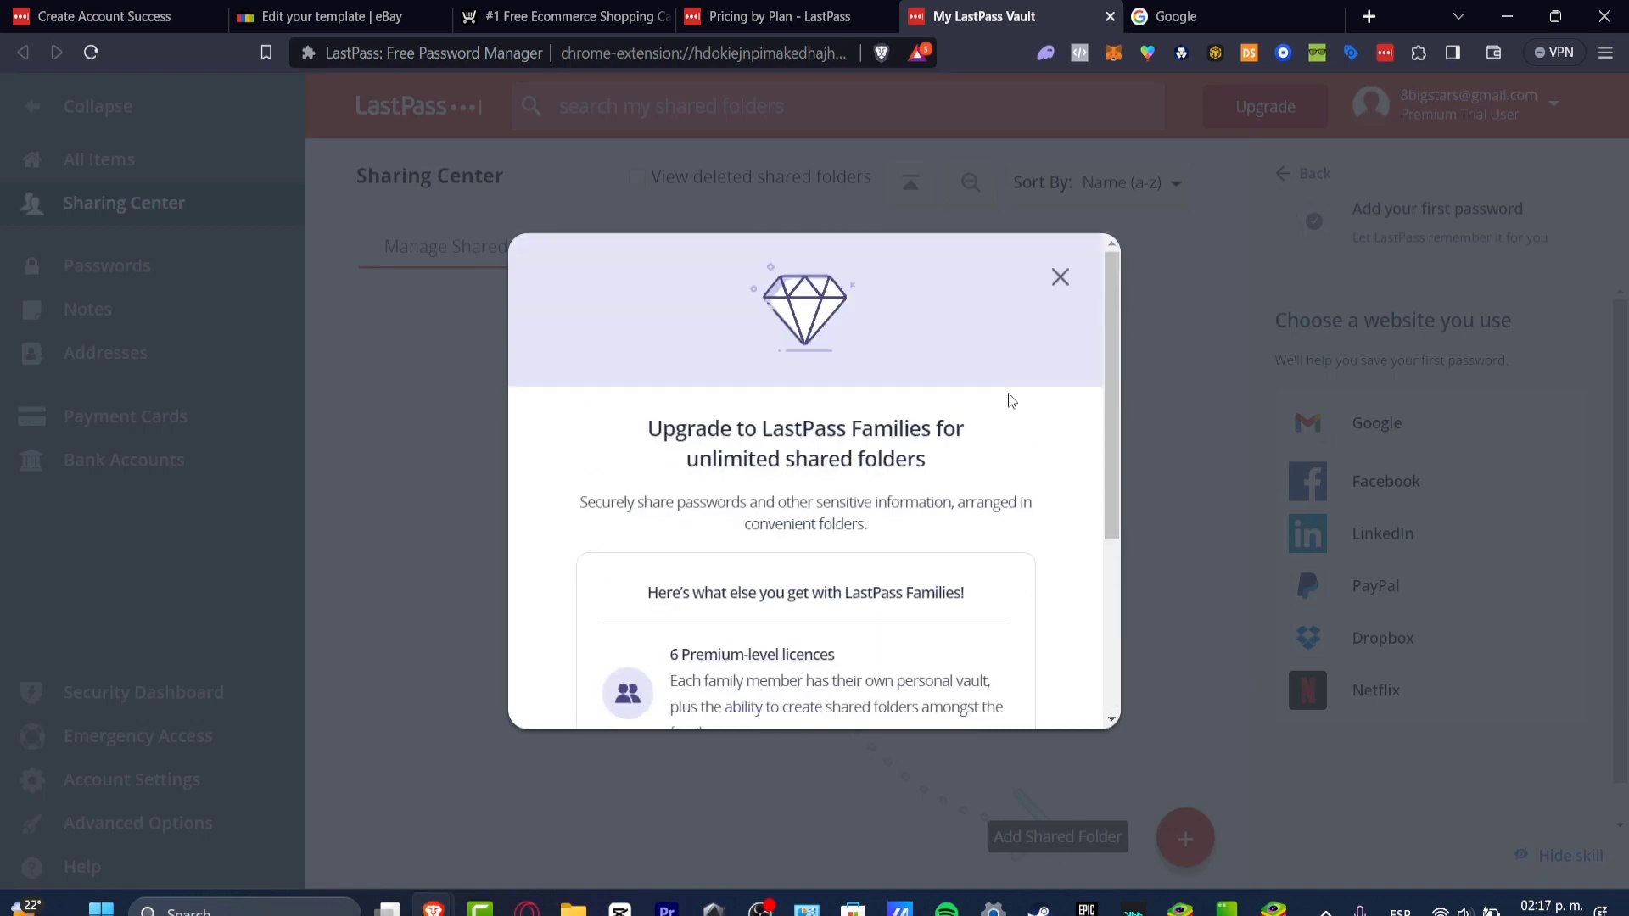
left_click(1060, 276)
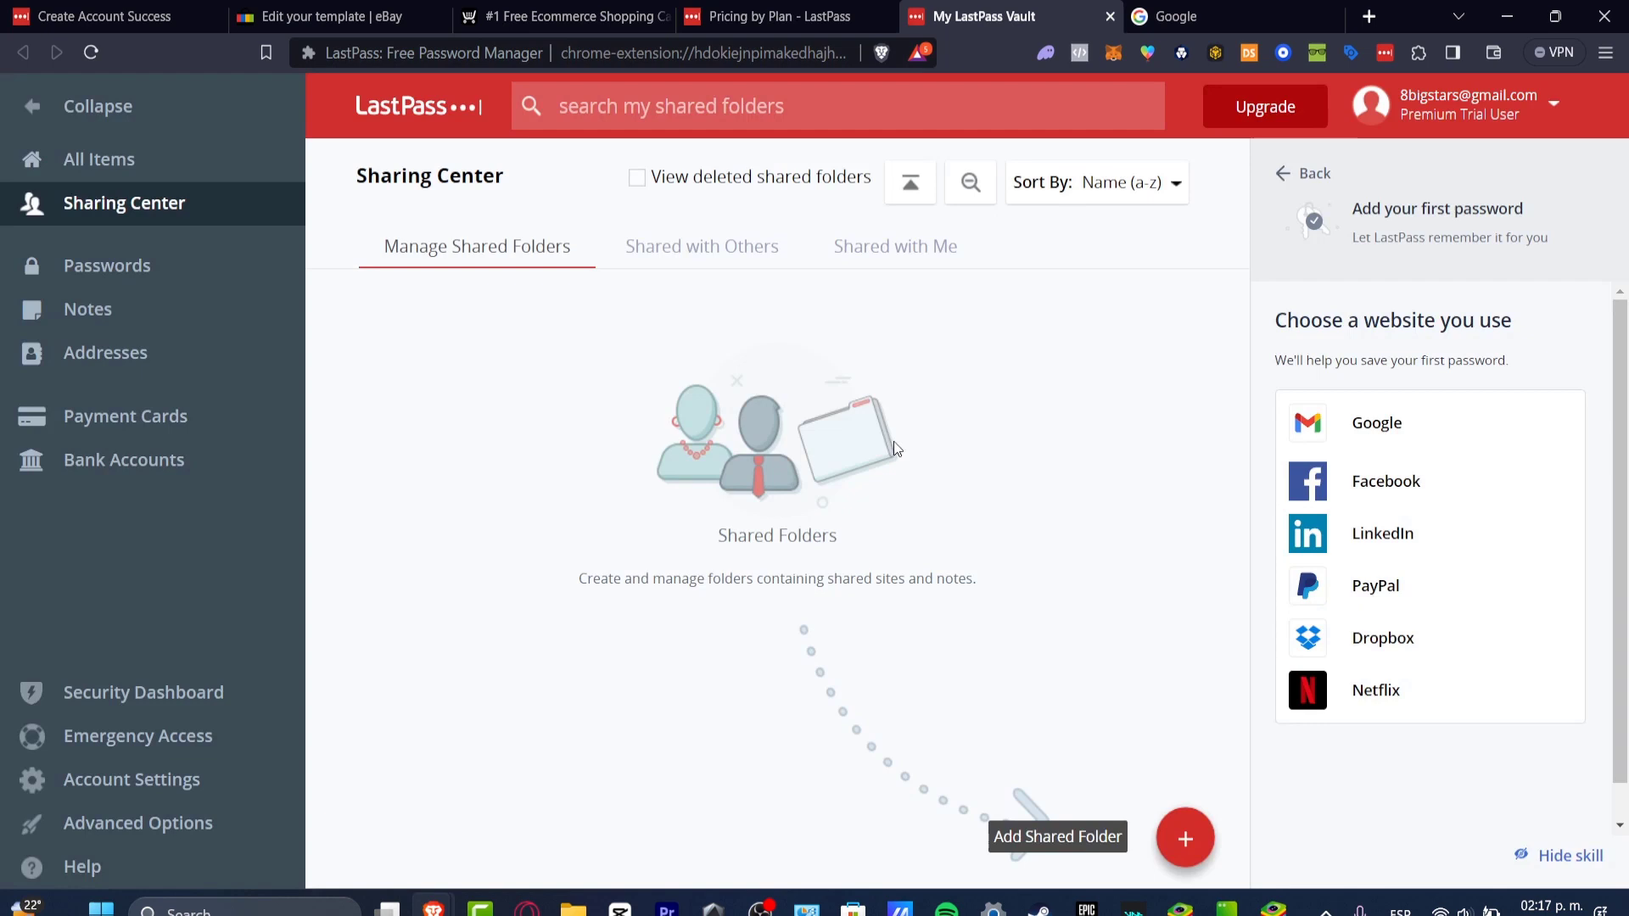
mouse_move(883, 462)
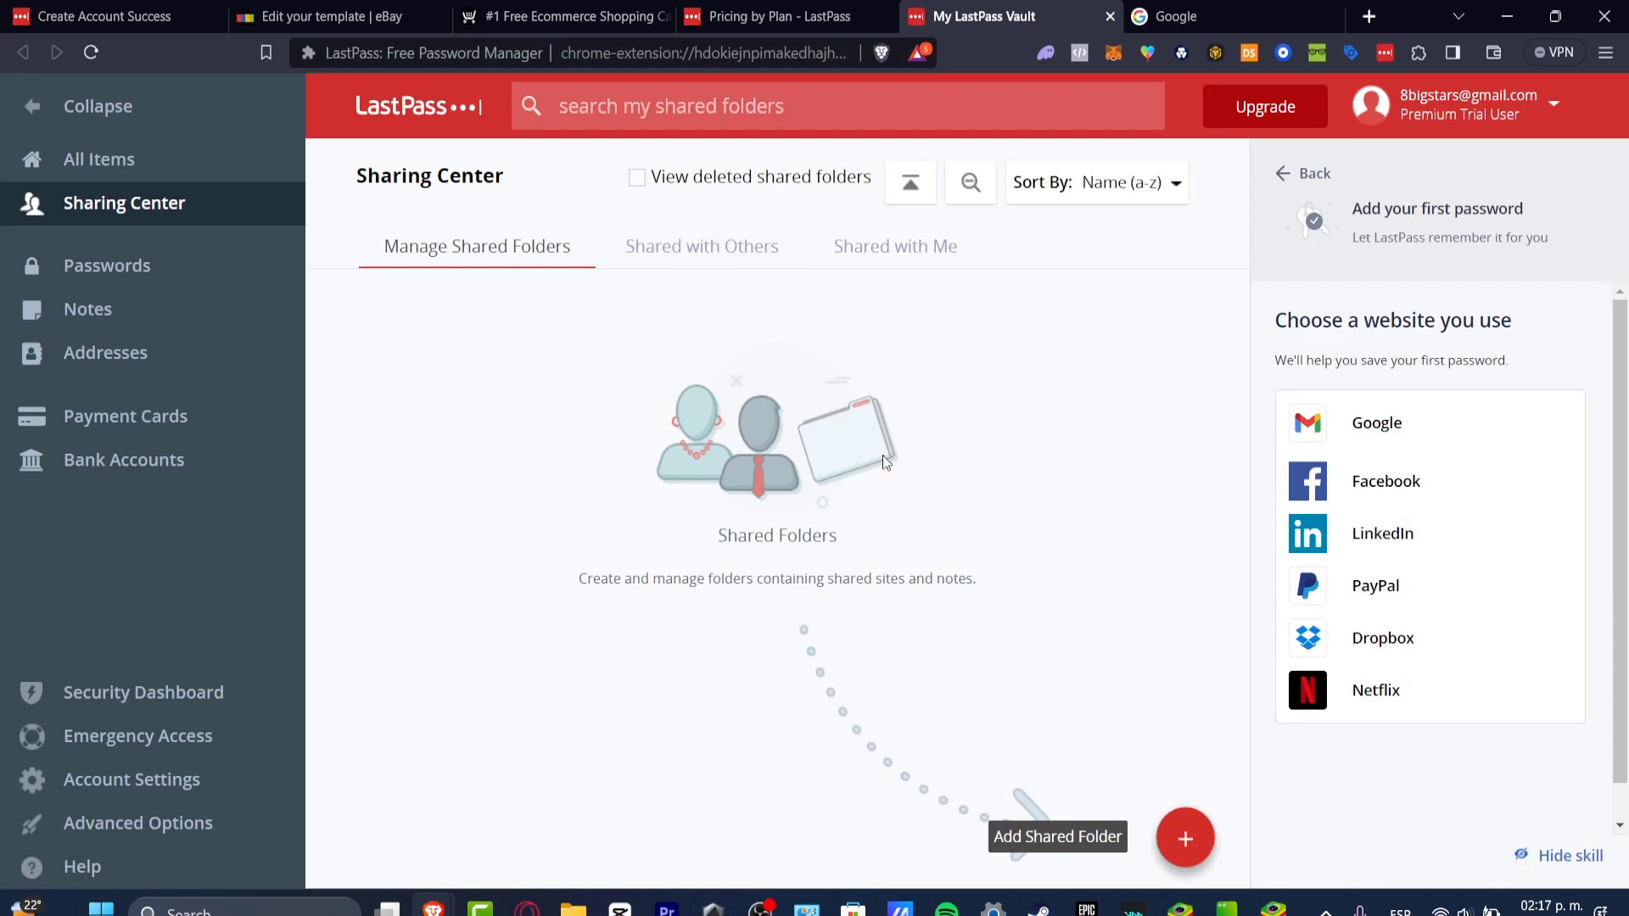
mouse_move(597, 347)
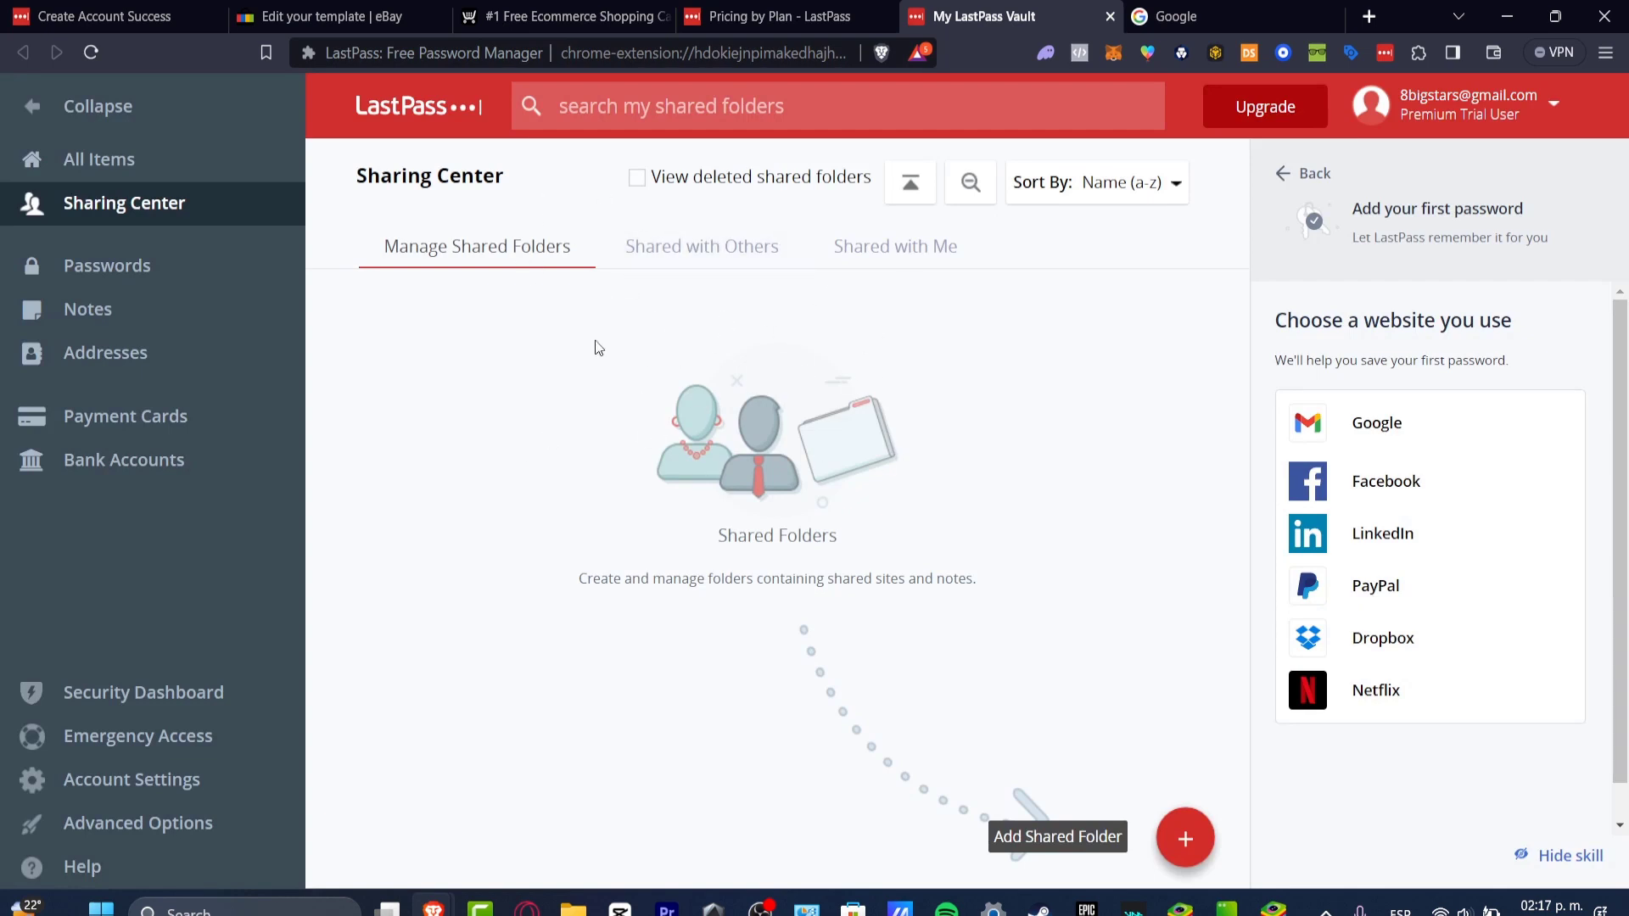
mouse_move(644, 475)
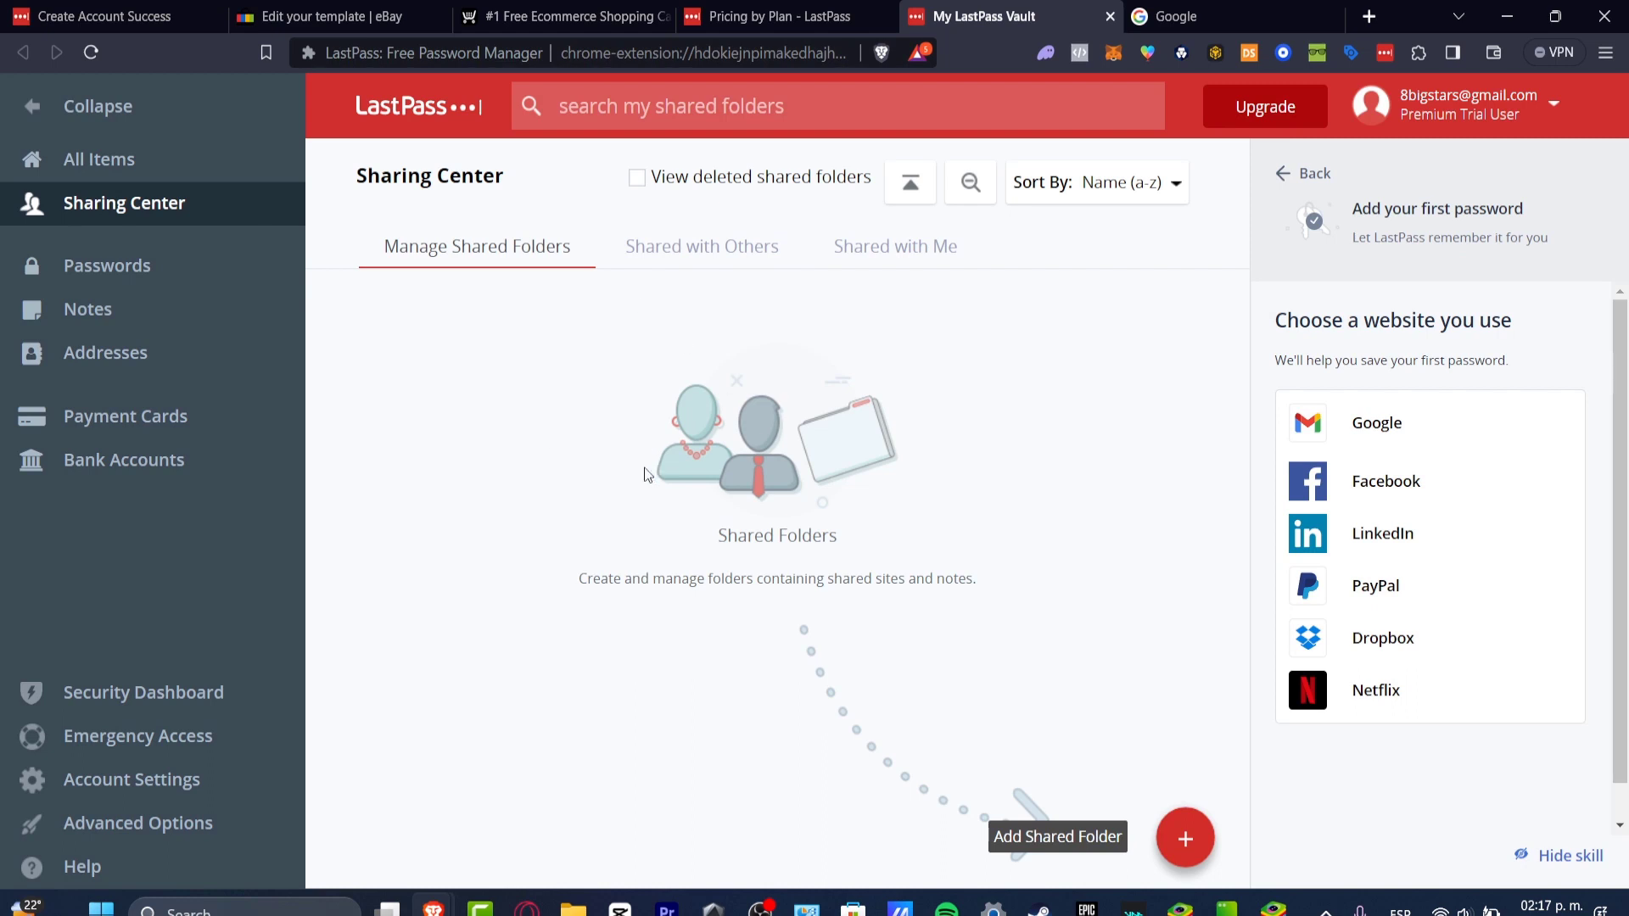
mouse_move(1184, 838)
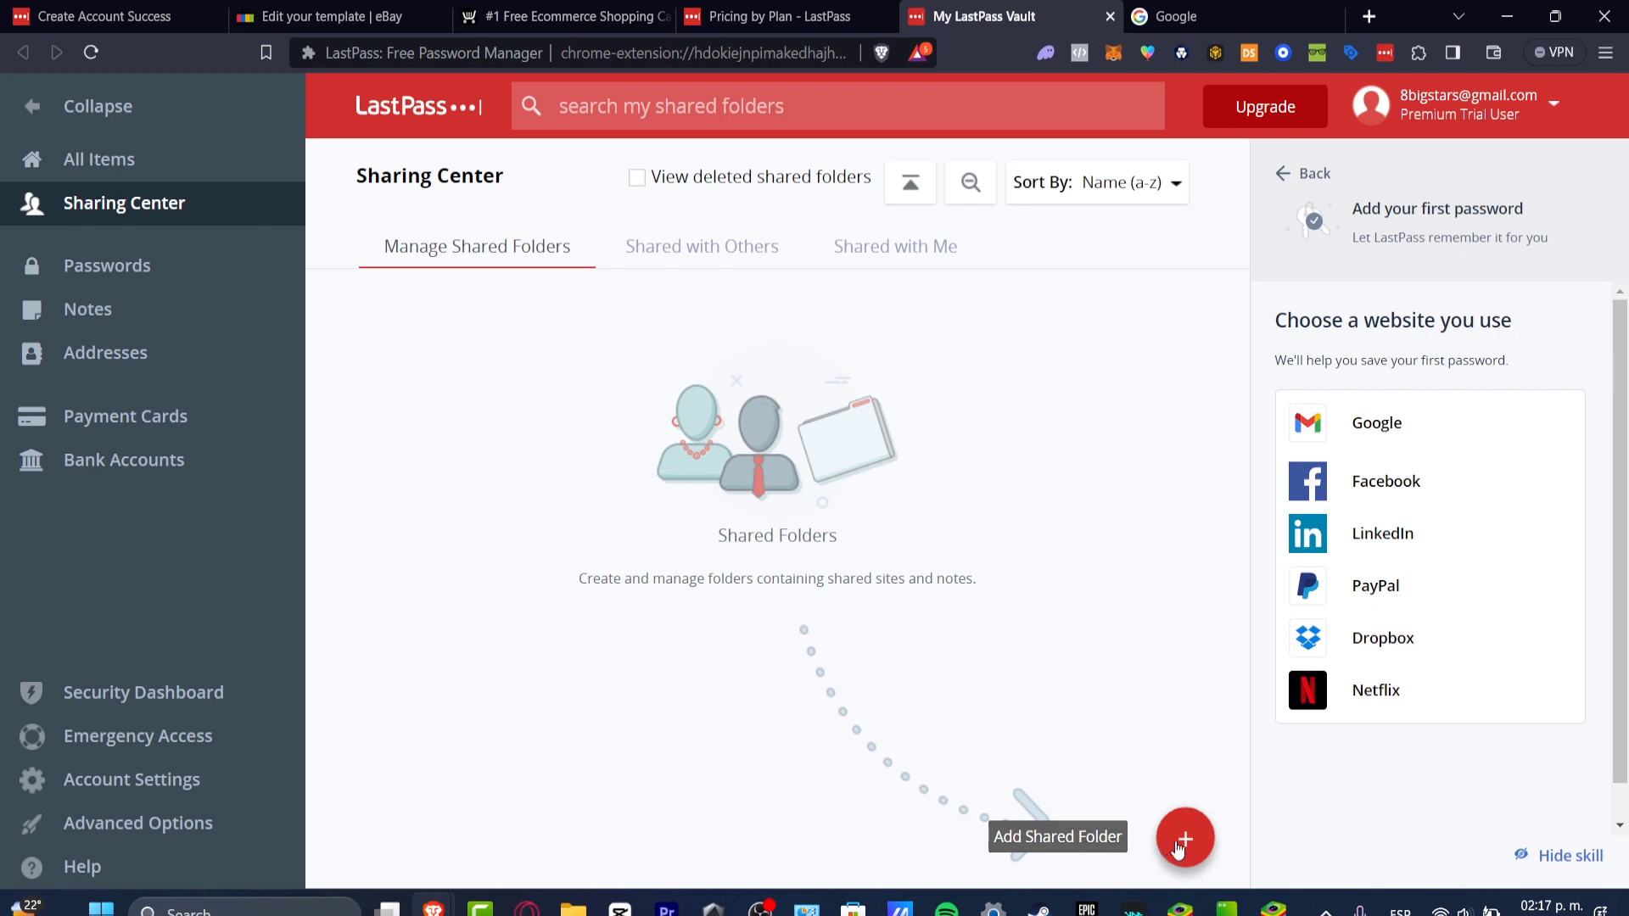
- Browse Notes and Addresses, cancel a new address form, then view Payment Cards and Bank Accounts
left_click(88, 308)
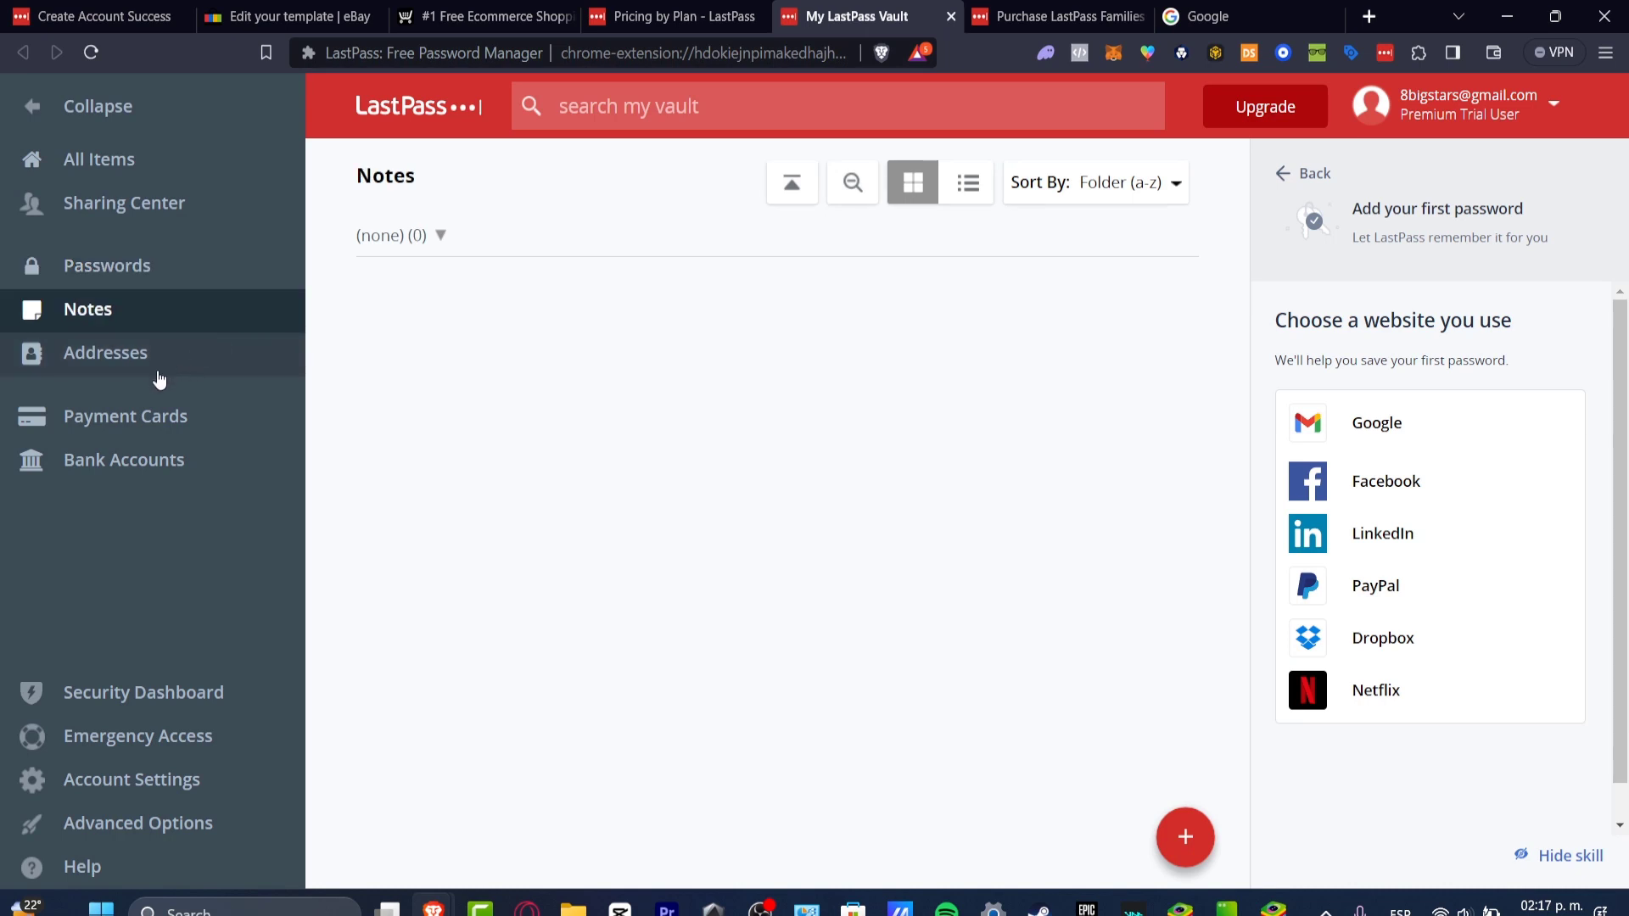
left_click(105, 352)
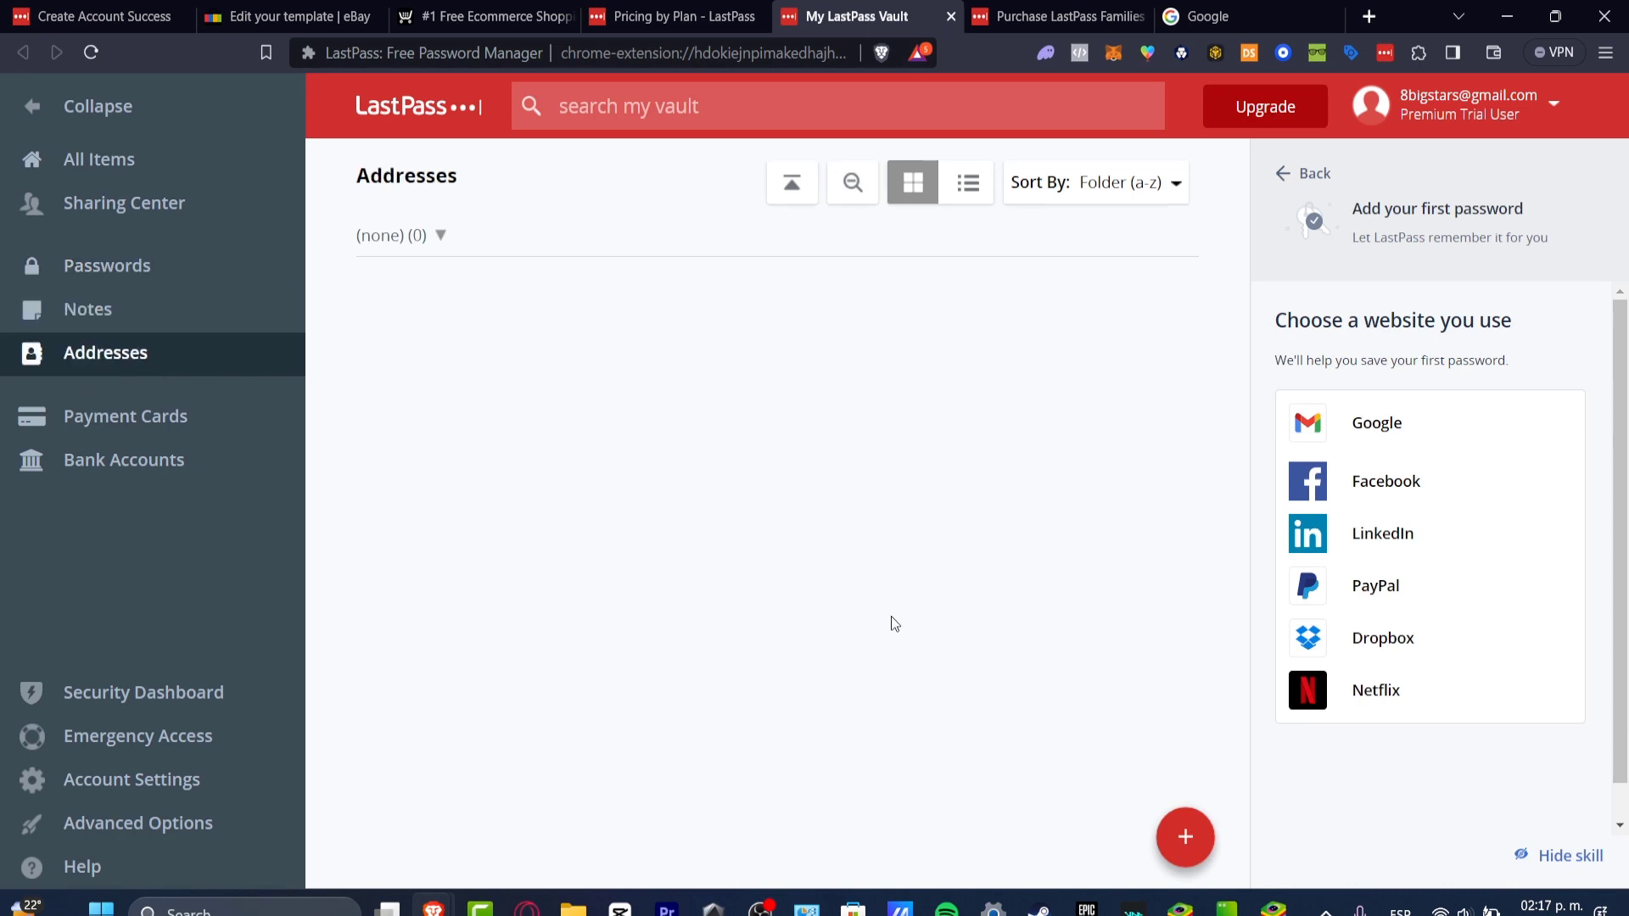
left_click(1184, 837)
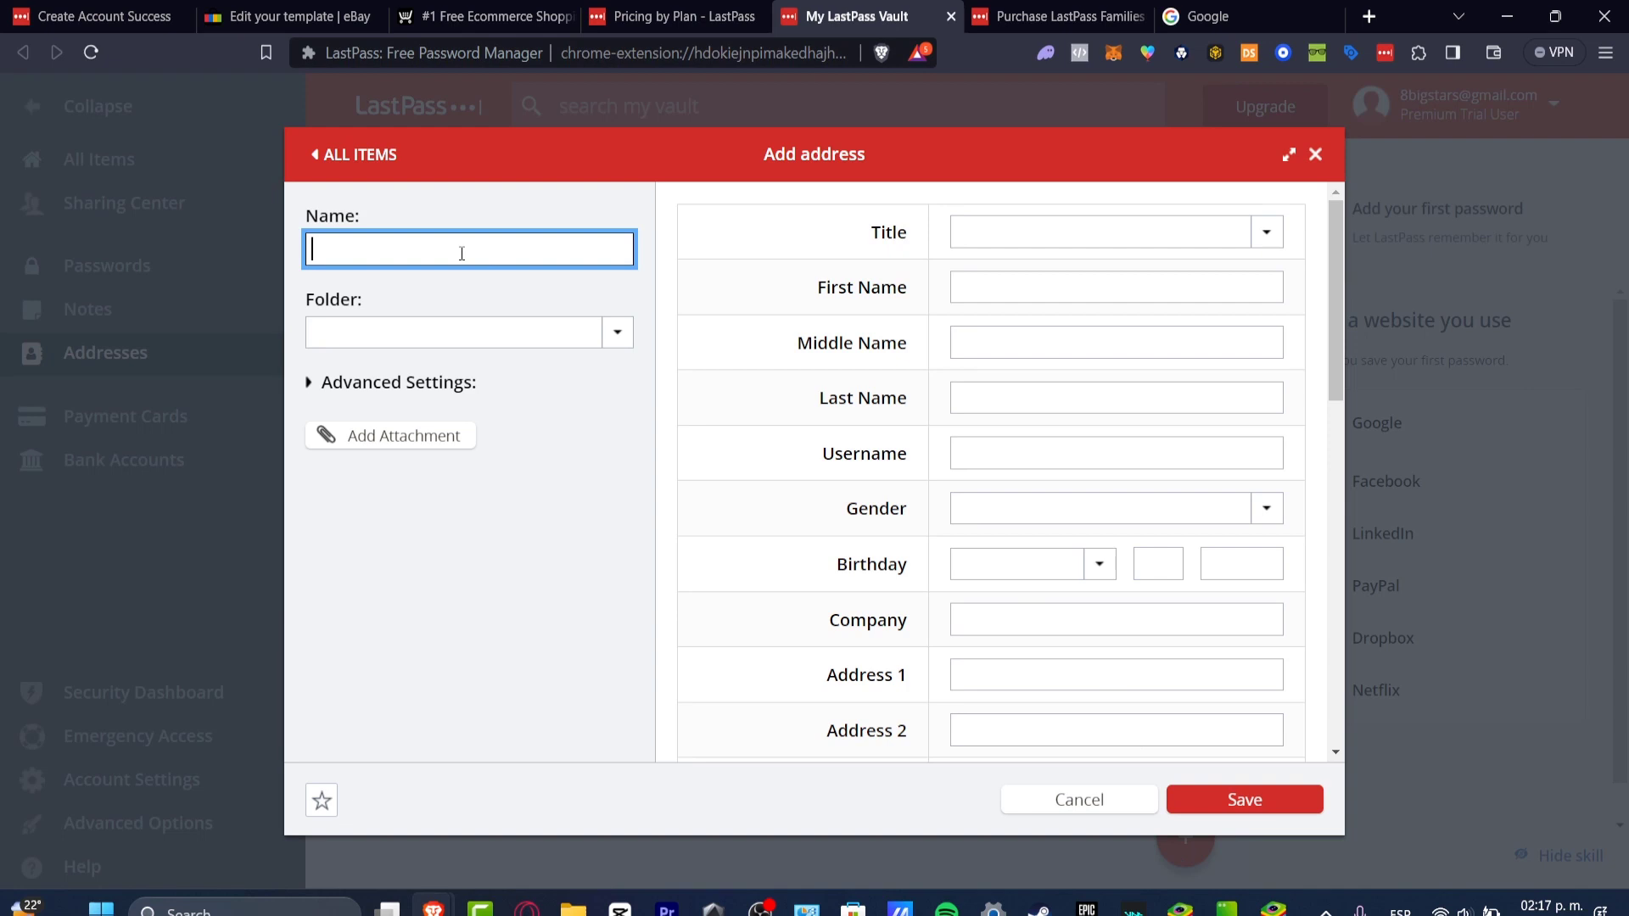
left_click(1264, 232)
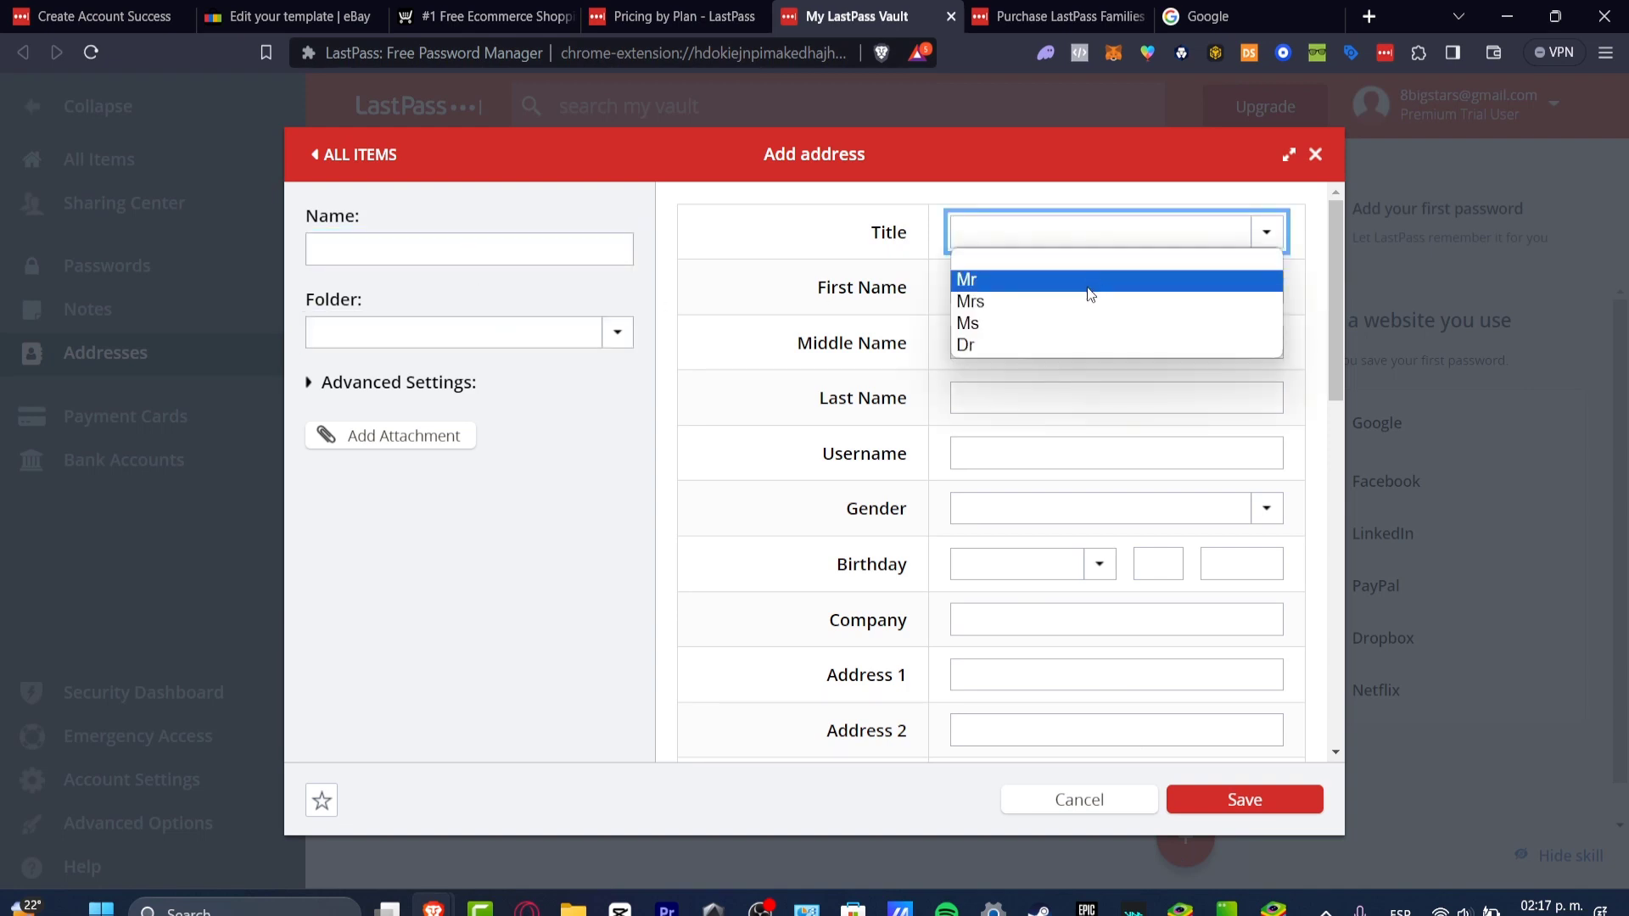
scroll("down", 3)
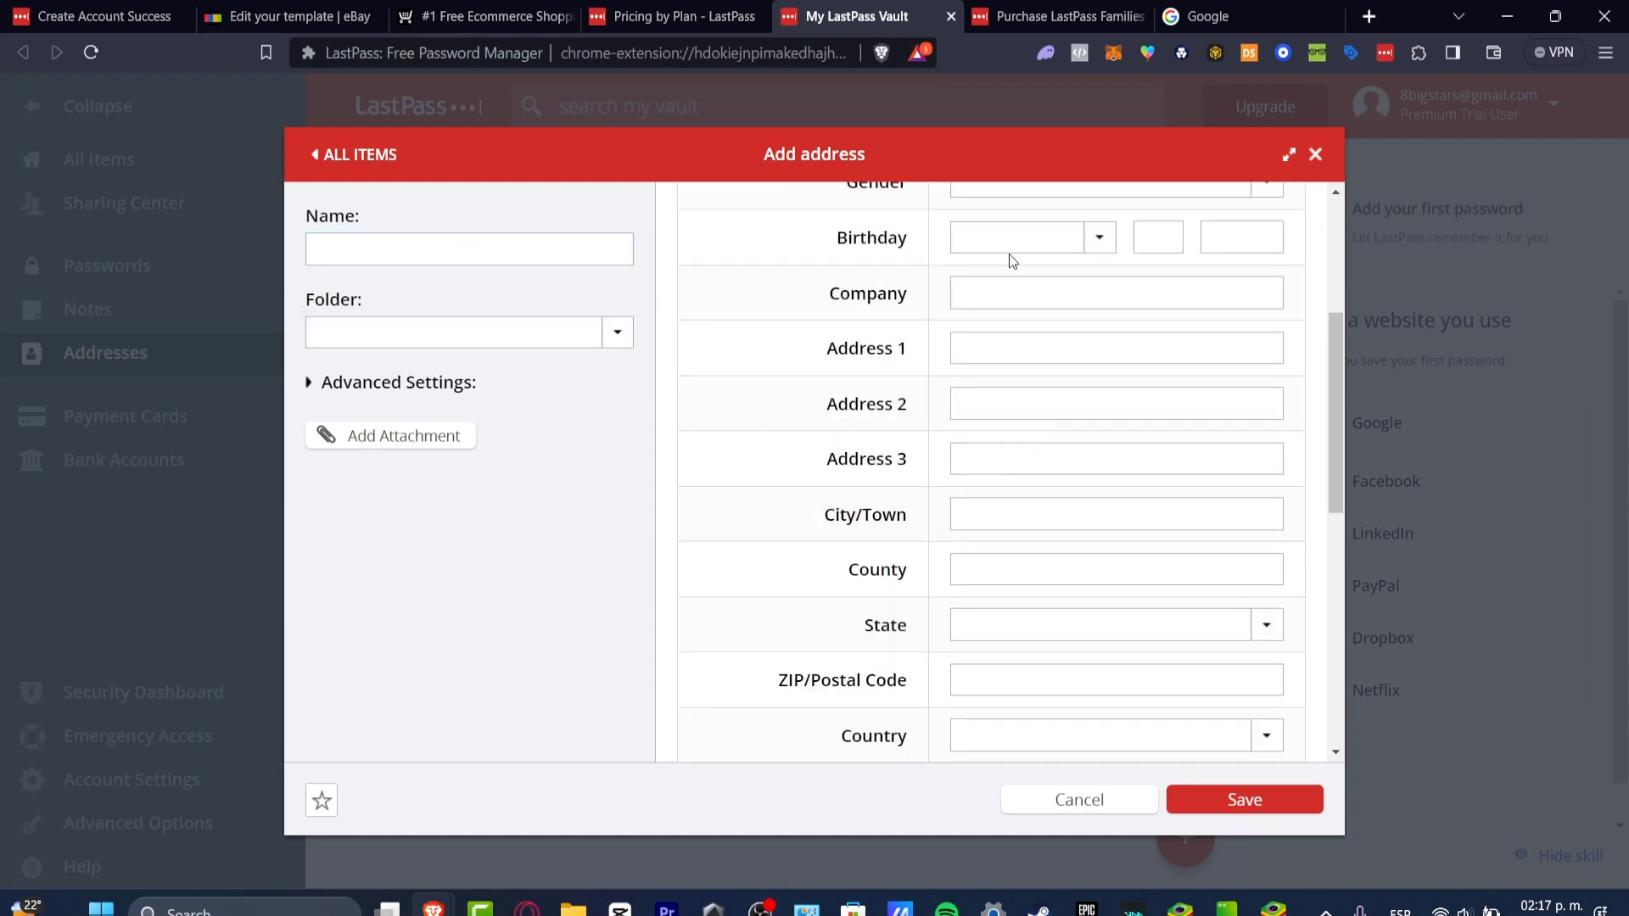
scroll("down", 3)
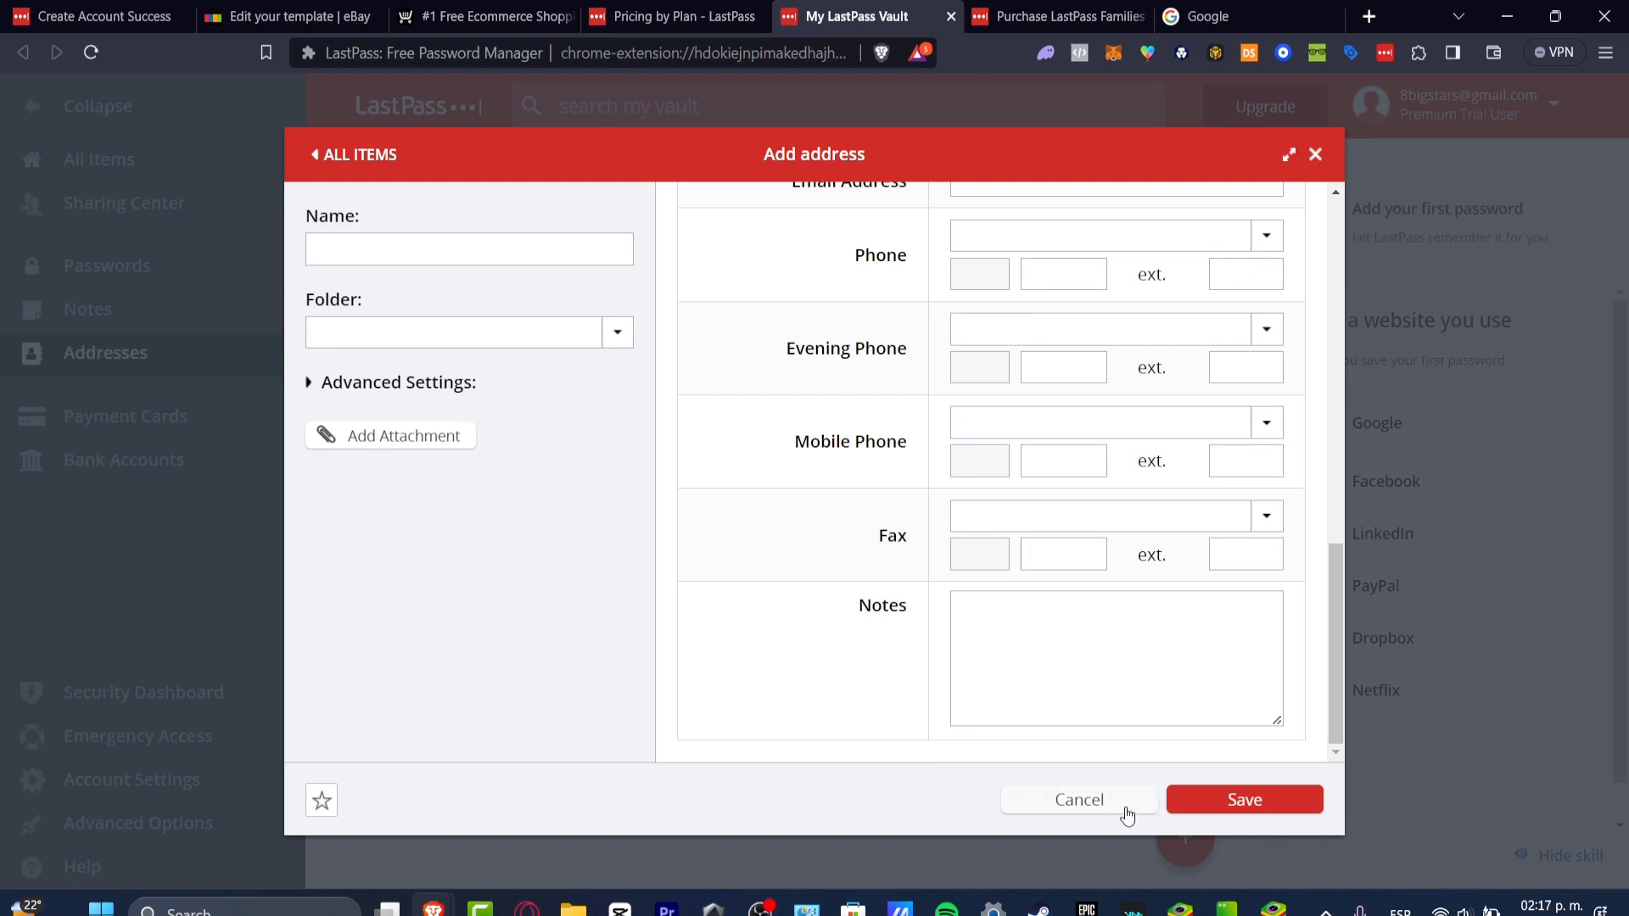
left_click(1078, 799)
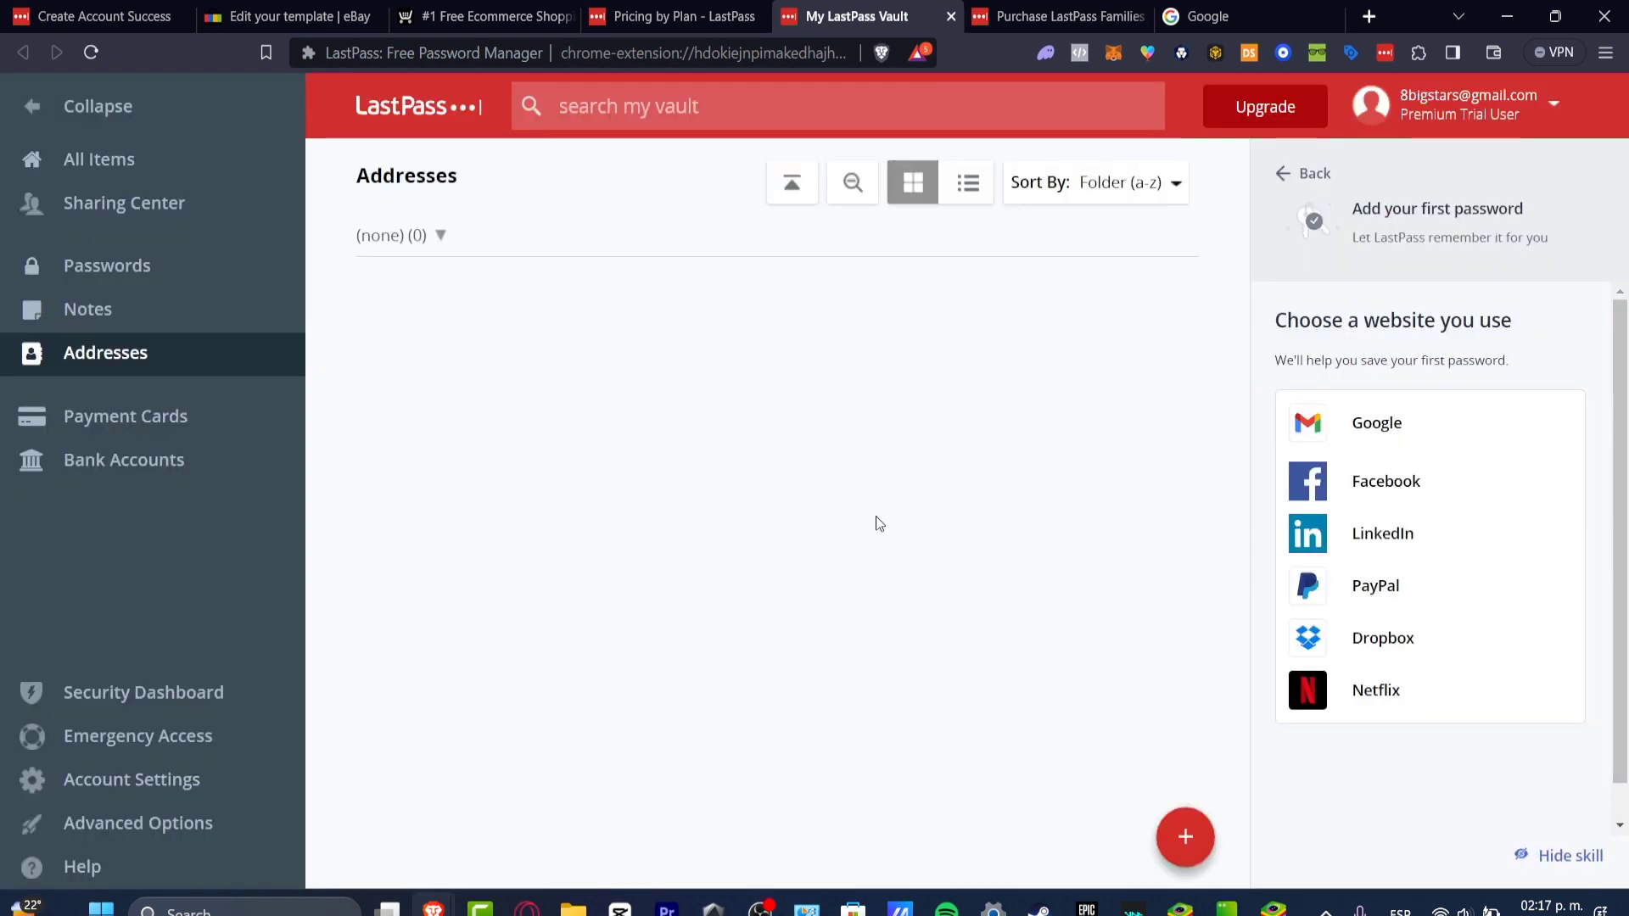
mouse_move(712, 385)
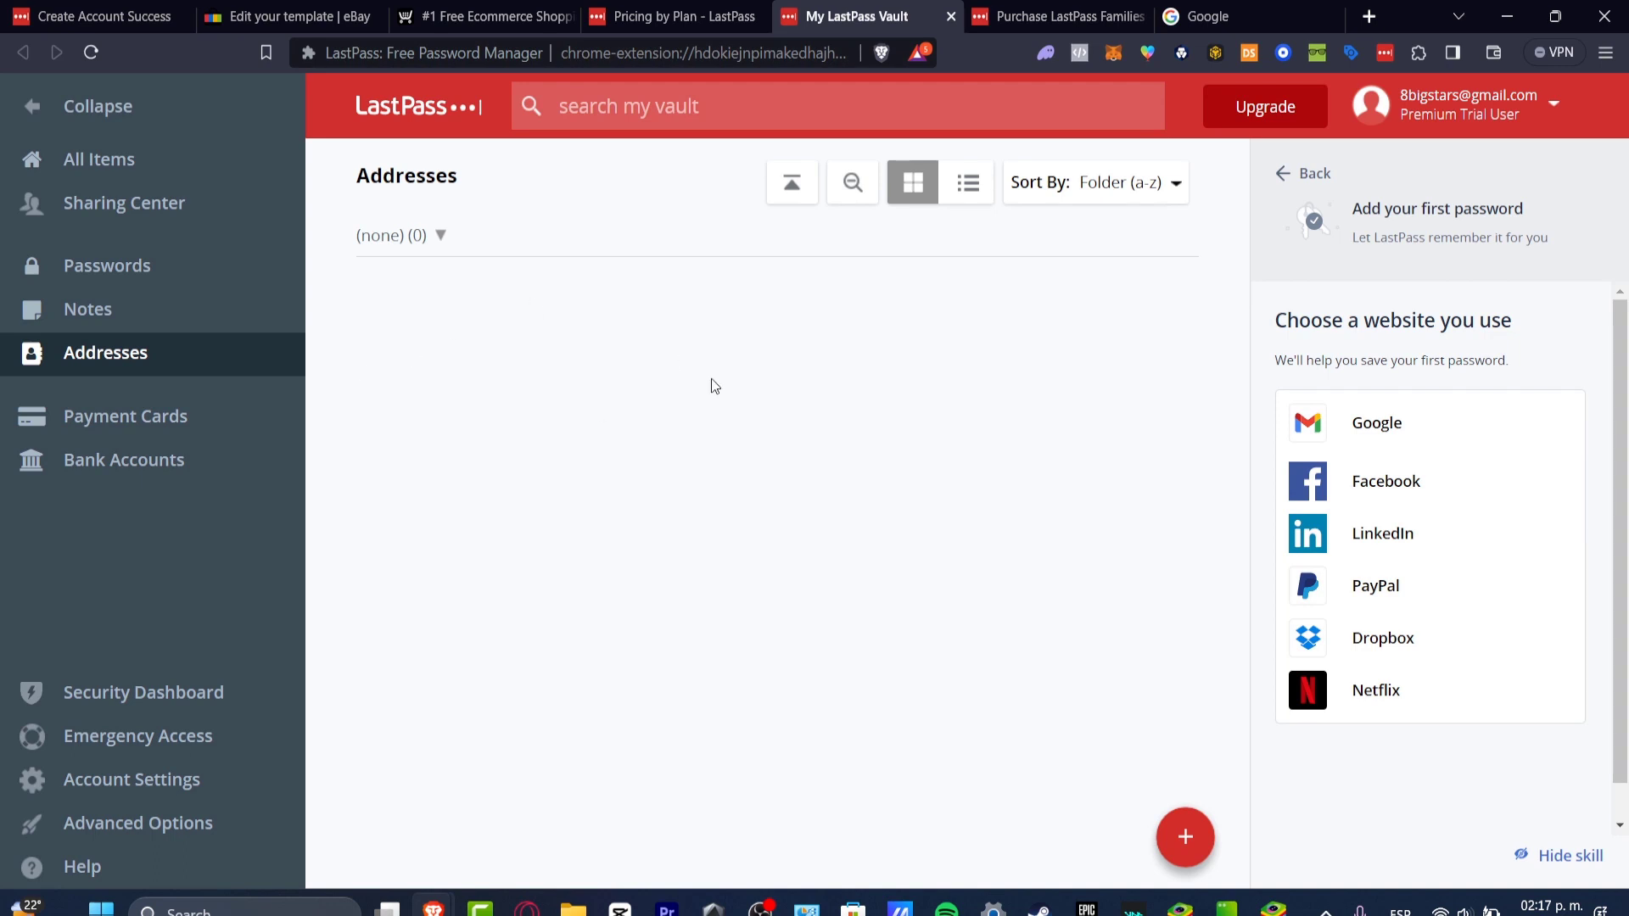
left_click(125, 415)
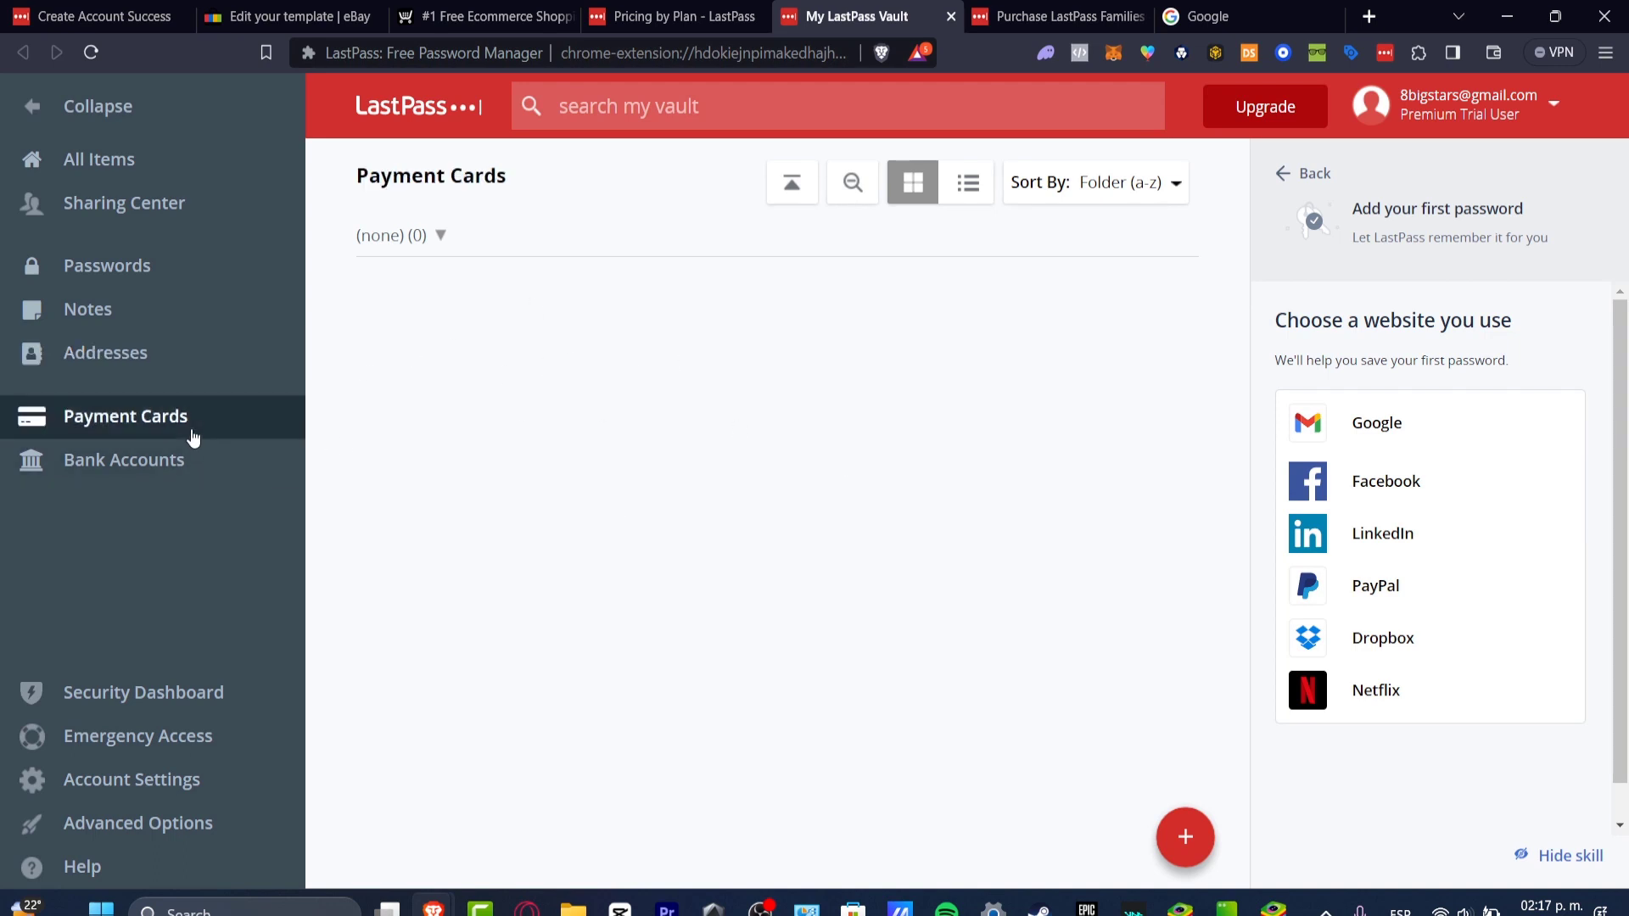
left_click(122, 459)
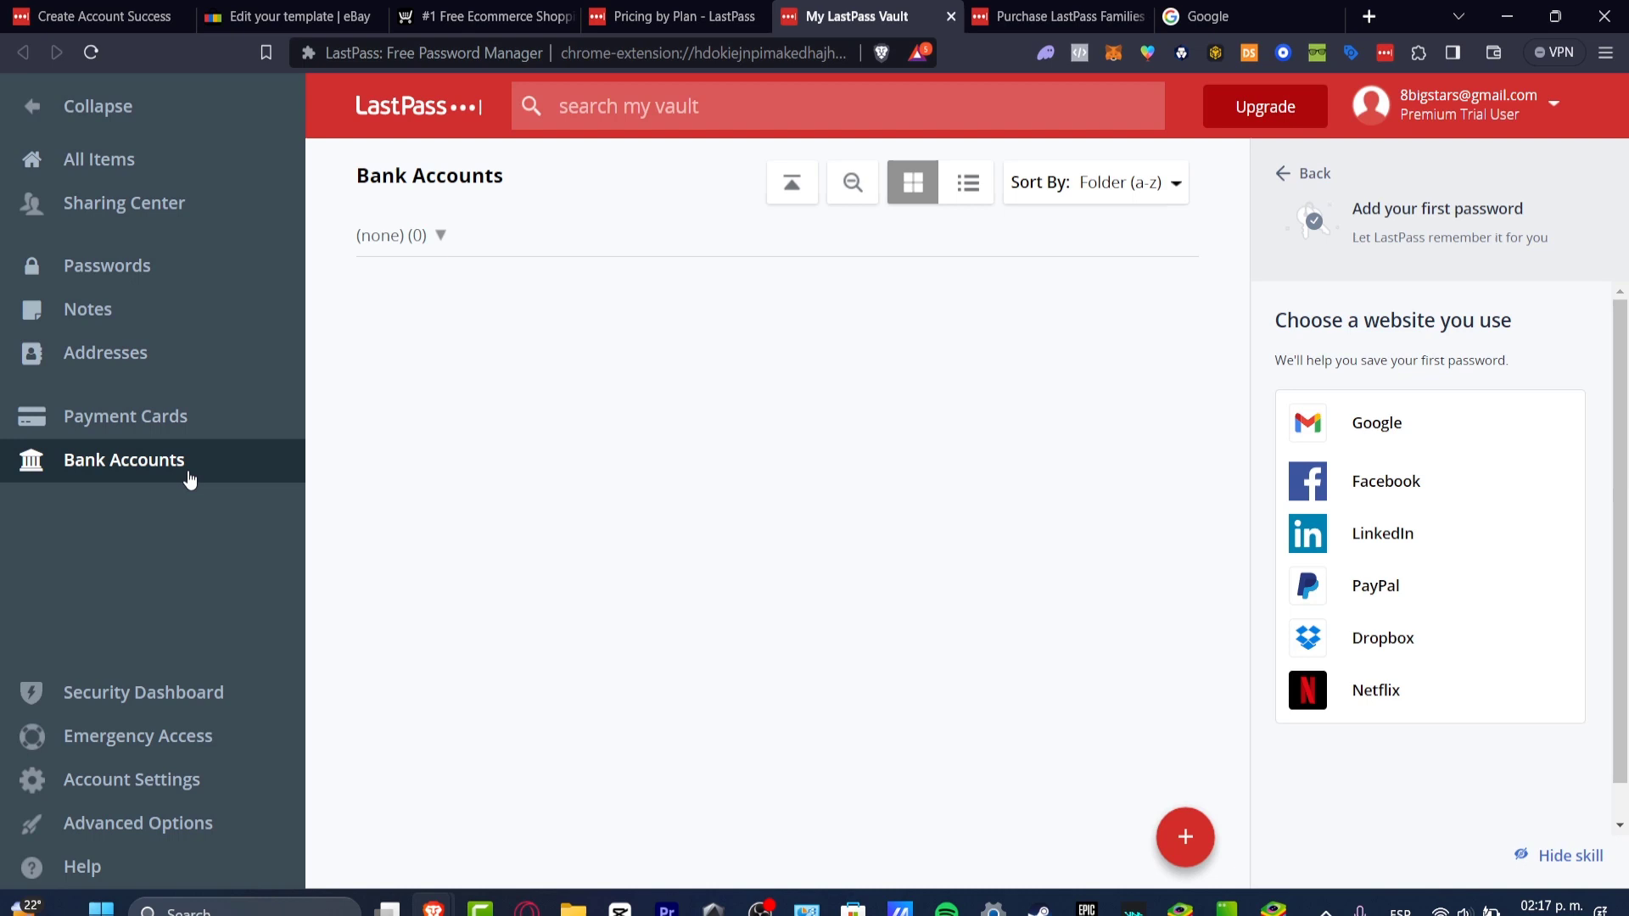
mouse_move(328, 383)
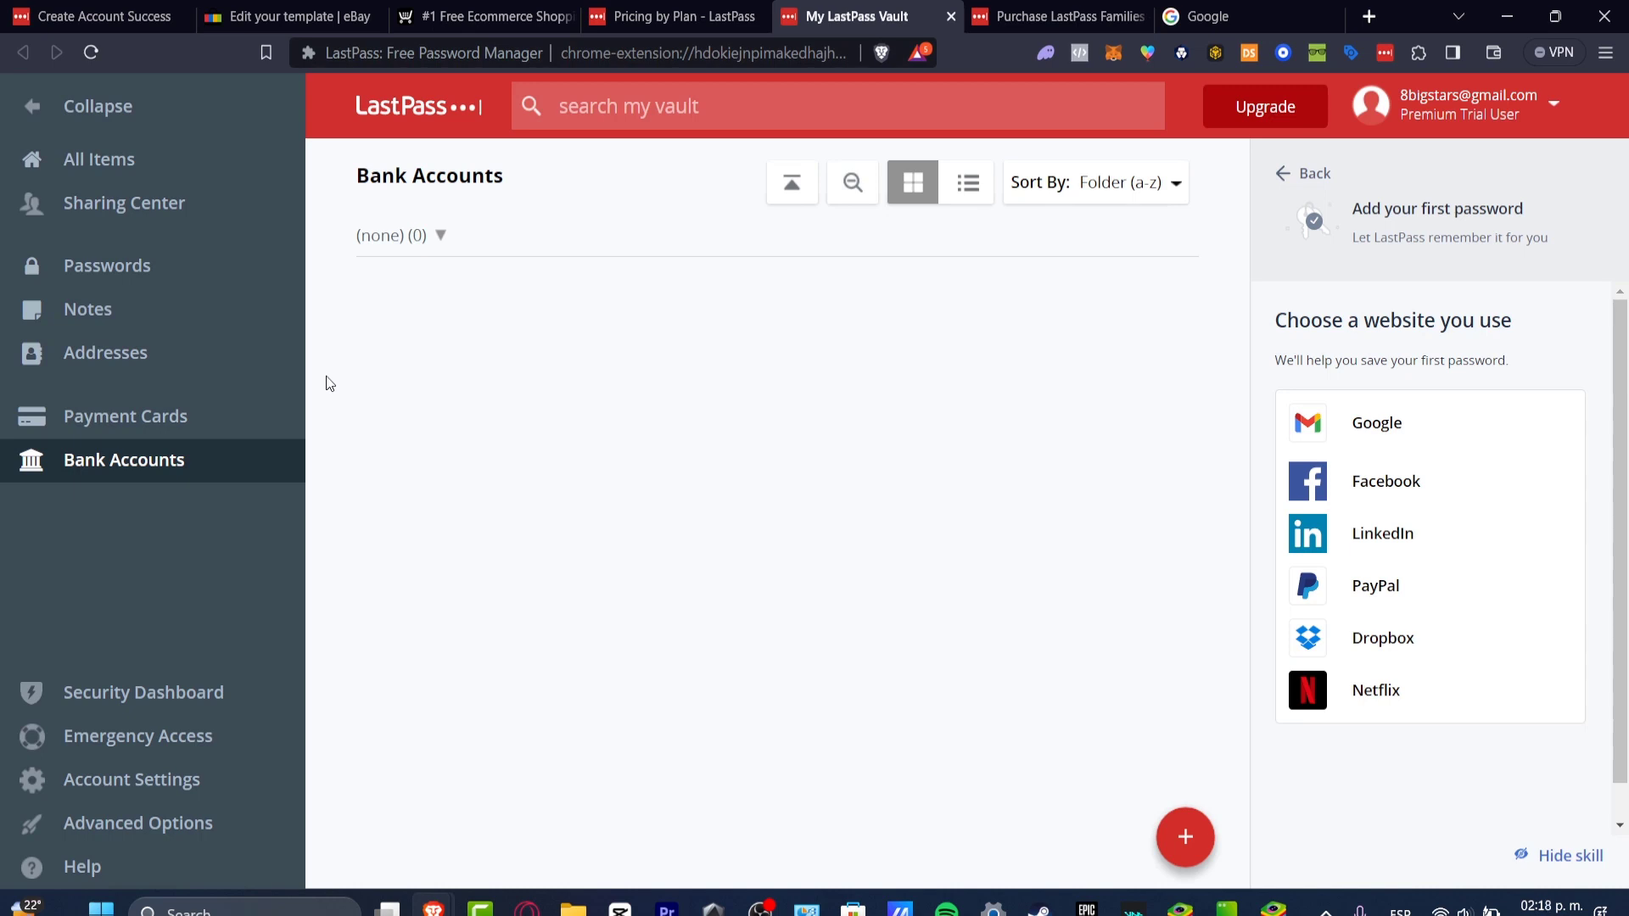
- Open the Security Dashboard and review the 60.2% score down to Dark web monitoring
left_click(143, 692)
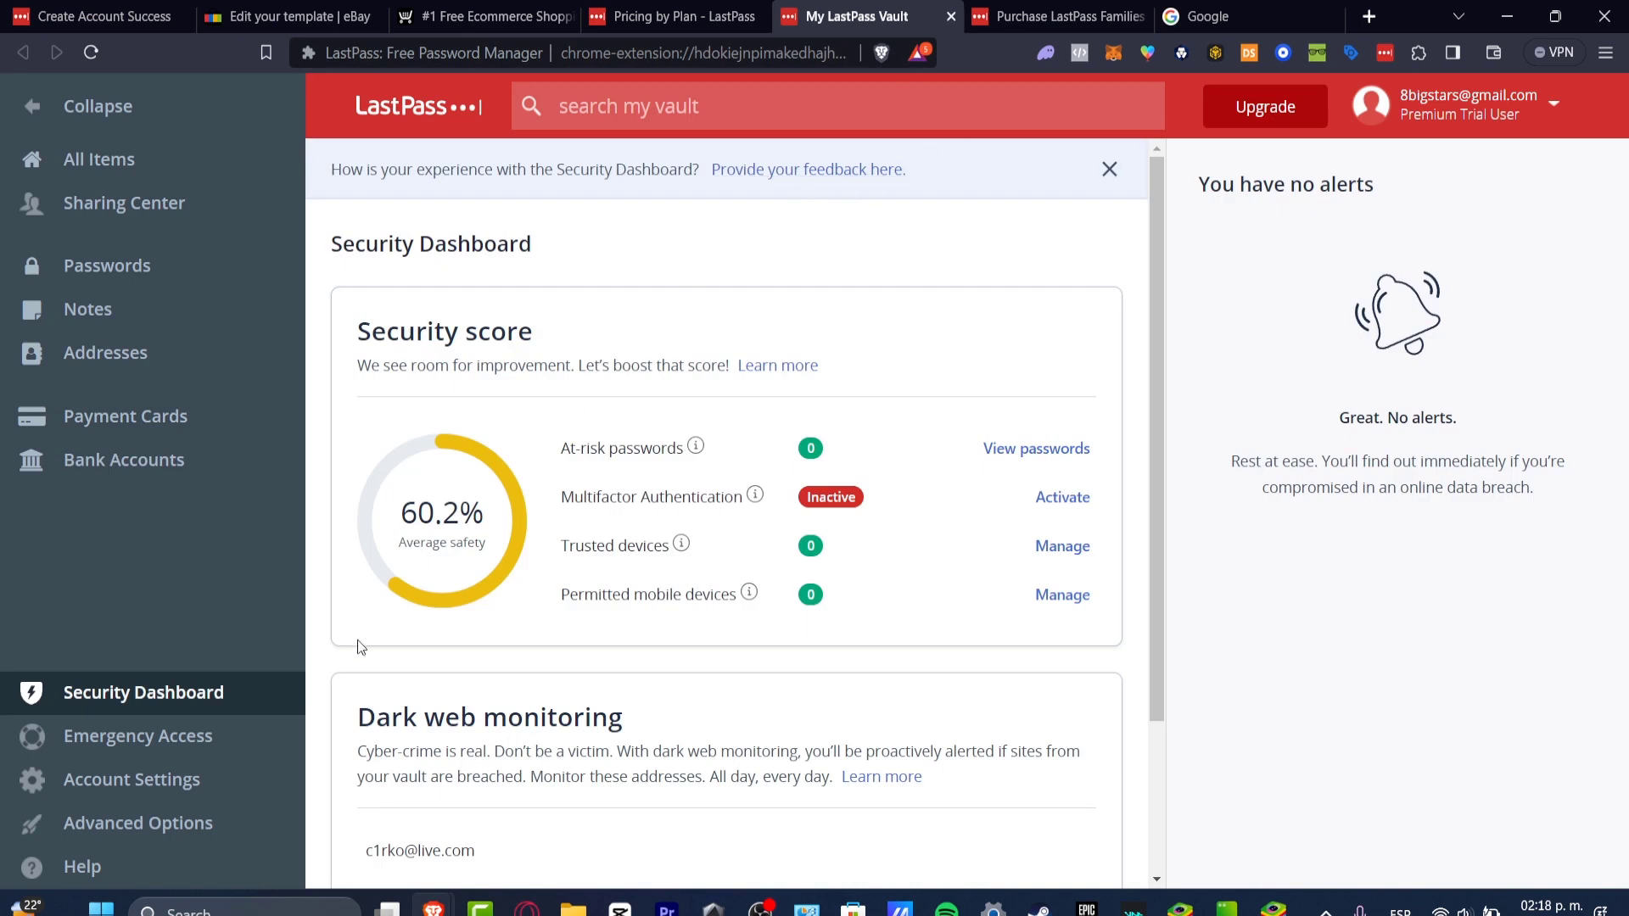
mouse_move(232, 658)
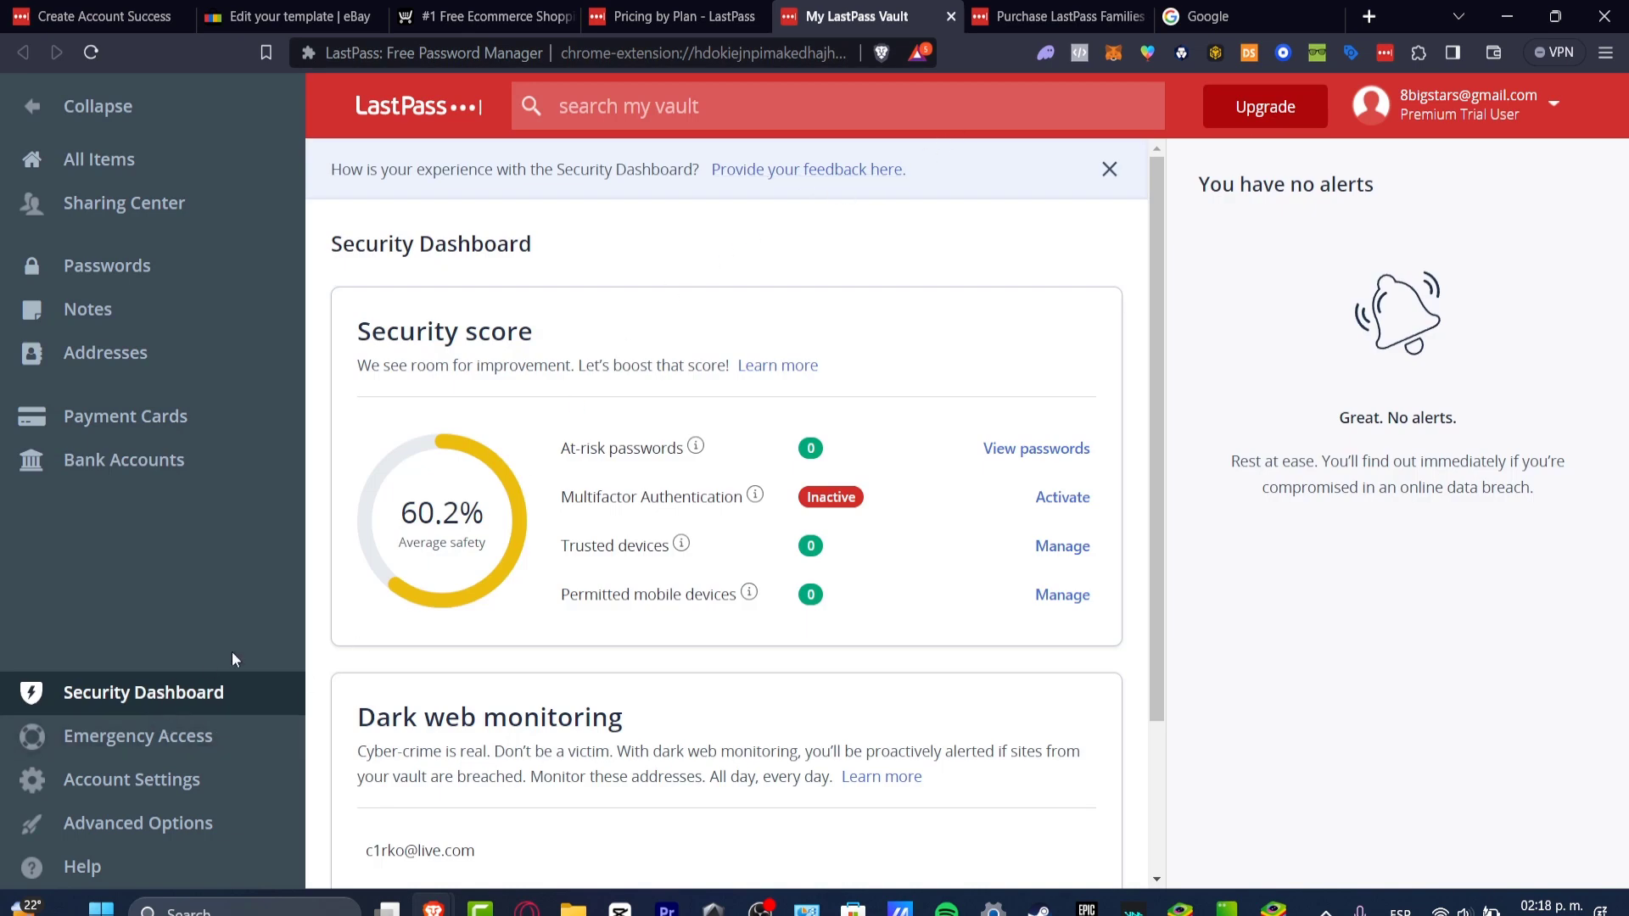
double_click(444, 330)
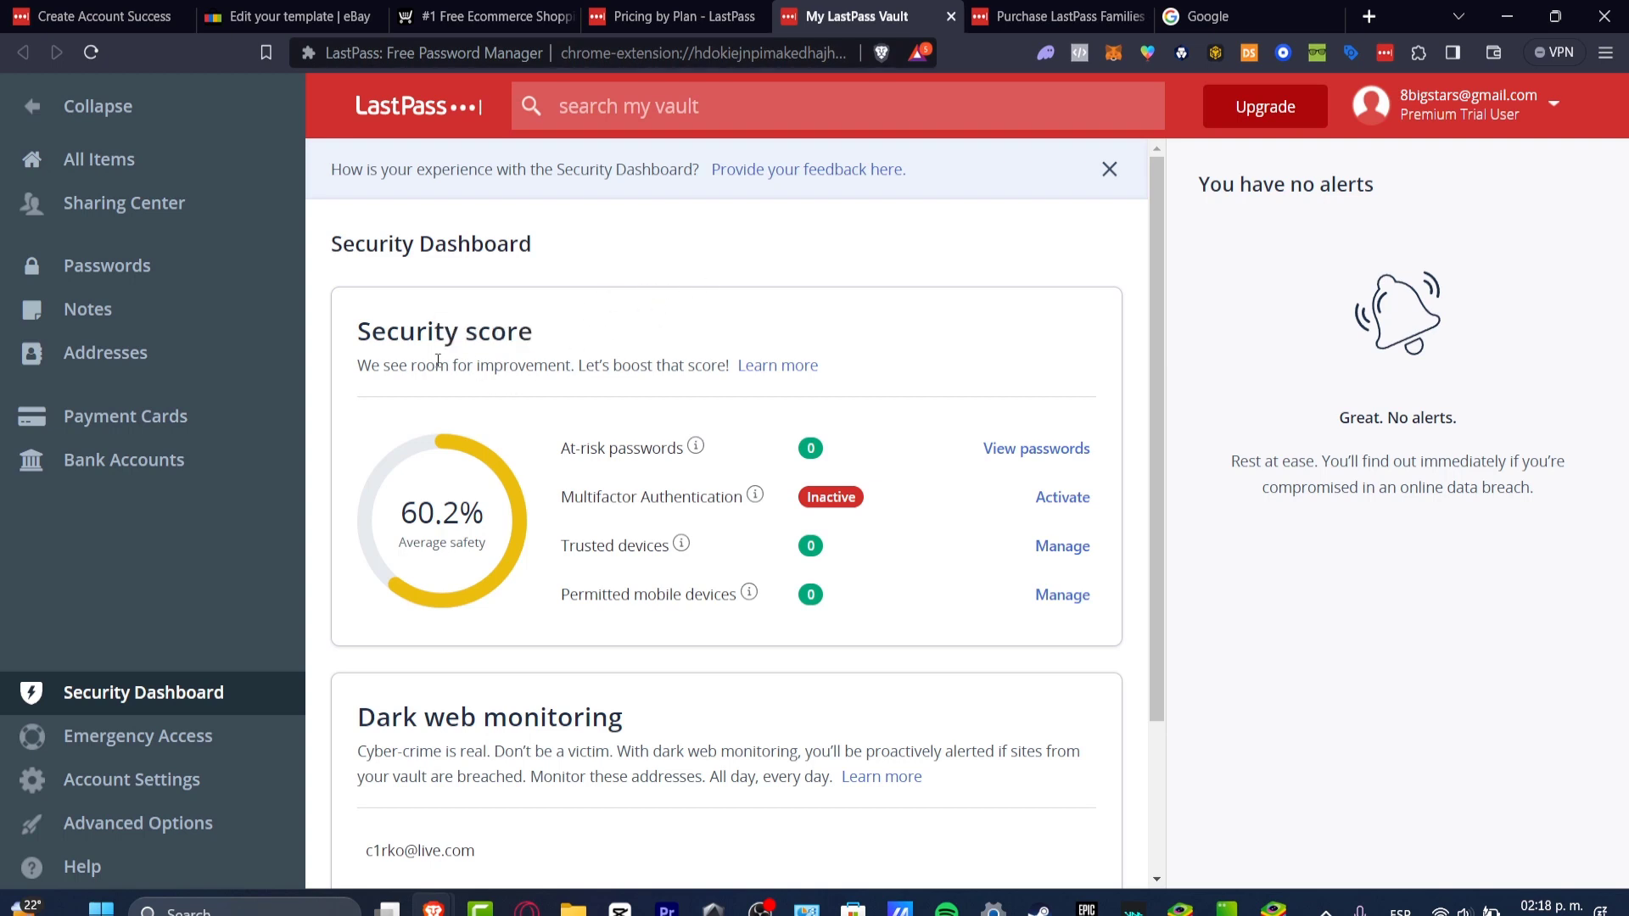
mouse_move(700, 388)
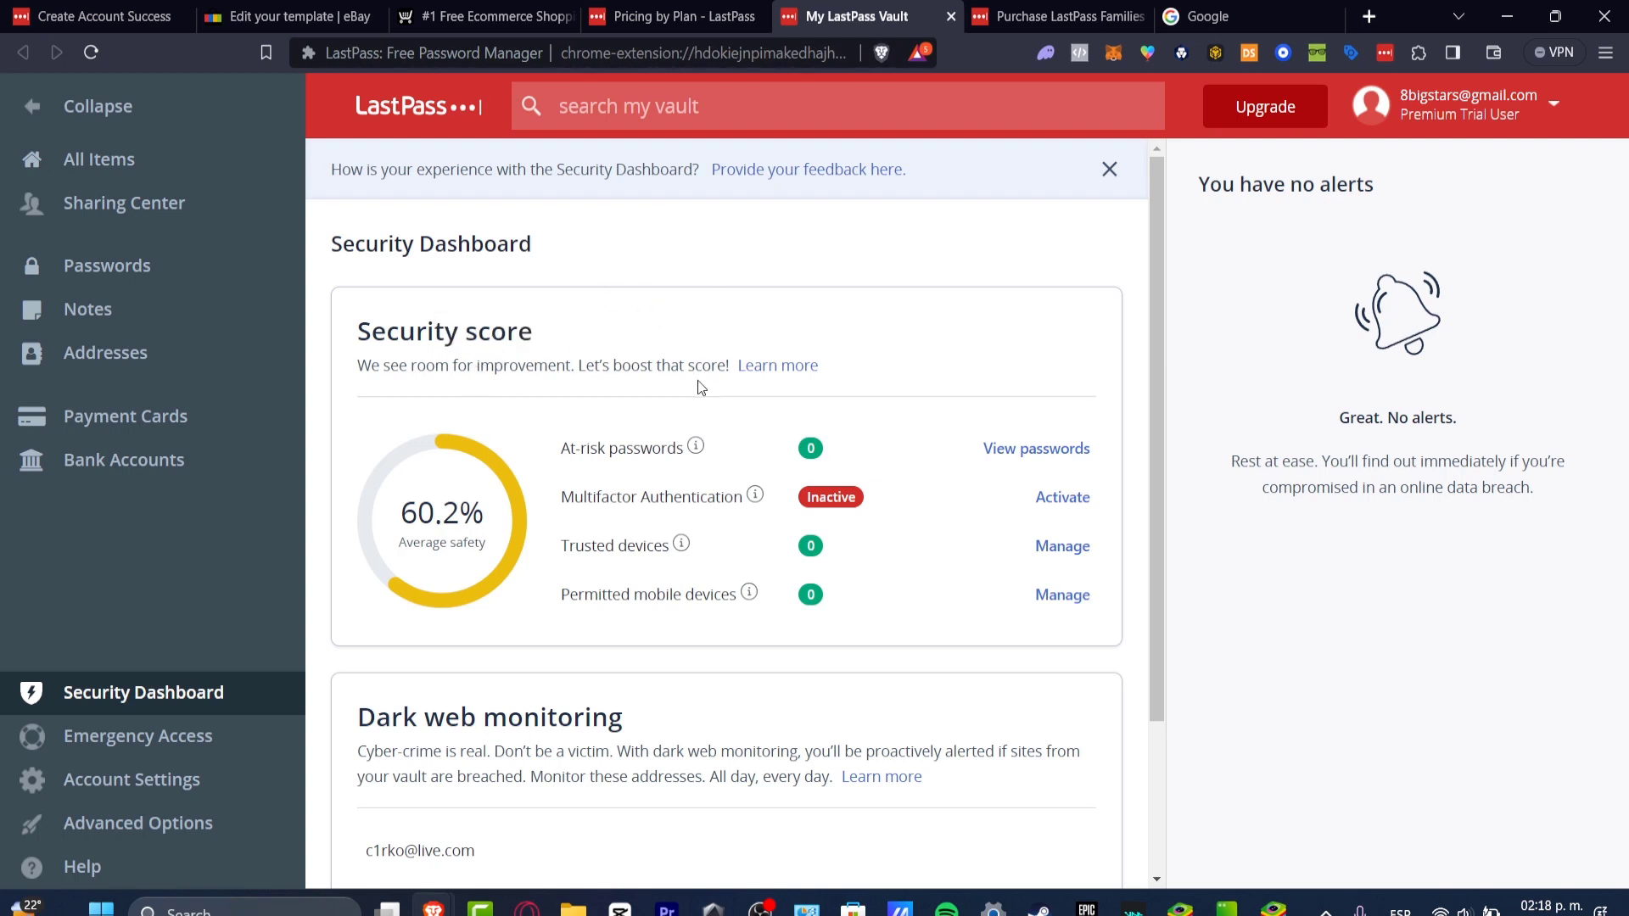
scroll("down", 3)
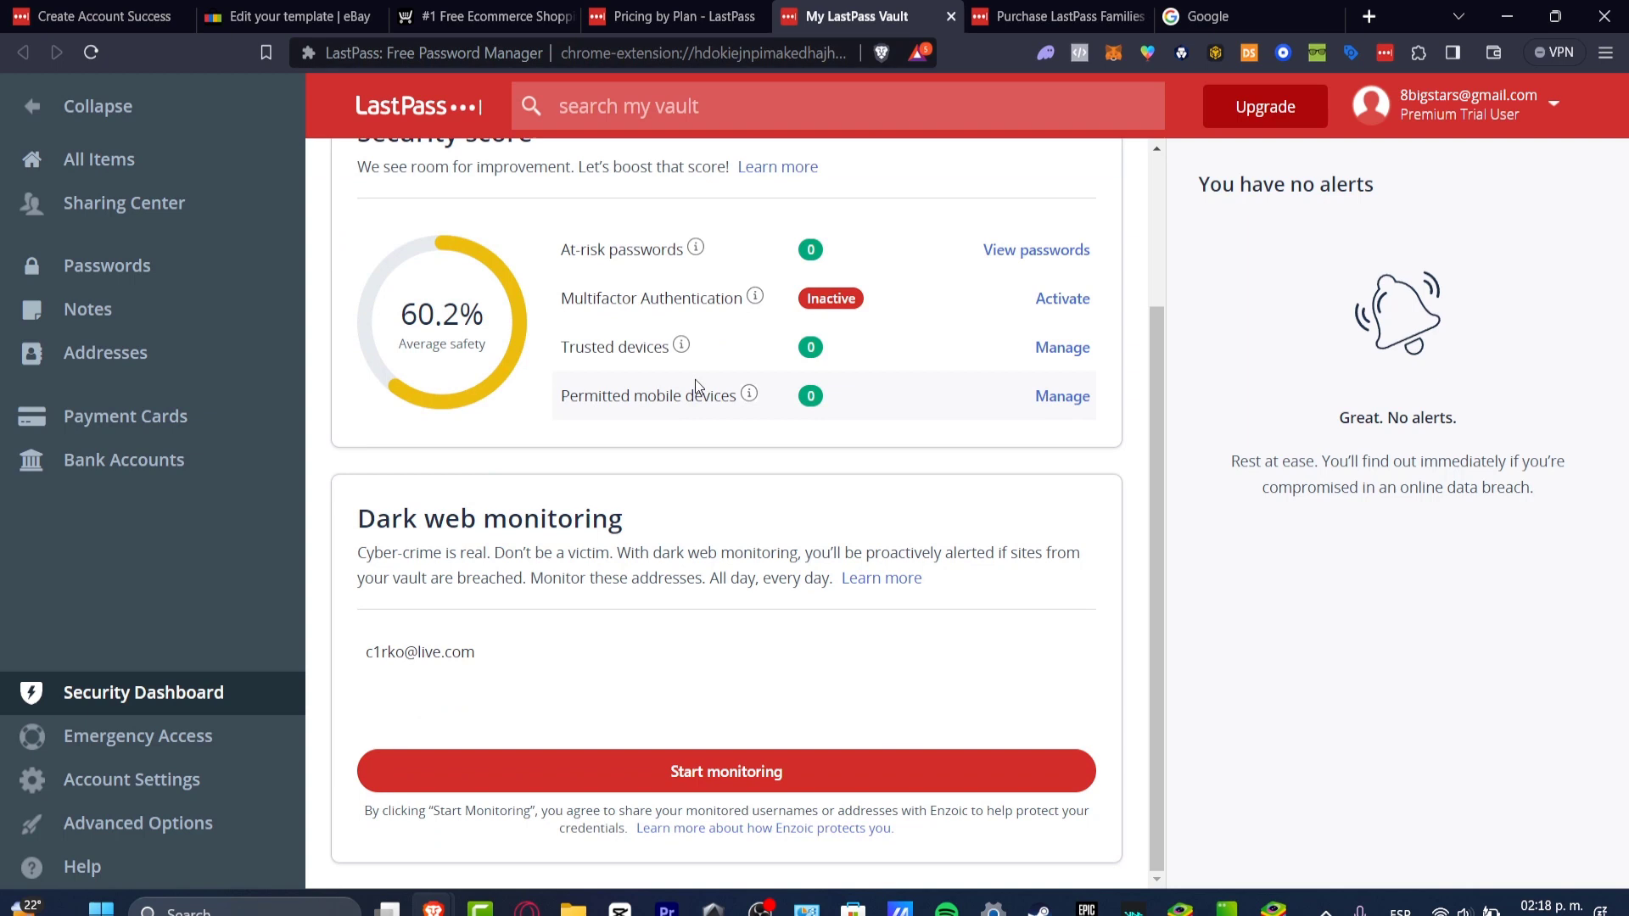
double_click(619, 249)
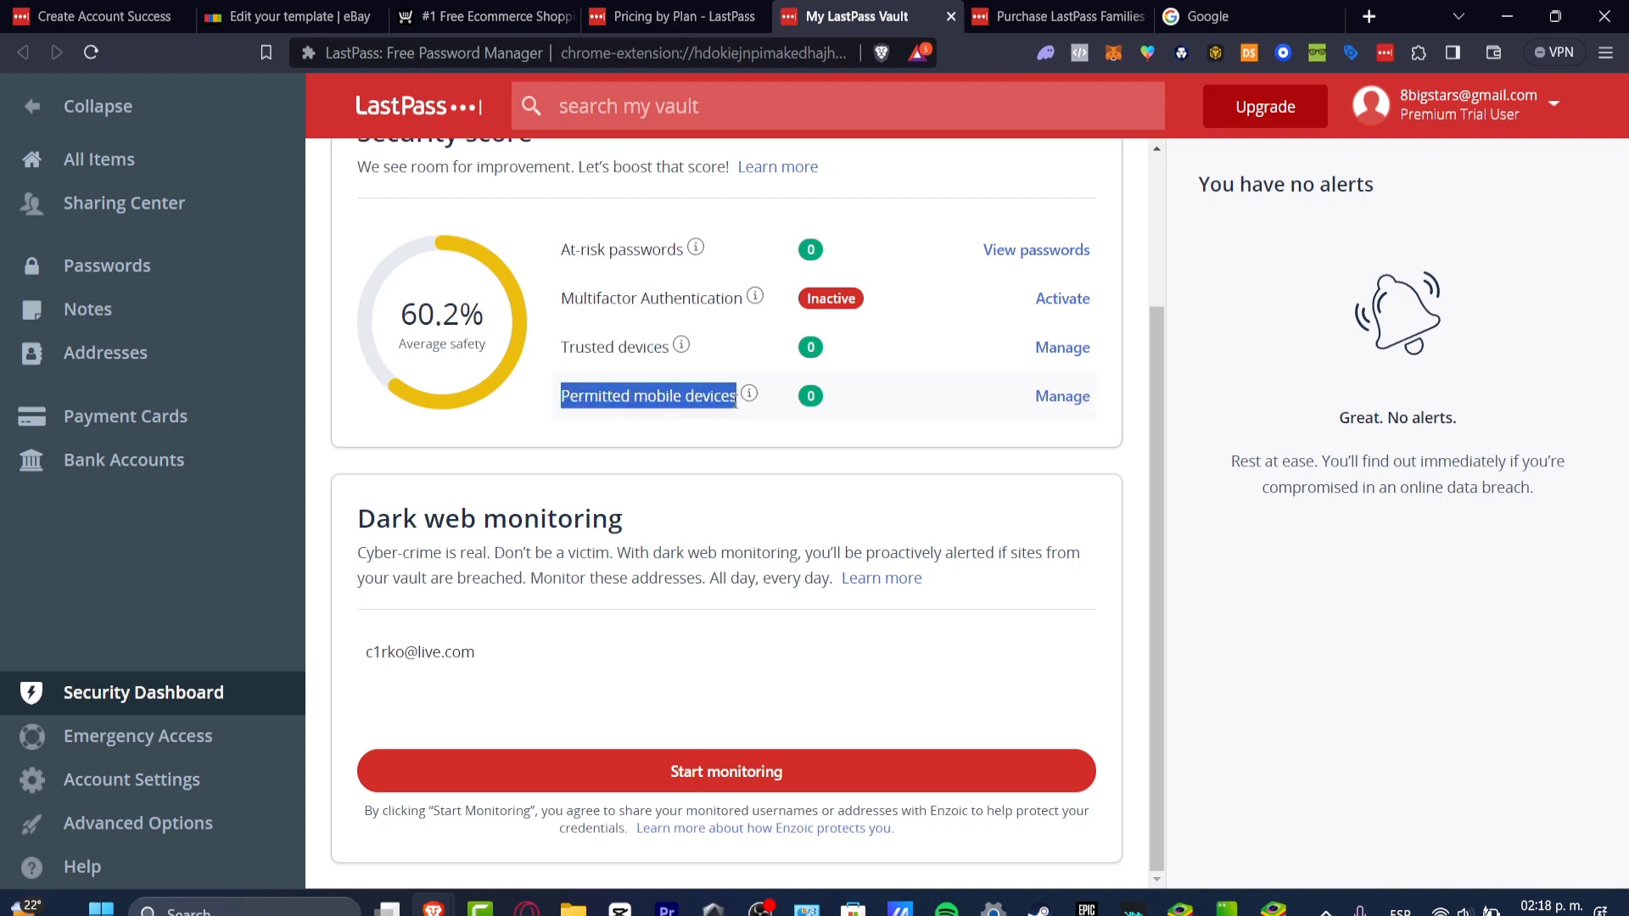
mouse_move(753, 297)
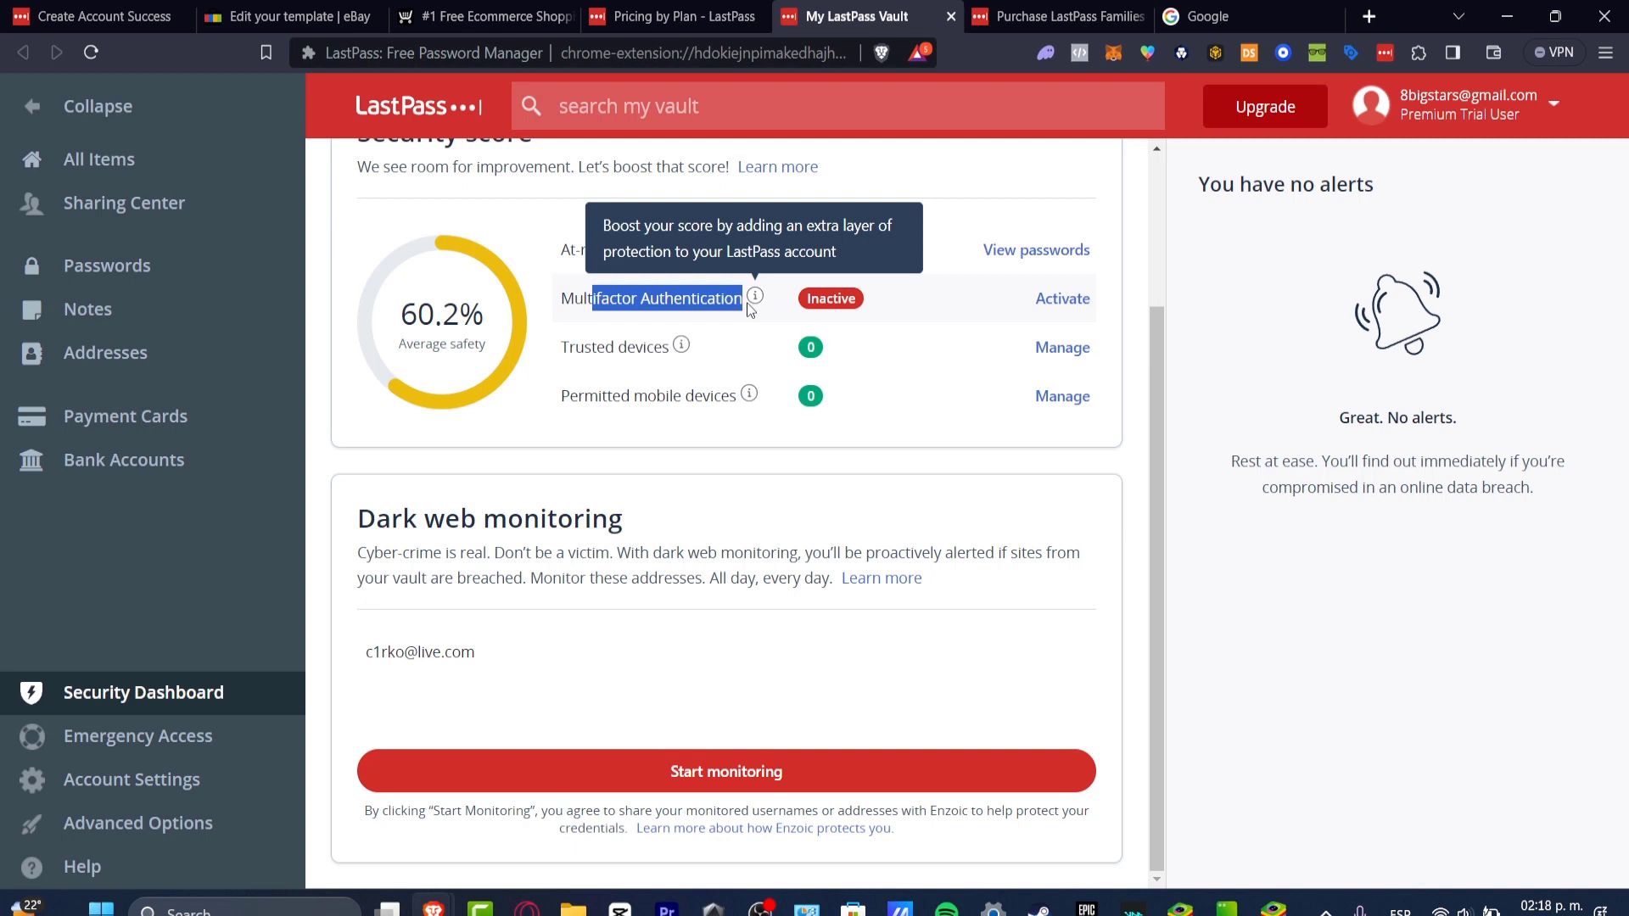
mouse_move(909, 389)
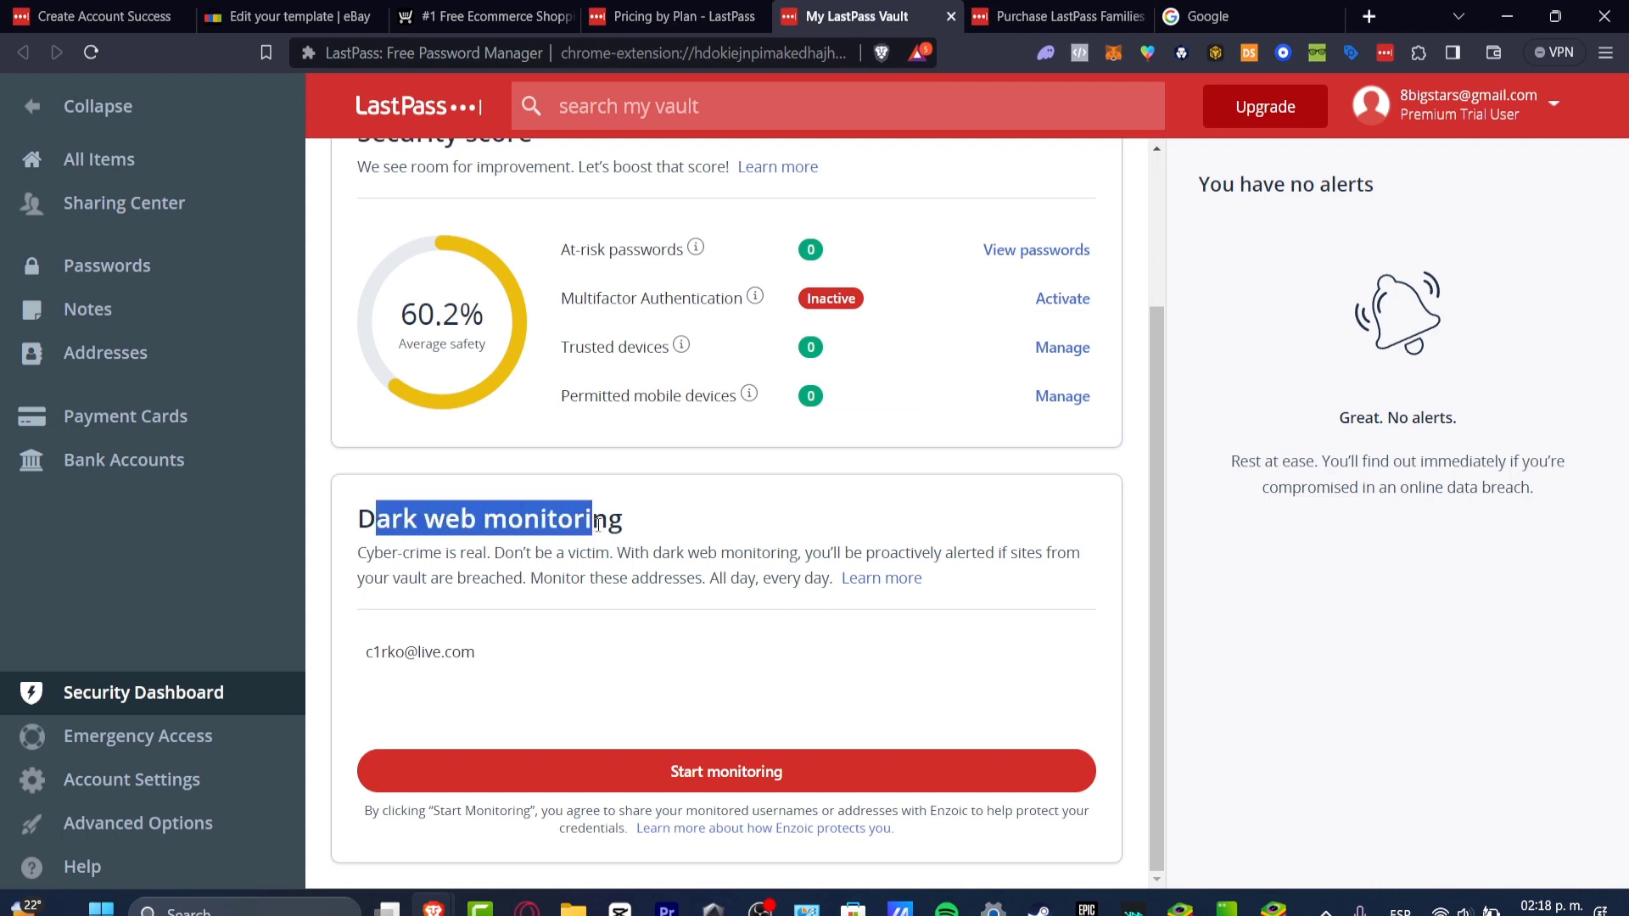
- Start dark web monitoring and highlight the gamecenter.com breach in the compromised-email alert
left_click(725, 771)
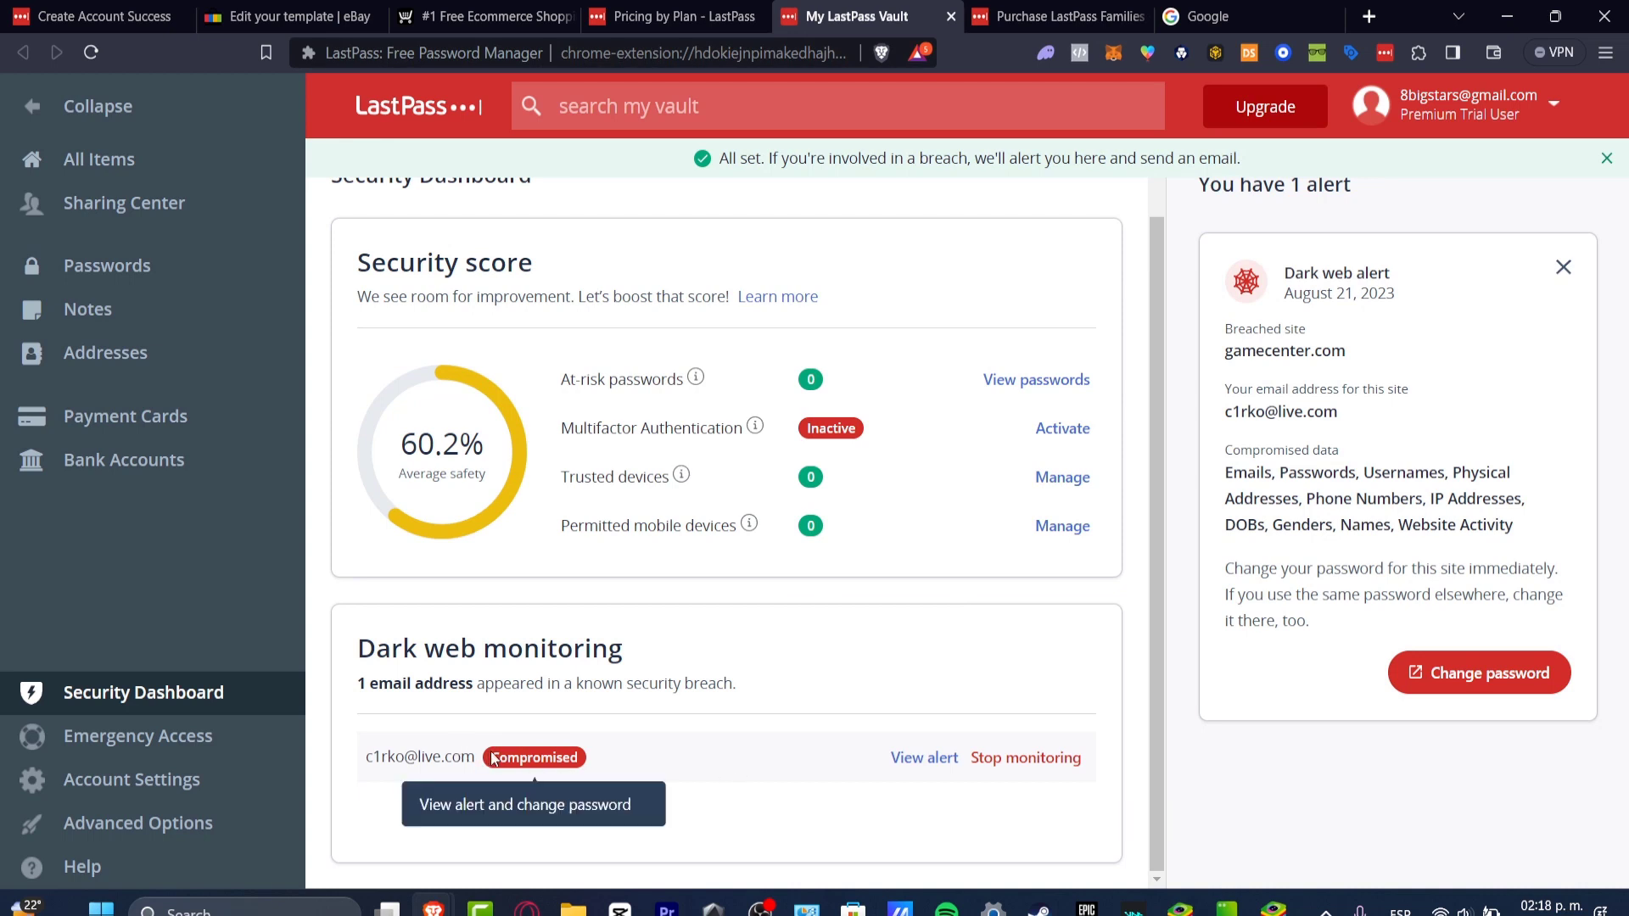
mouse_move(466, 648)
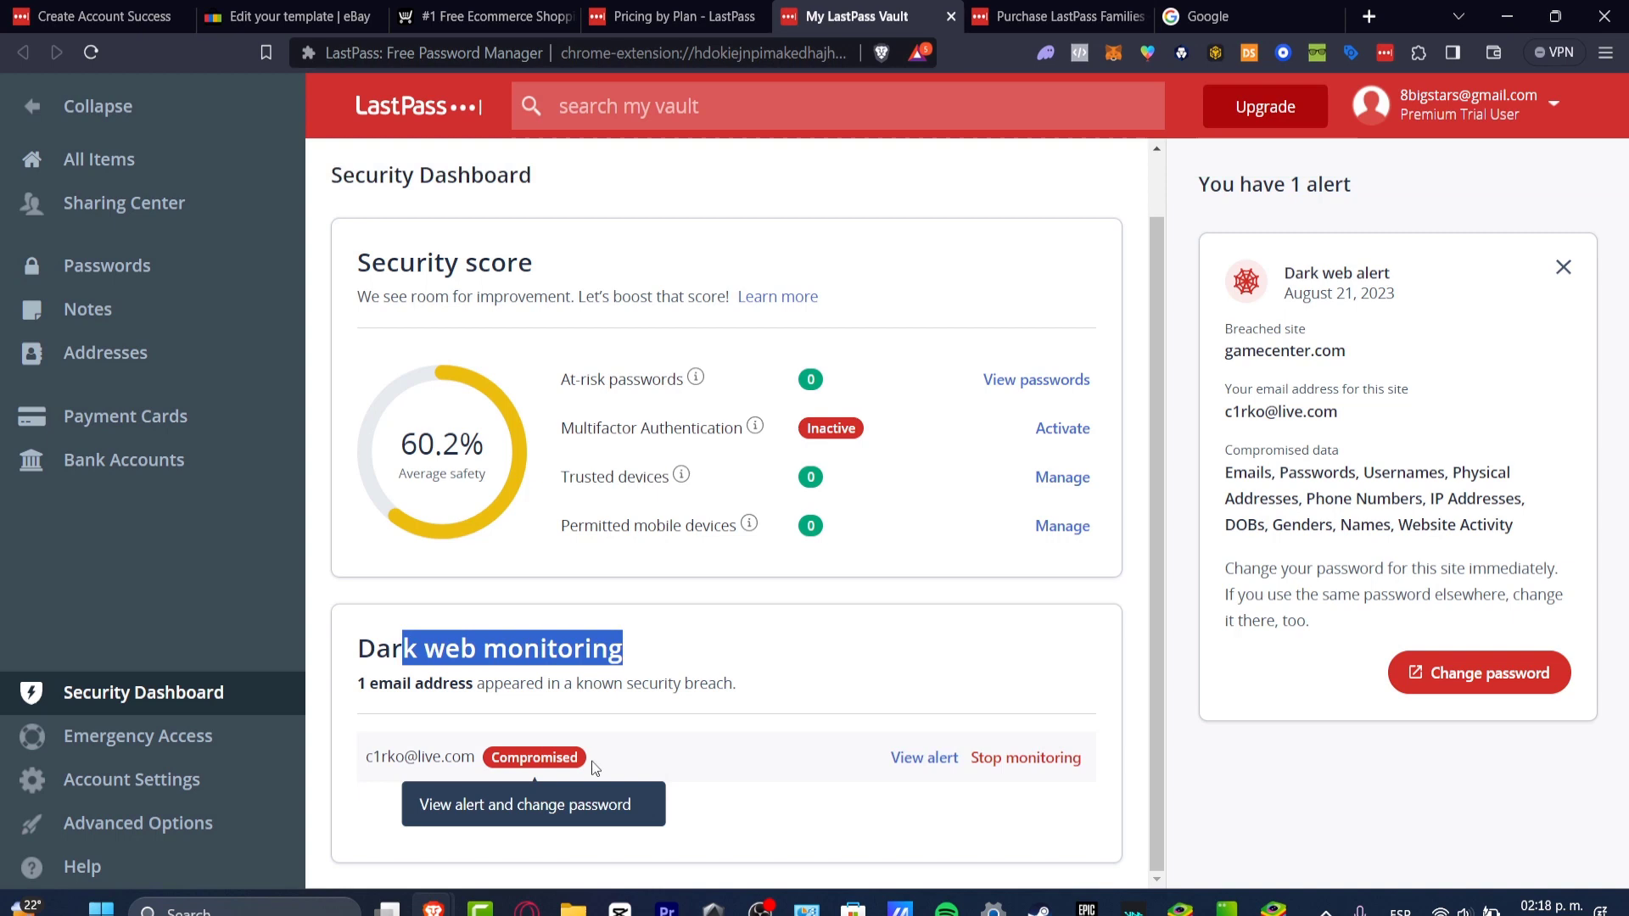
mouse_move(1355, 370)
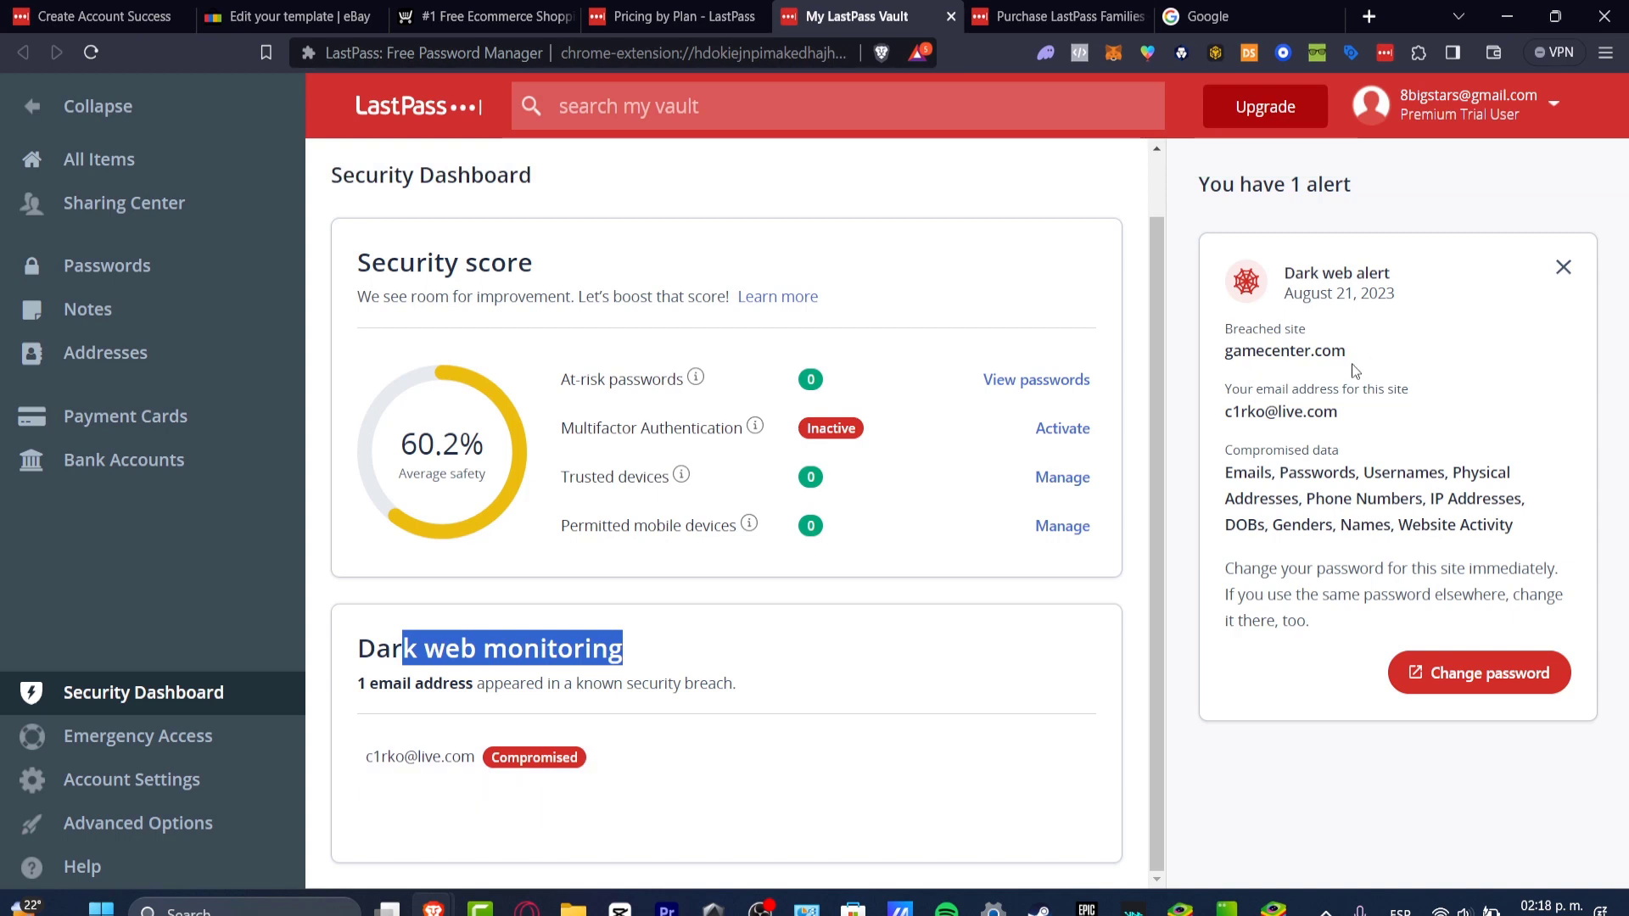
double_click(1285, 351)
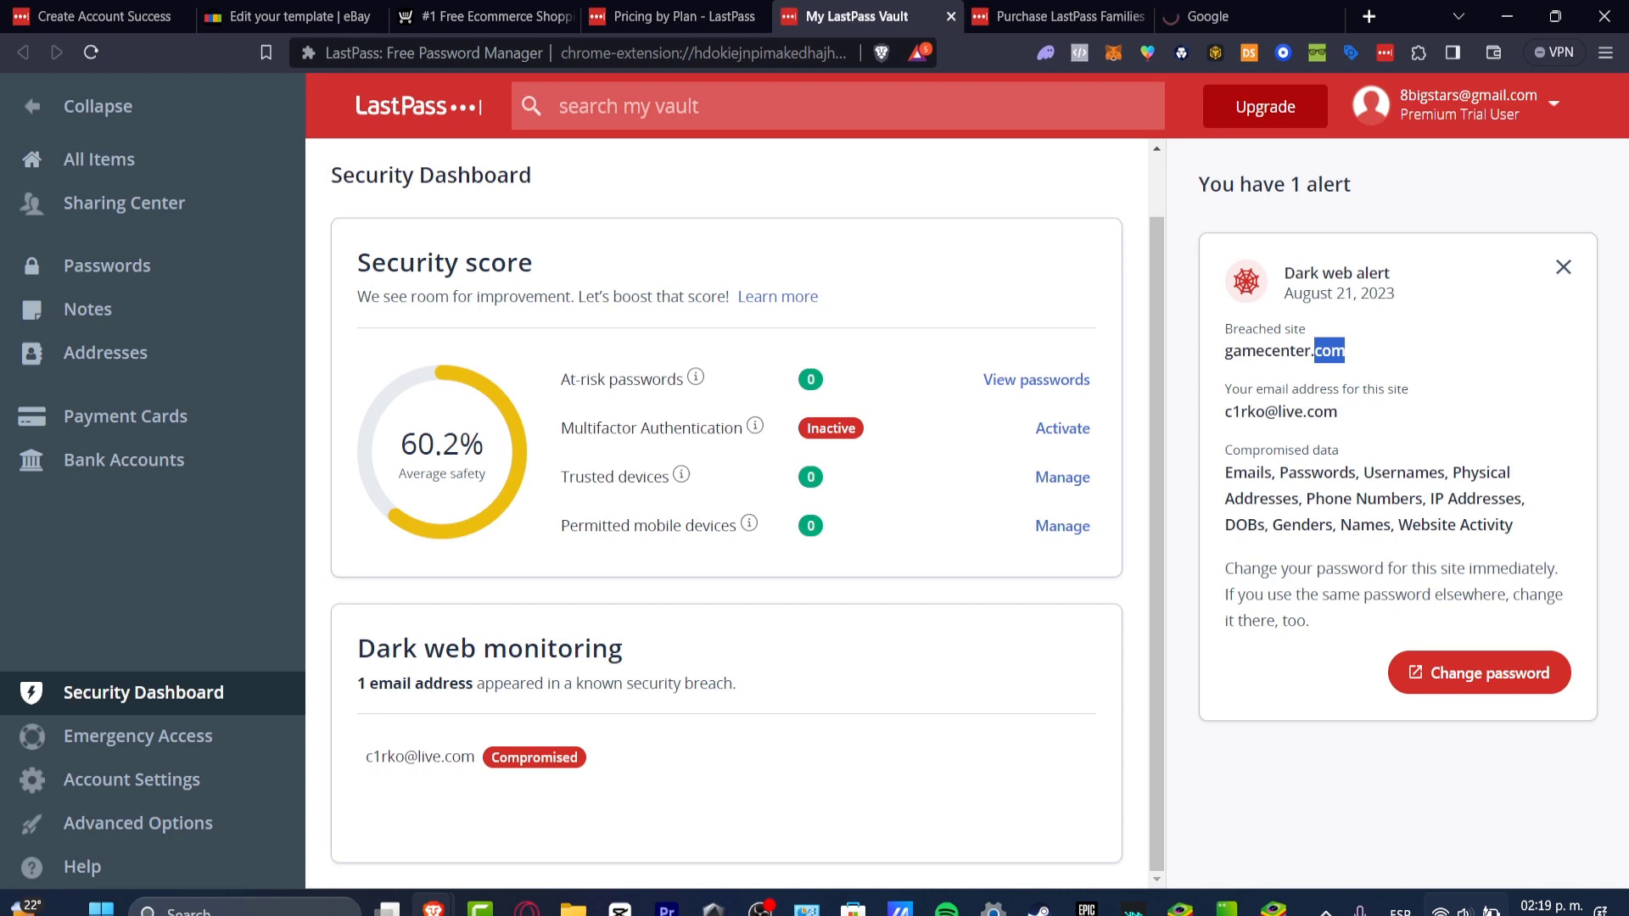
mouse_move(583, 158)
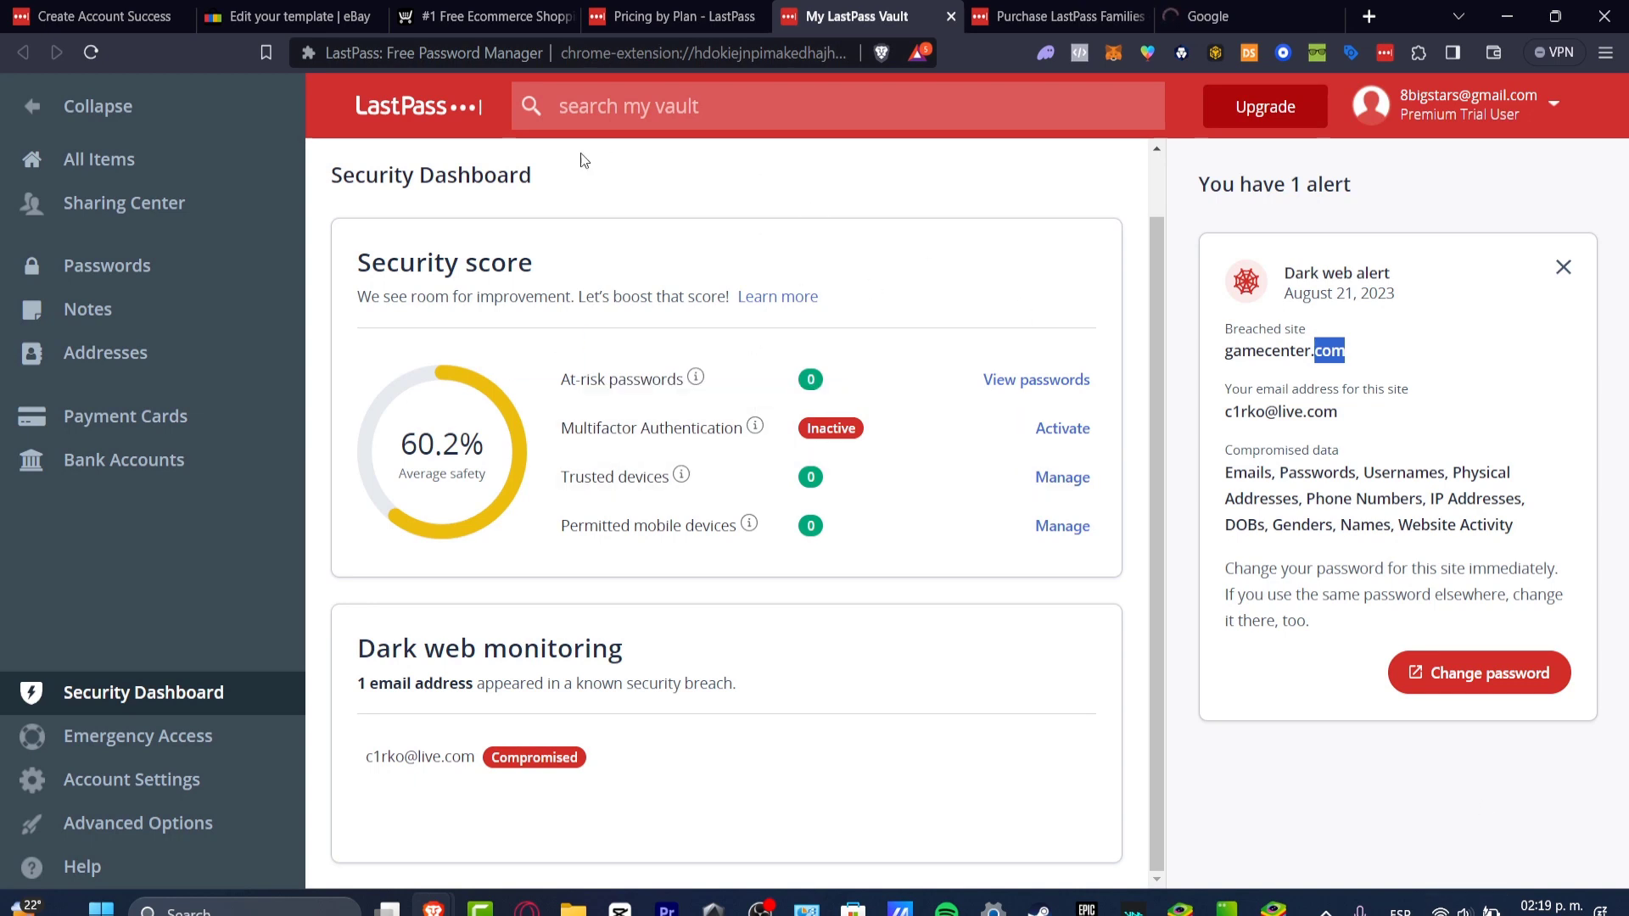
mouse_move(1091, 545)
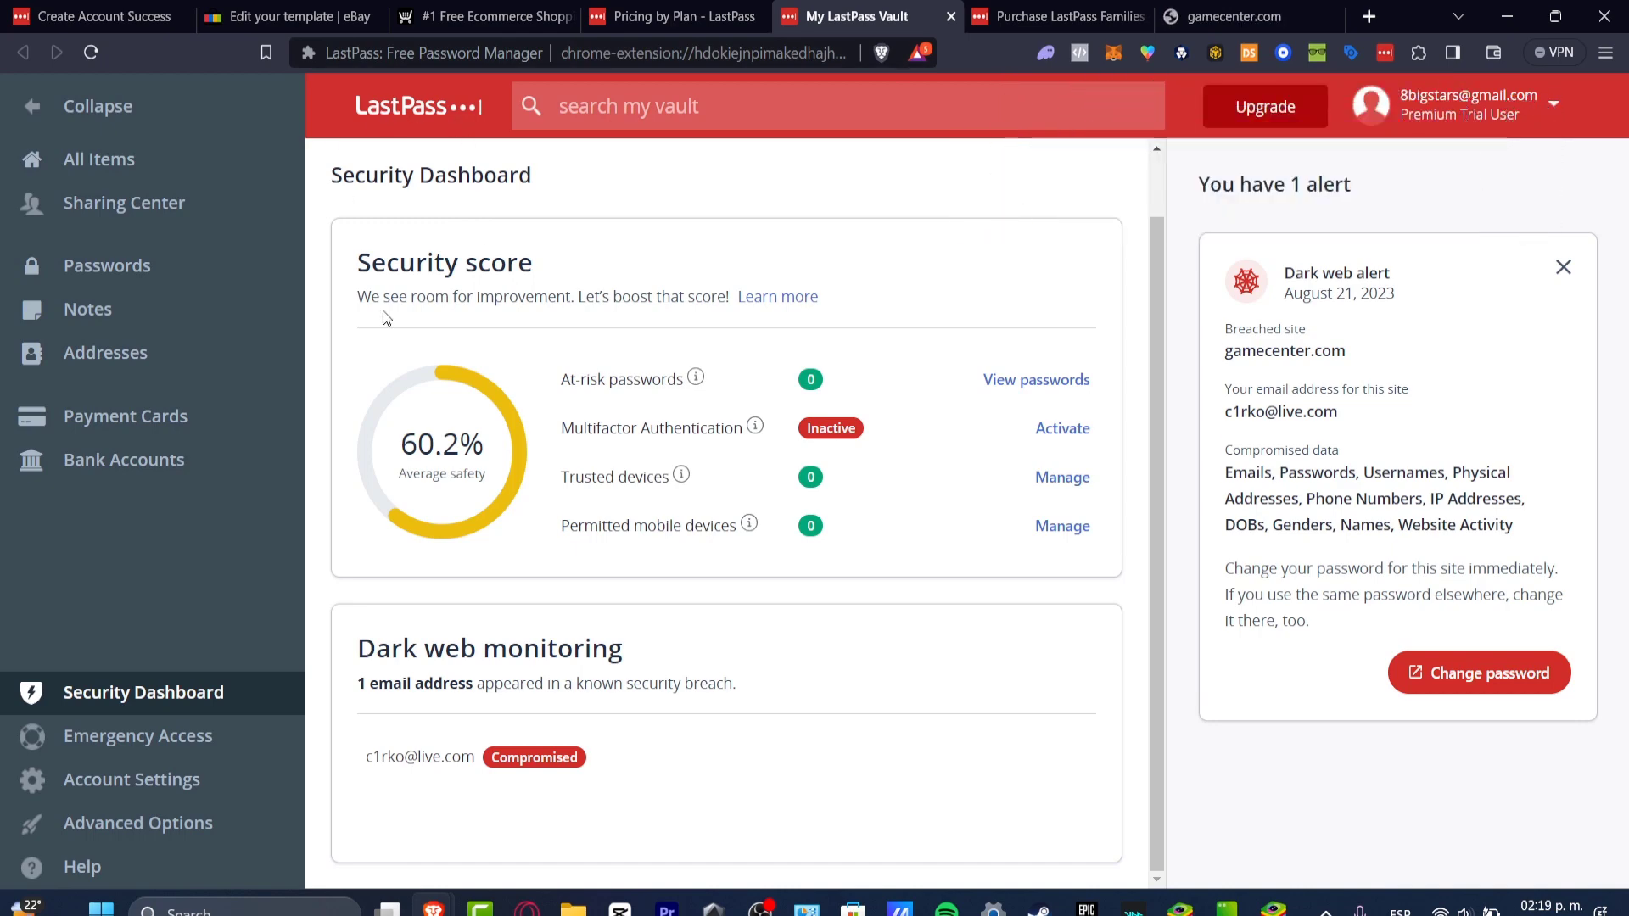
mouse_move(633, 476)
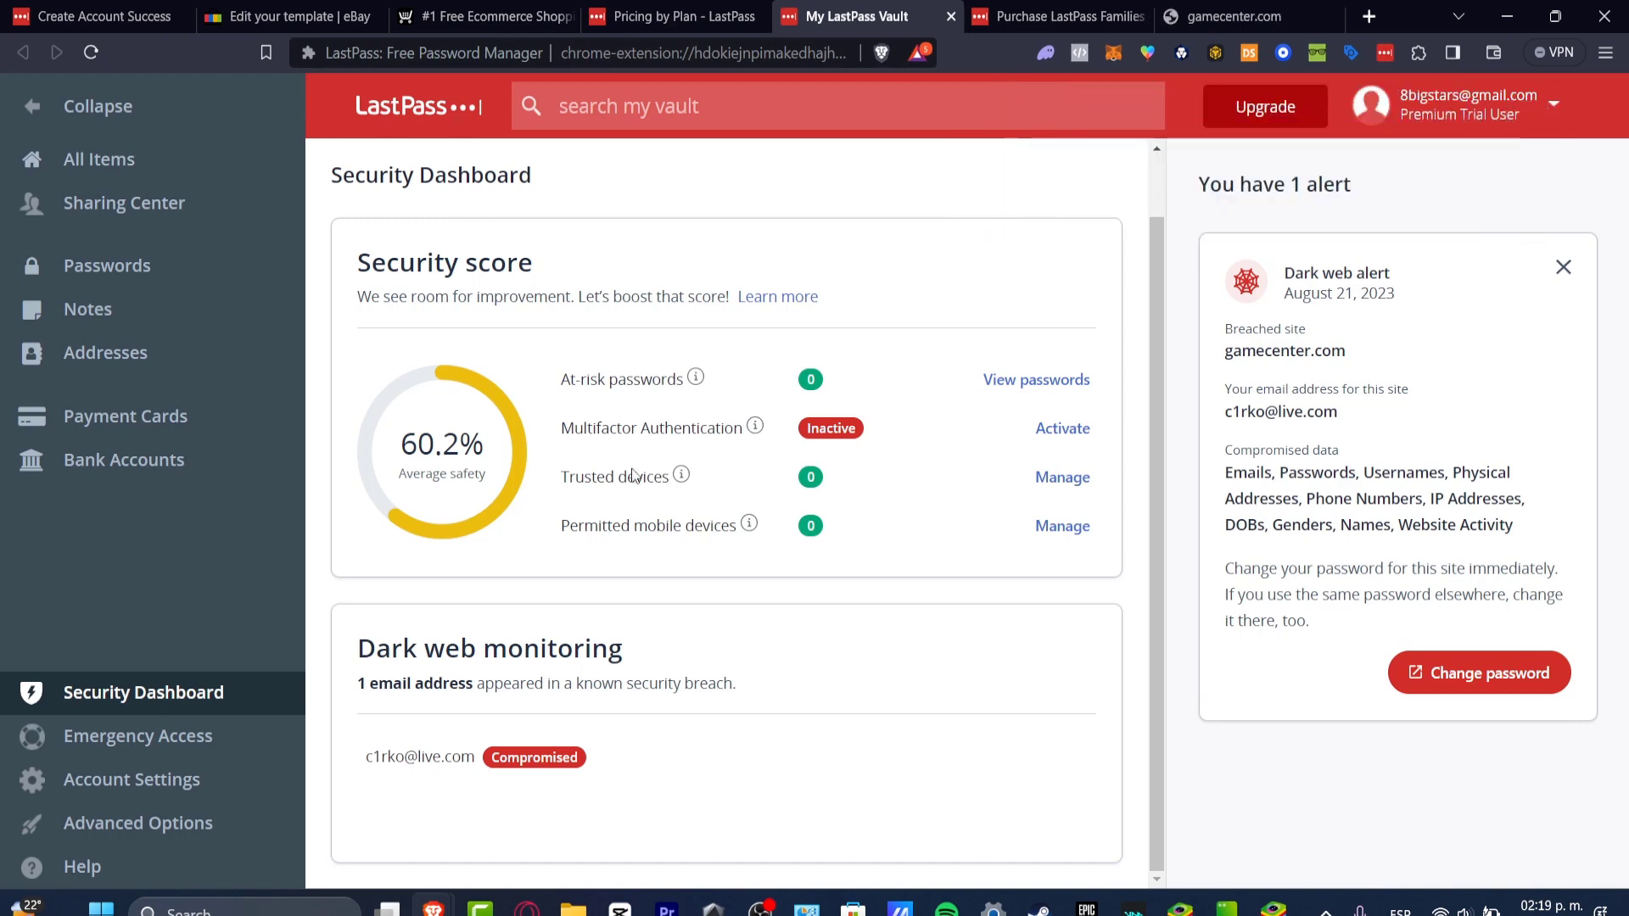